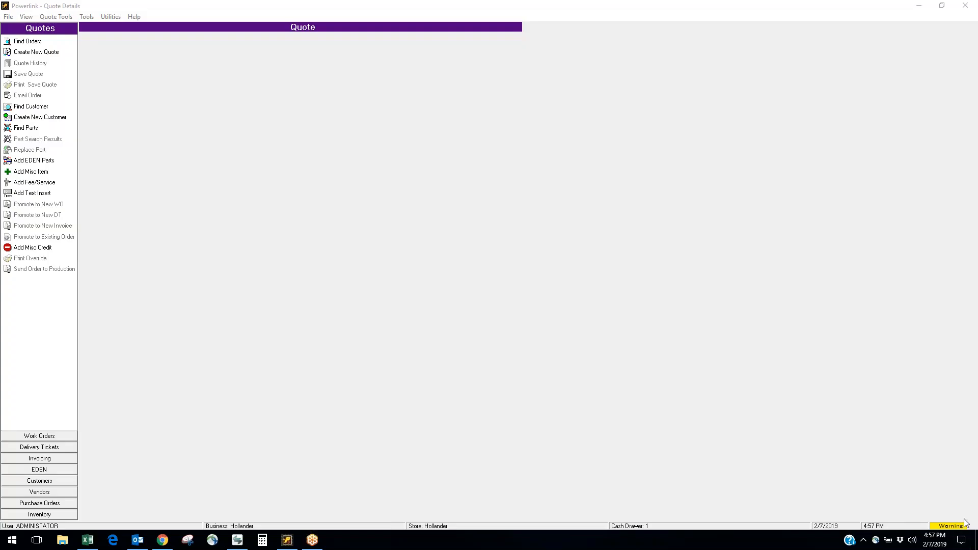
mouse_move(966, 25)
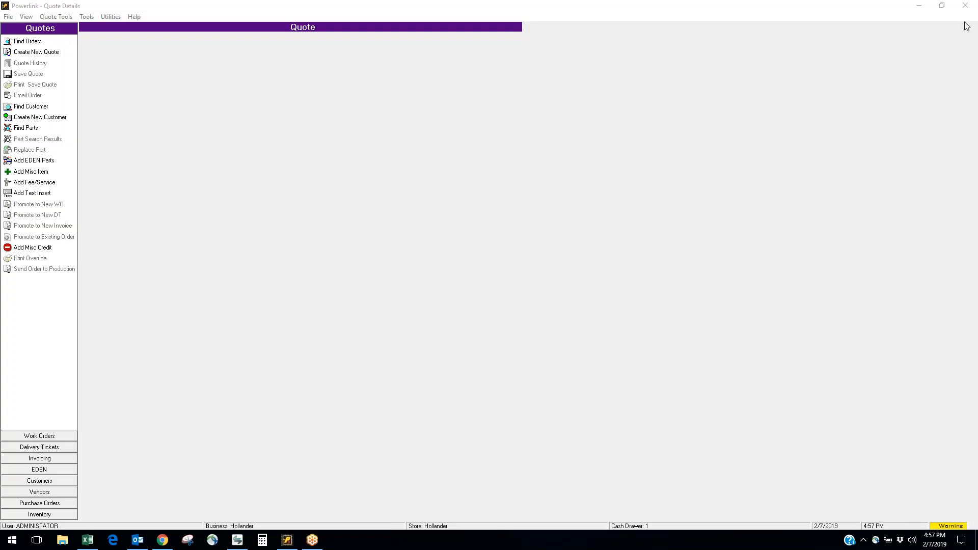
mouse_move(717, 155)
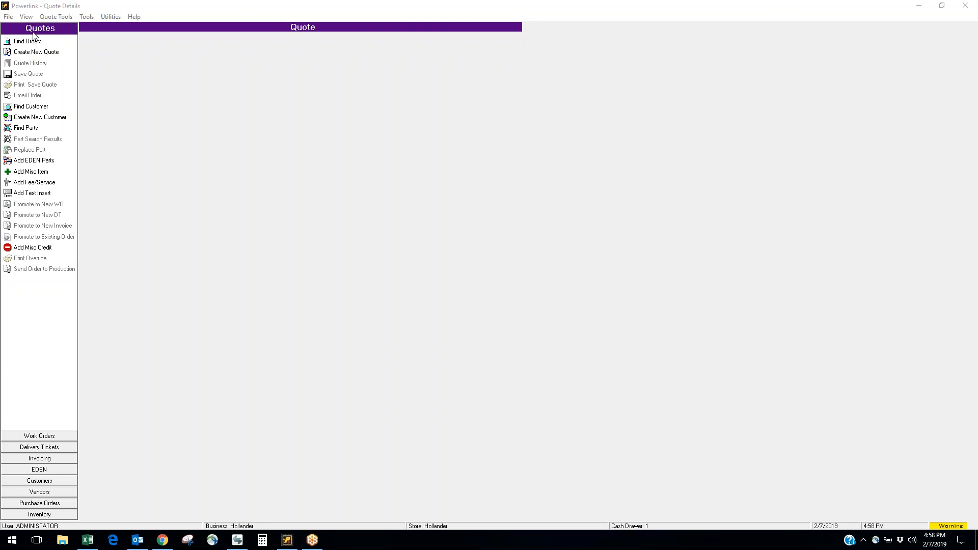
mouse_move(47, 353)
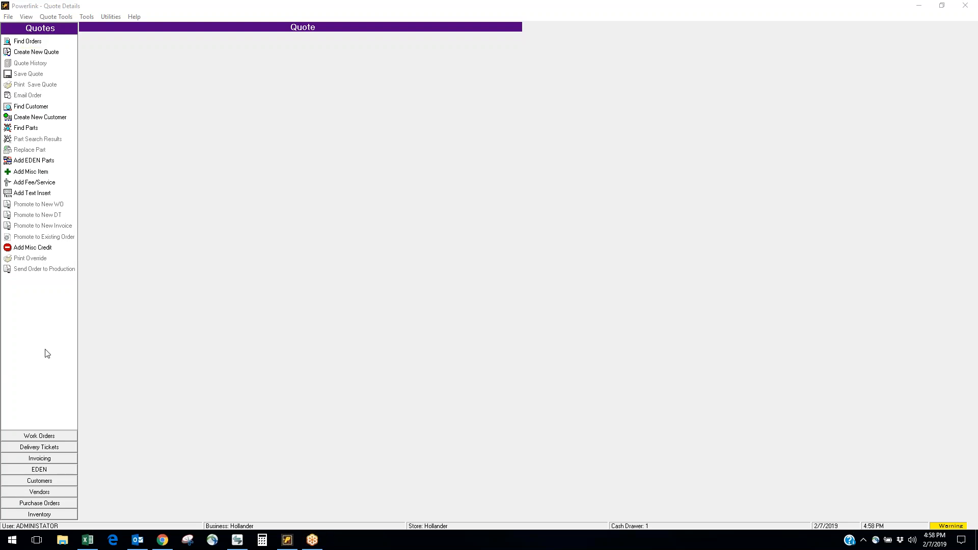
Tour the Work Orders and Invoicing sections, then return to Quotes
left_click(39, 435)
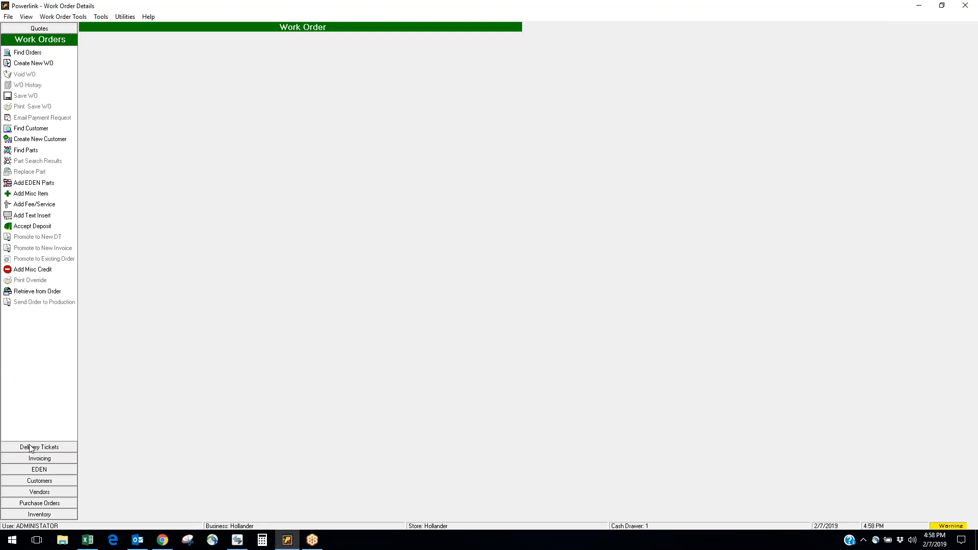
left_click(39, 457)
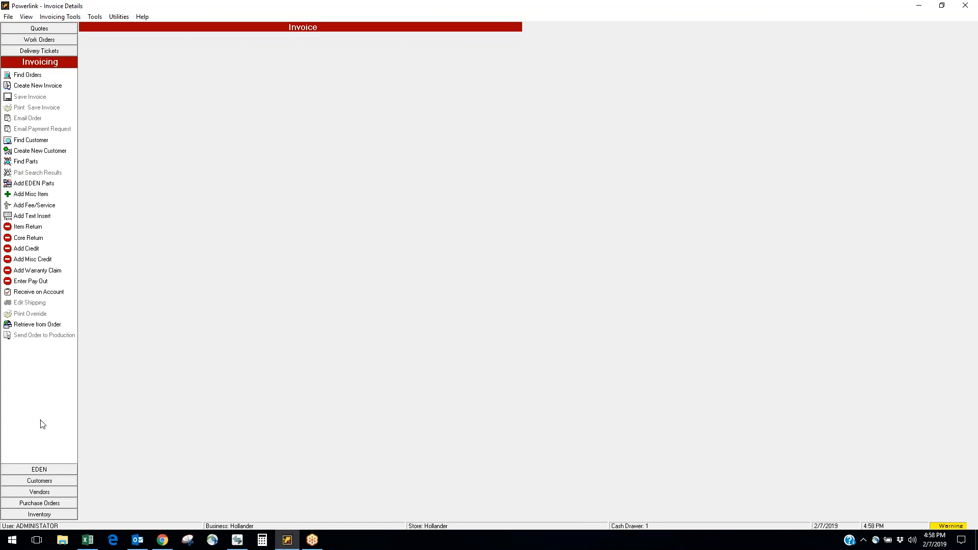
mouse_move(40, 492)
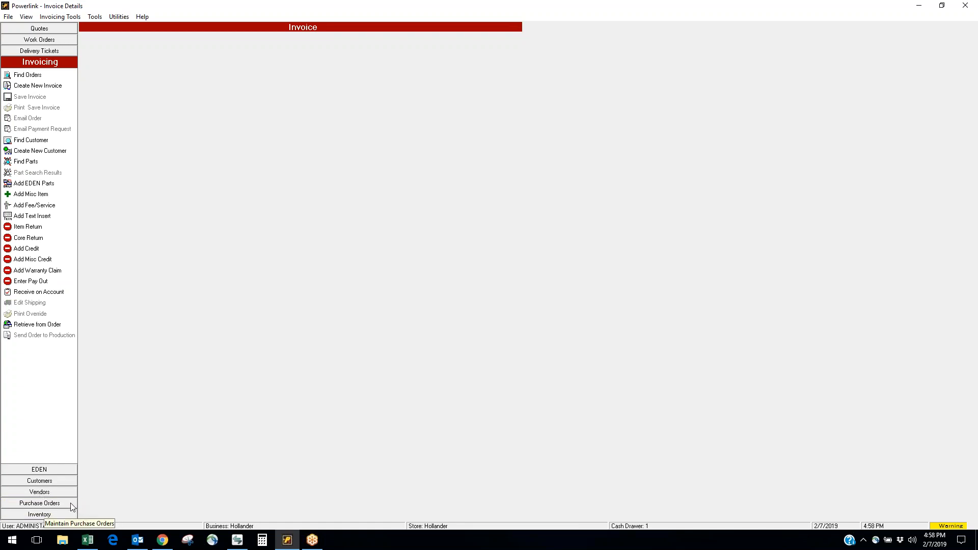
mouse_move(30, 59)
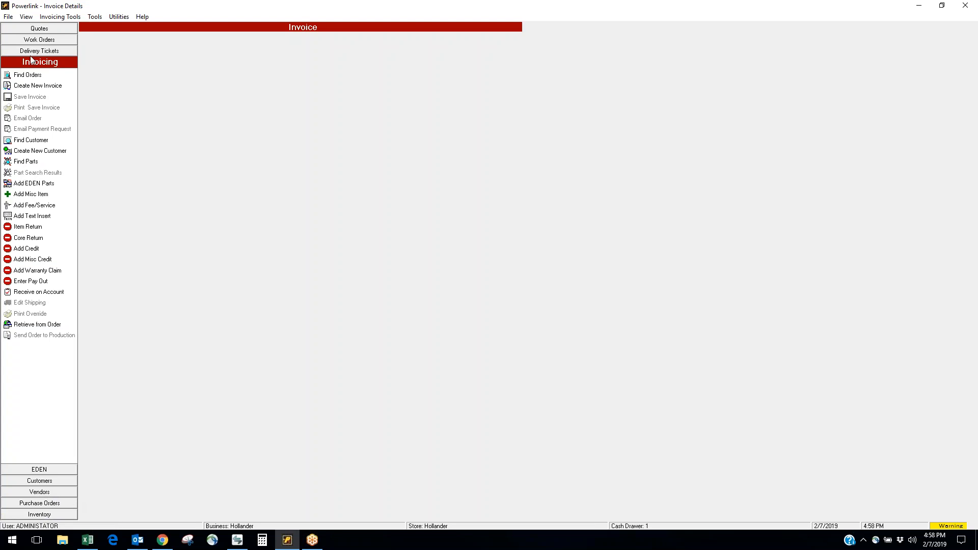
left_click(38, 29)
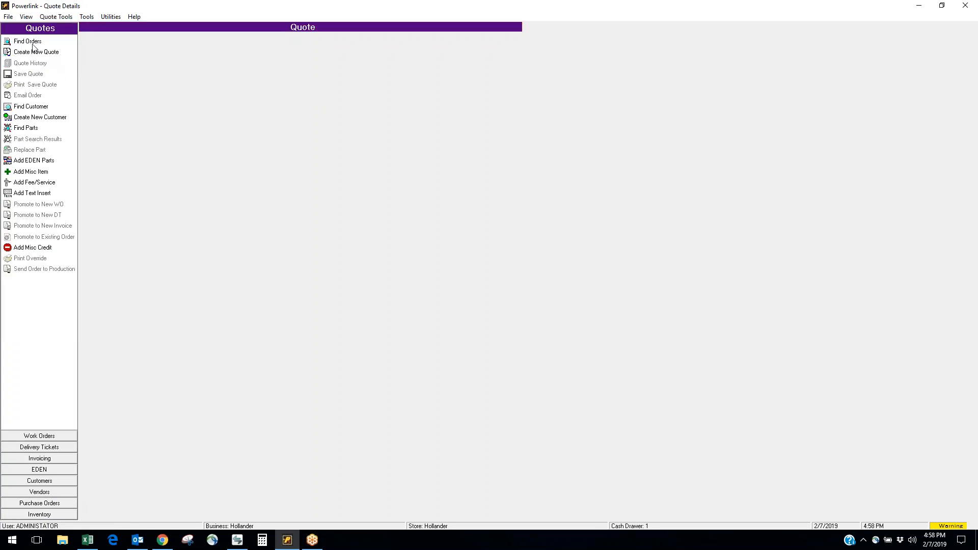
mouse_move(24, 120)
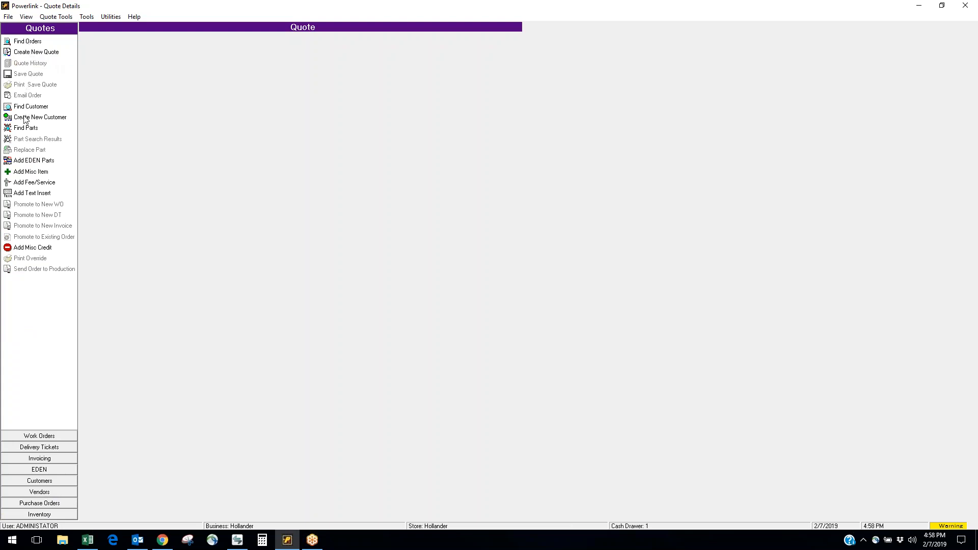
mouse_move(26, 128)
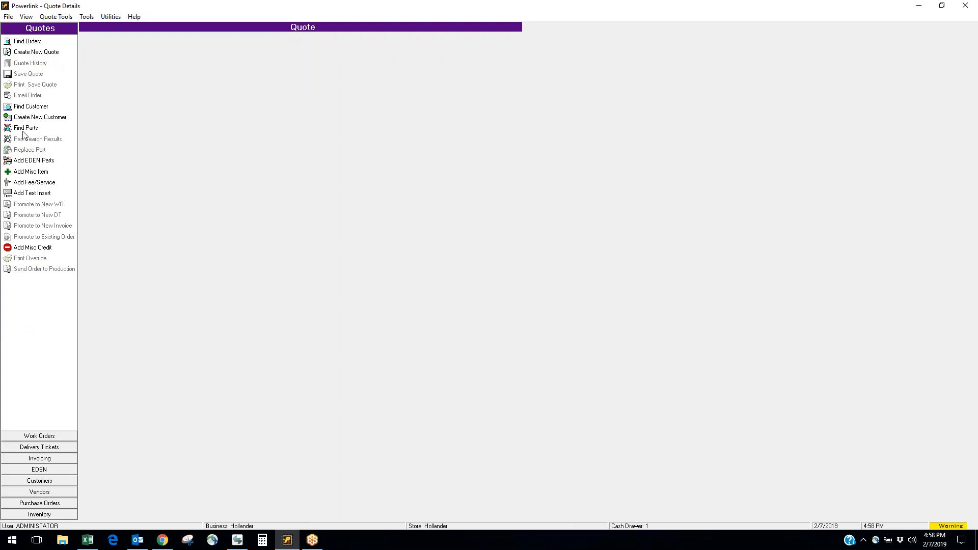
Find parts for a 1989 CAMARO with part number 300, listing engine interchange options
left_click(27, 128)
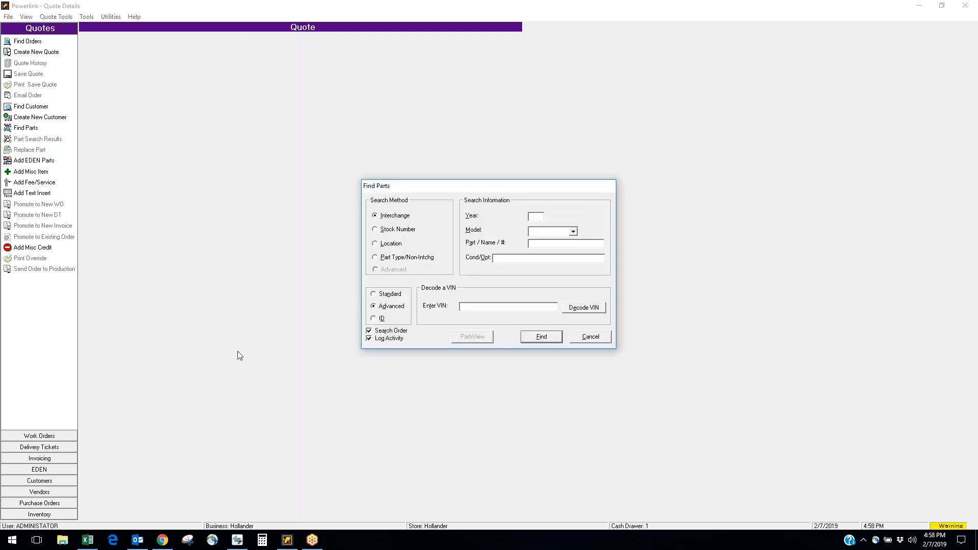
type("1")
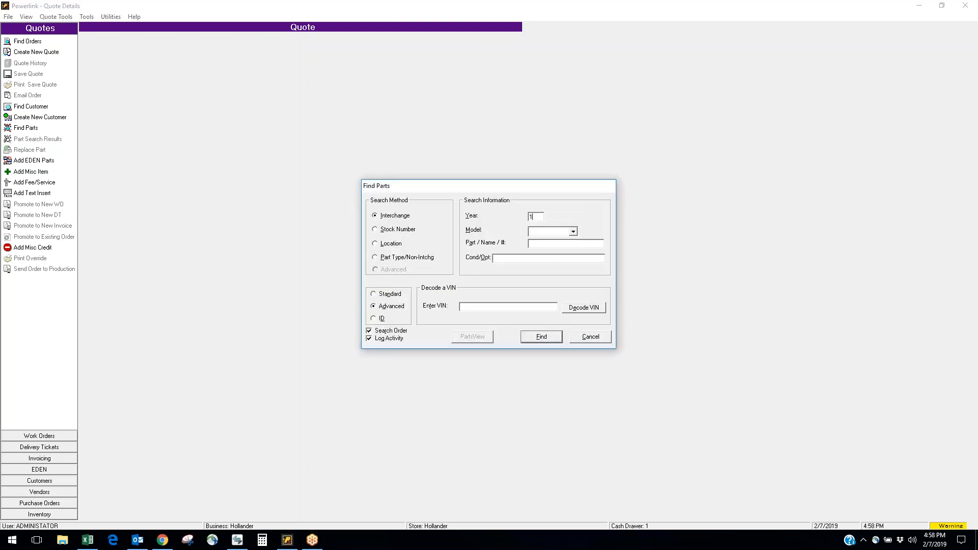
type("989")
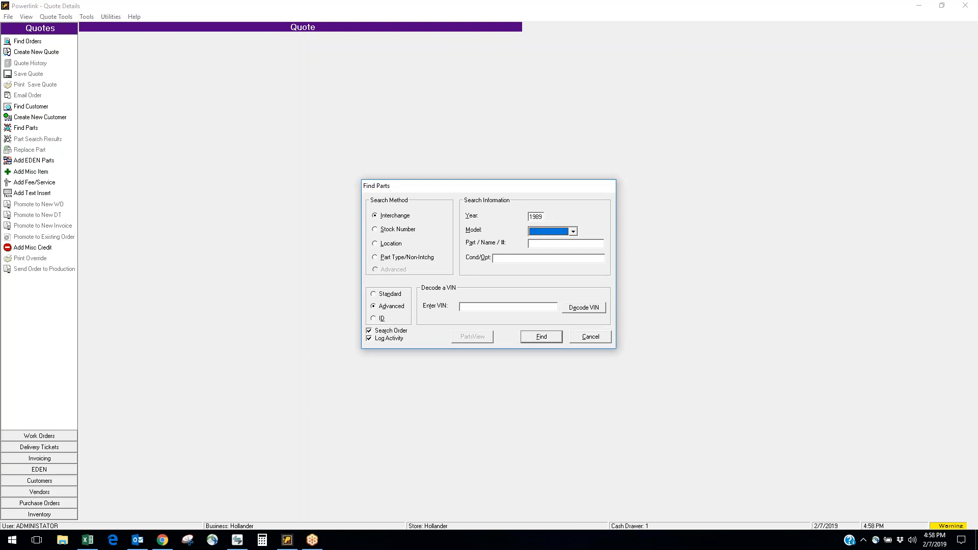
left_click(572, 231)
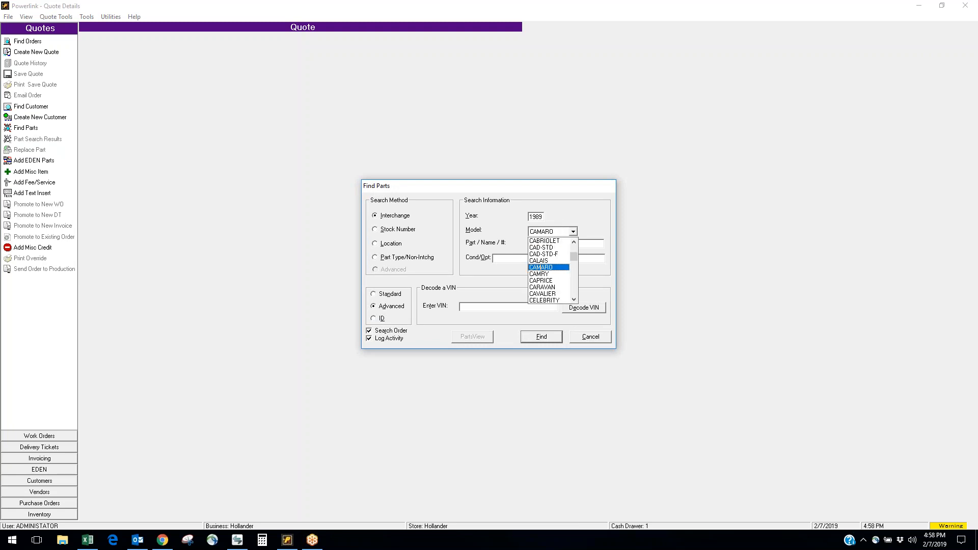
type("300")
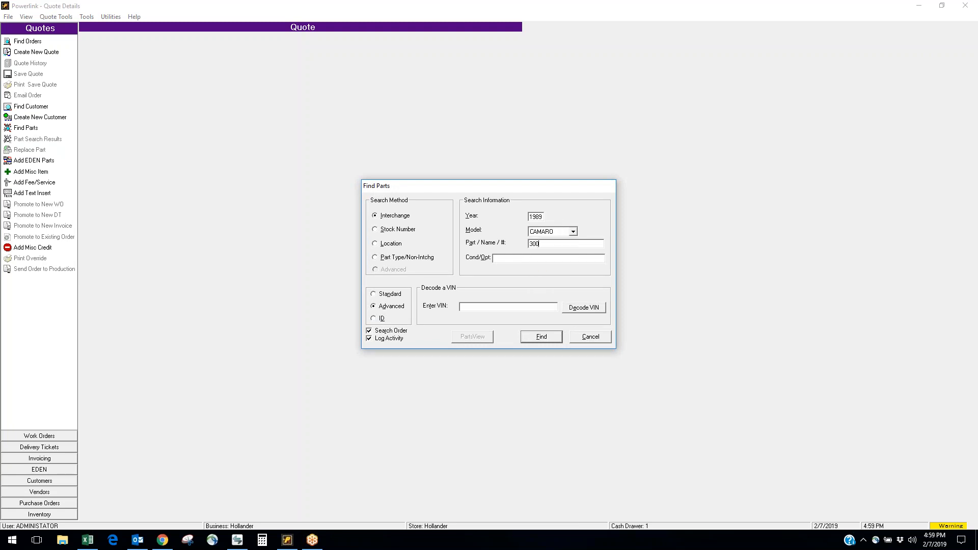
left_click(540, 336)
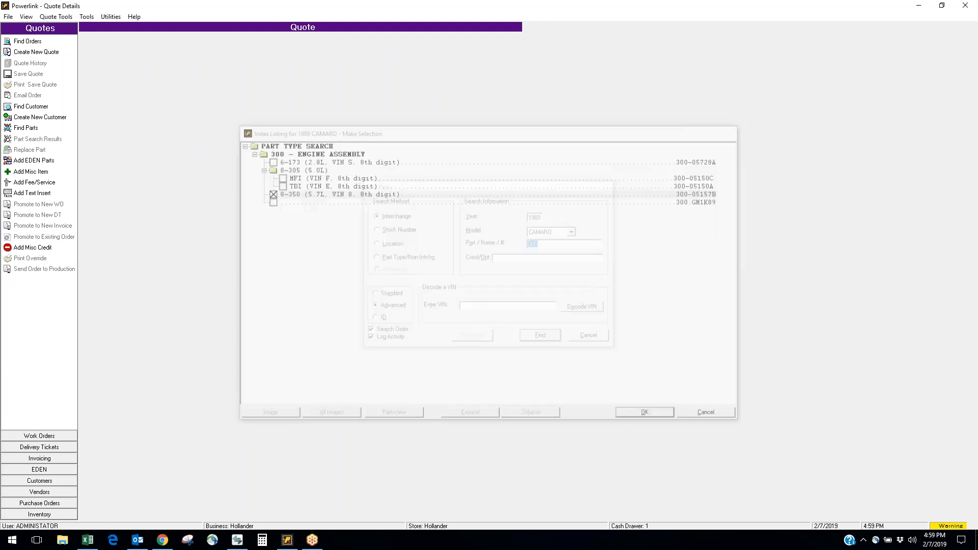
Confirm the 8-350 (5.7L) engine option and close the part notes to show stocked assemblies
left_click(644, 411)
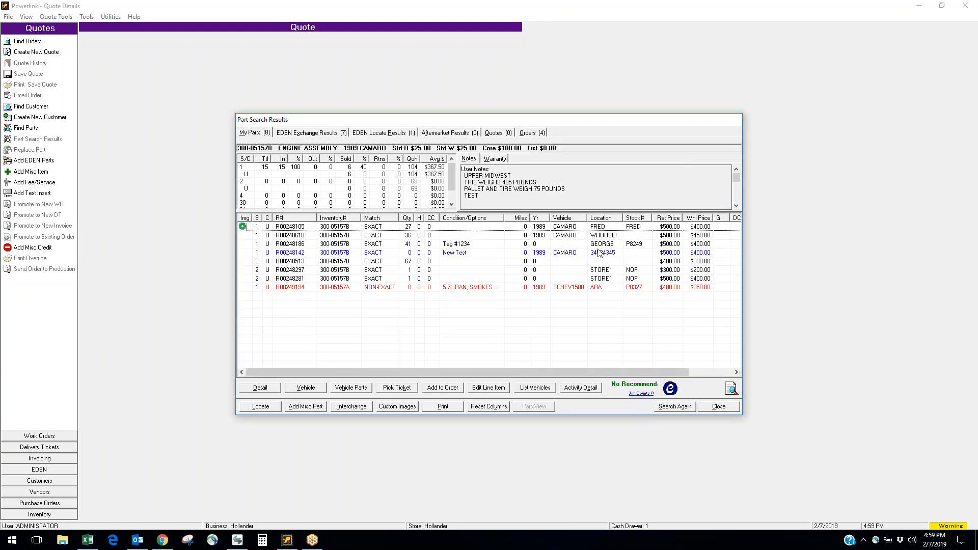
mouse_move(600, 253)
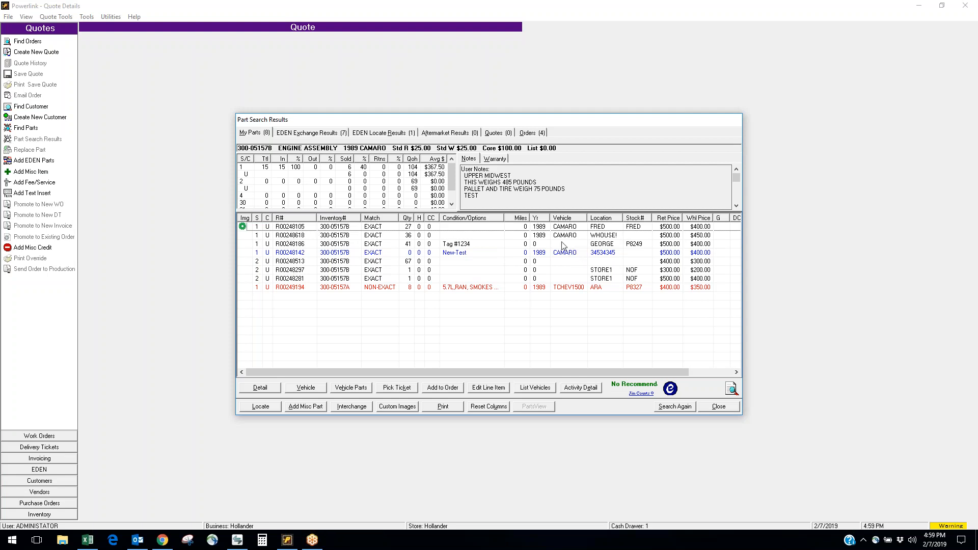
mouse_move(495, 294)
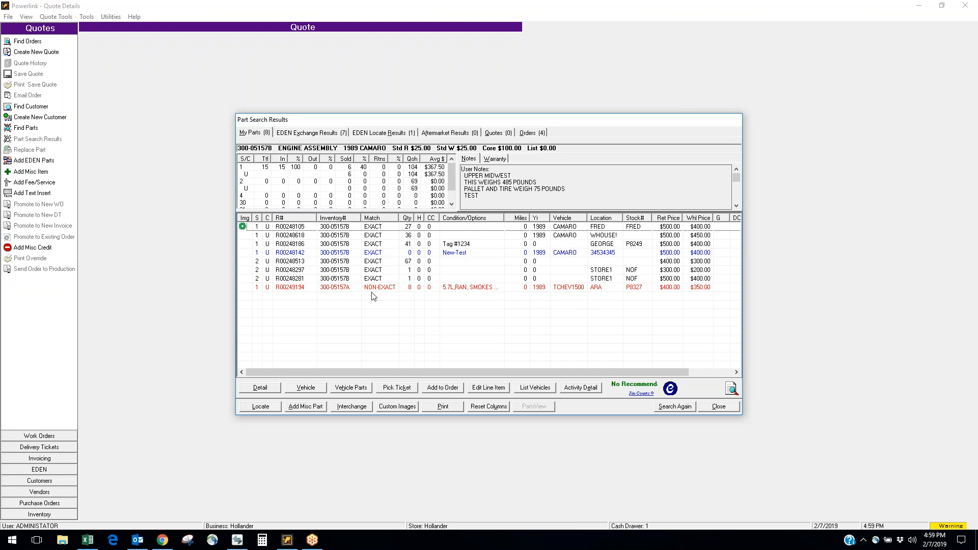
mouse_move(347, 287)
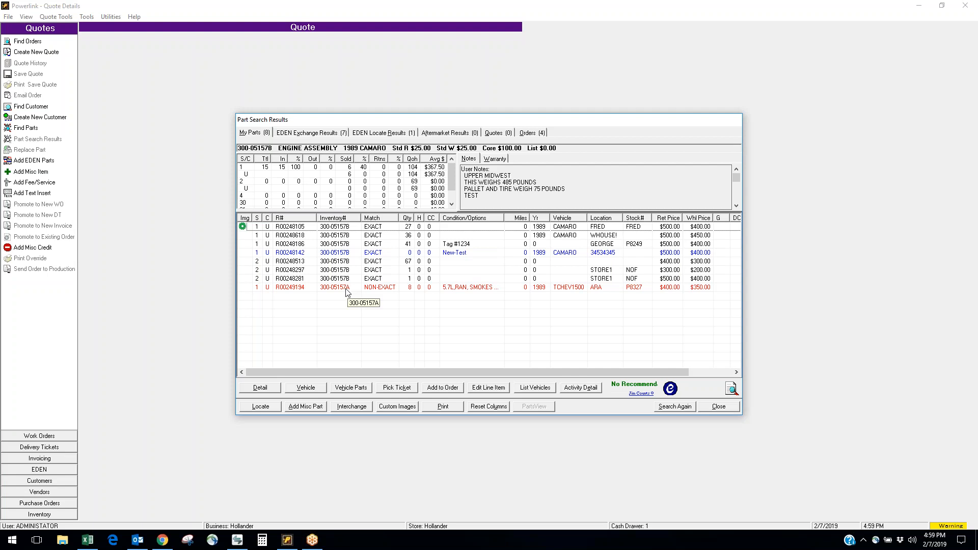
mouse_move(457, 194)
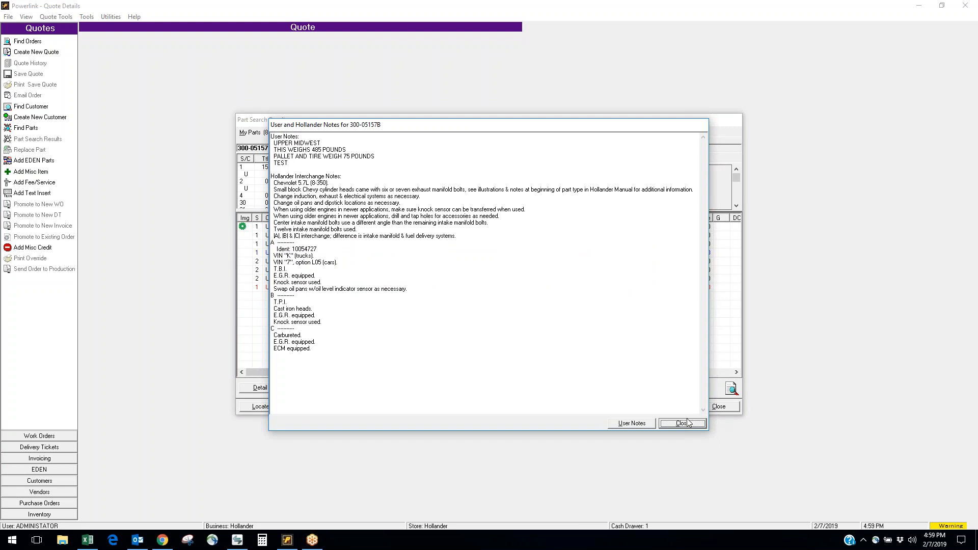
left_click(678, 423)
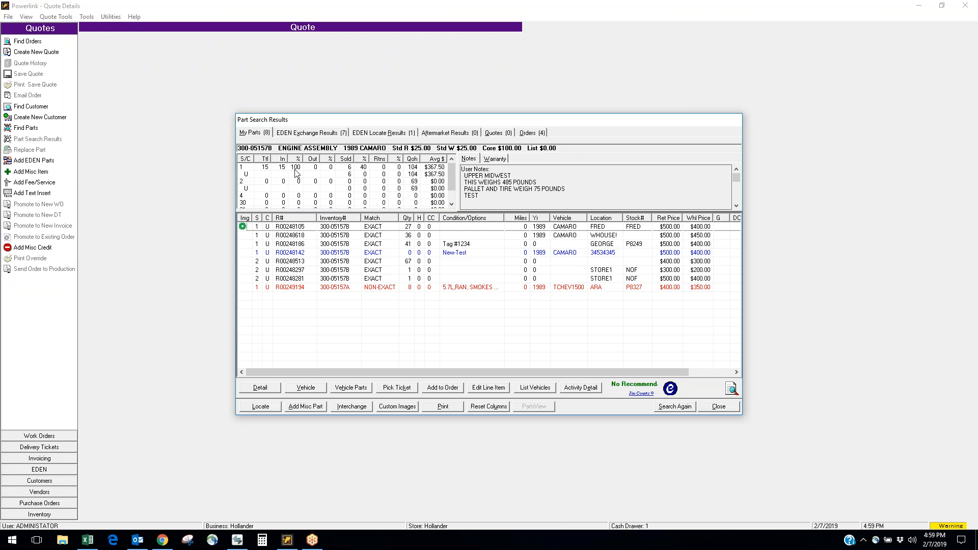
mouse_move(326, 174)
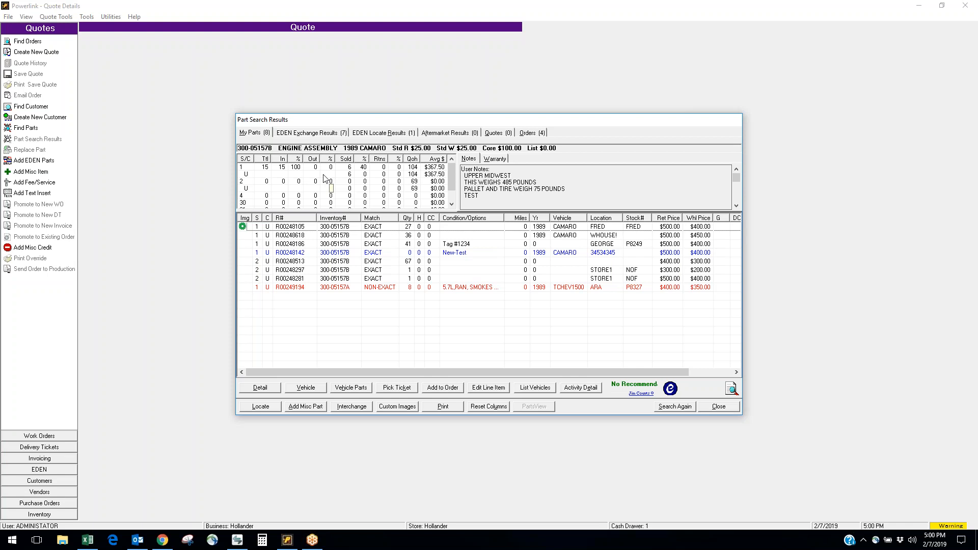
mouse_move(402, 266)
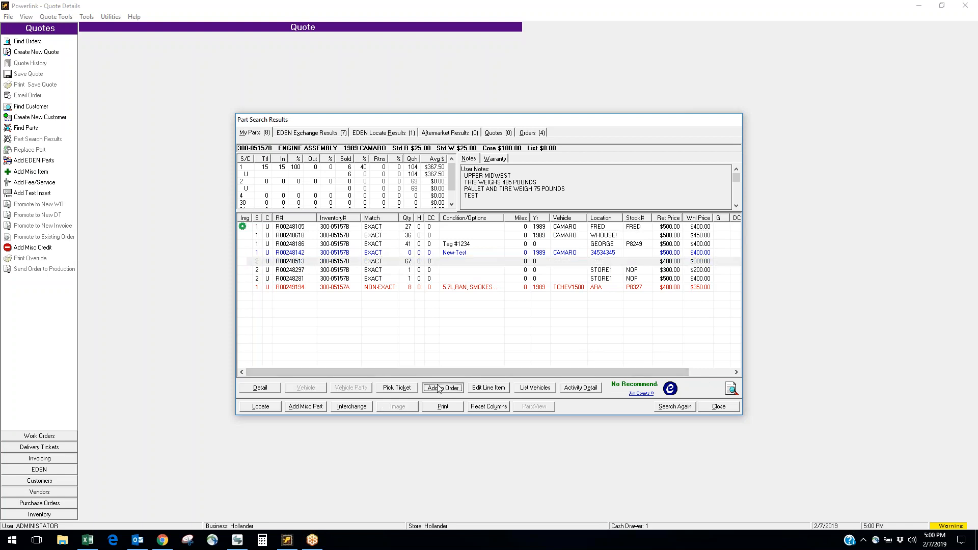
Add the 300-05157B engine for the 1989 Camaro at $300 to the cash quote
left_click(442, 387)
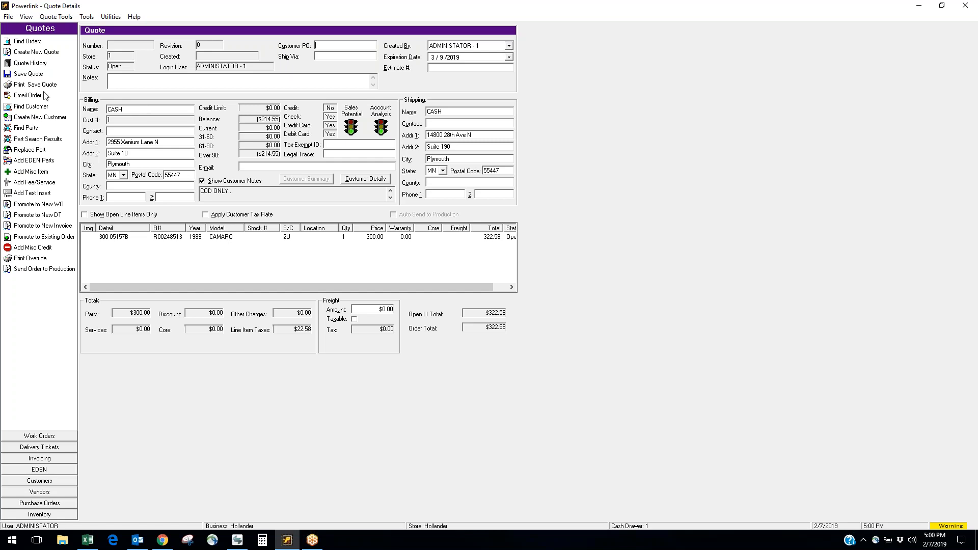
mouse_move(31, 85)
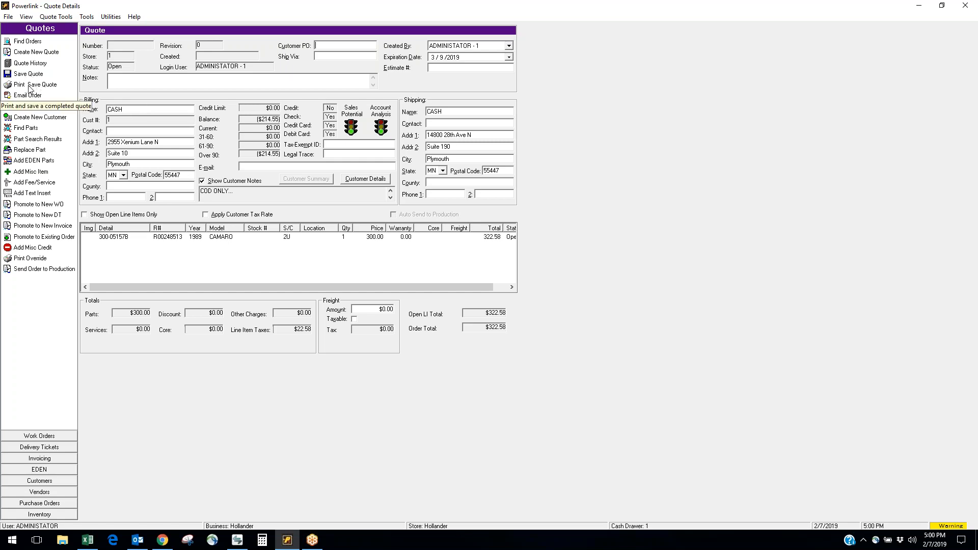
mouse_move(236, 177)
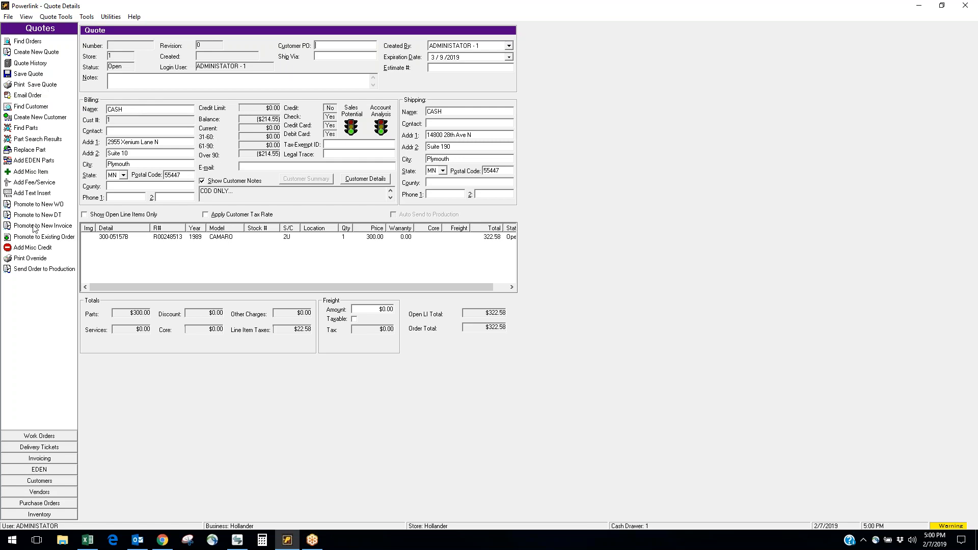
mouse_move(35, 226)
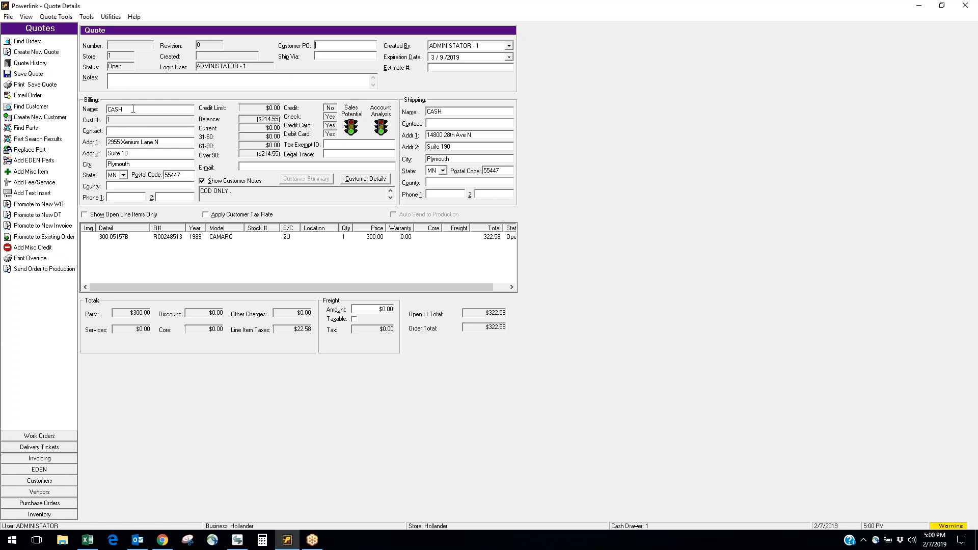
Replace the billing customer with Central Towing by searching 'cent', bringing the total to $270
triple_click(150, 109)
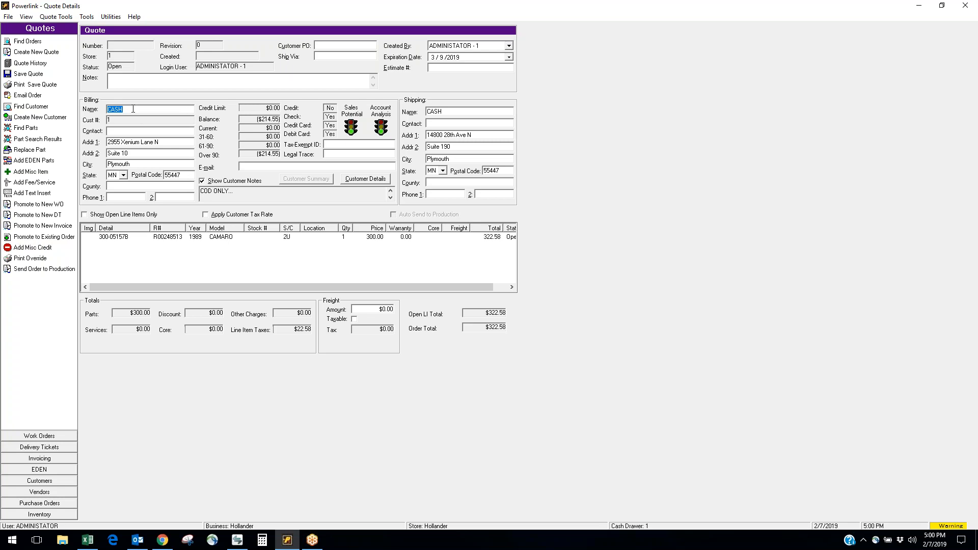
type("cent")
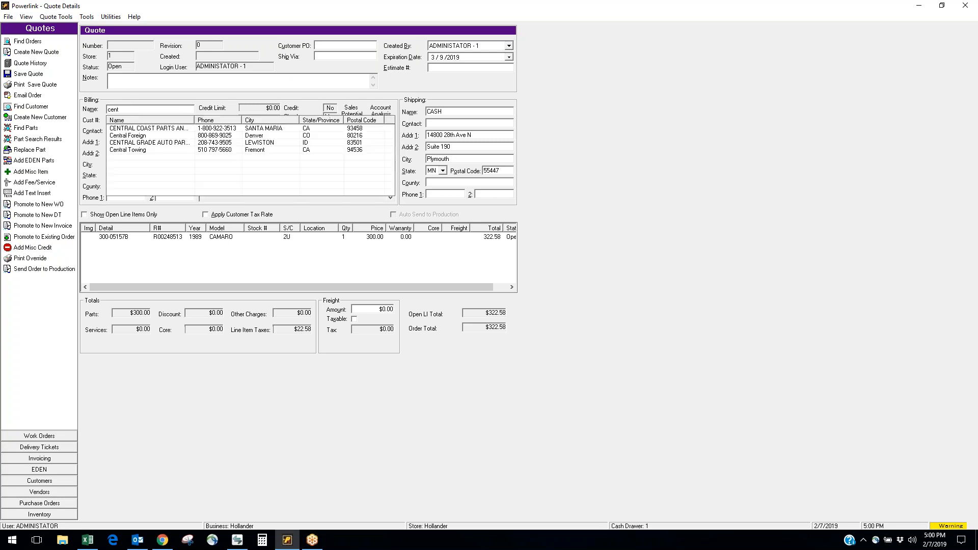
left_click(128, 150)
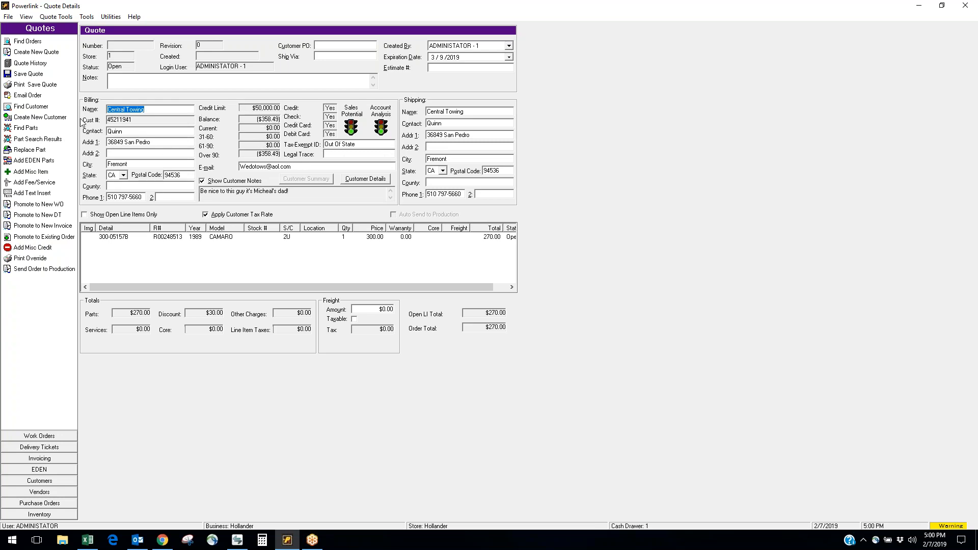
mouse_move(44, 100)
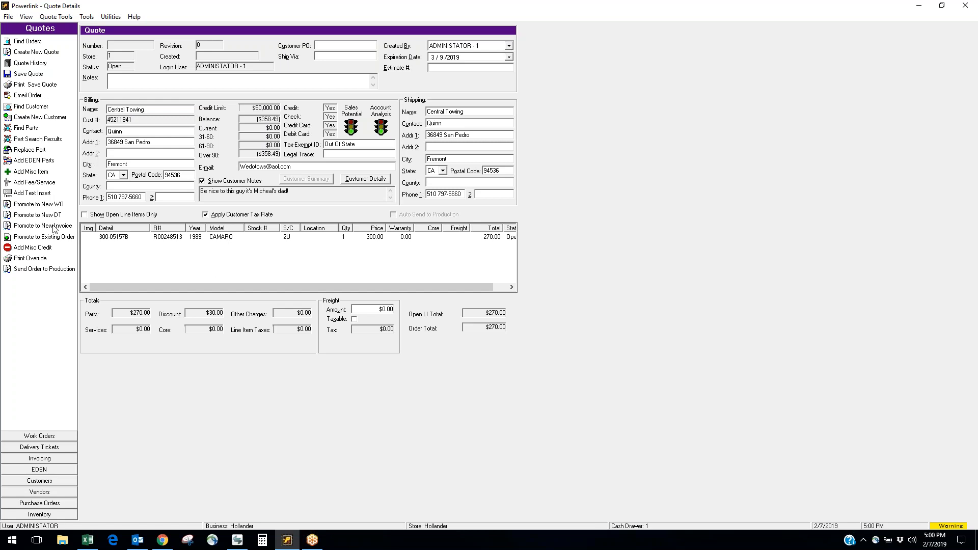
Promote the Central Towing quote to a new invoice with $270 due
left_click(41, 225)
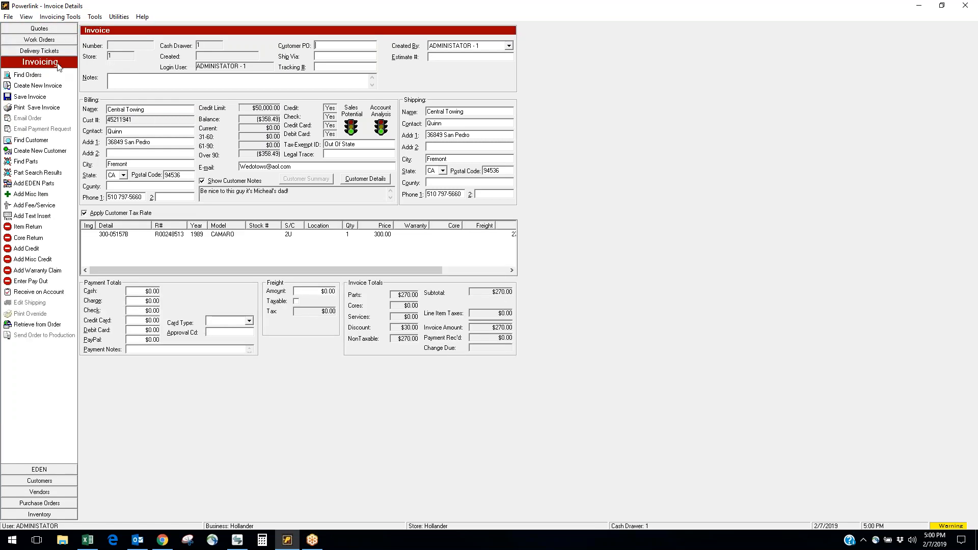
mouse_move(201, 296)
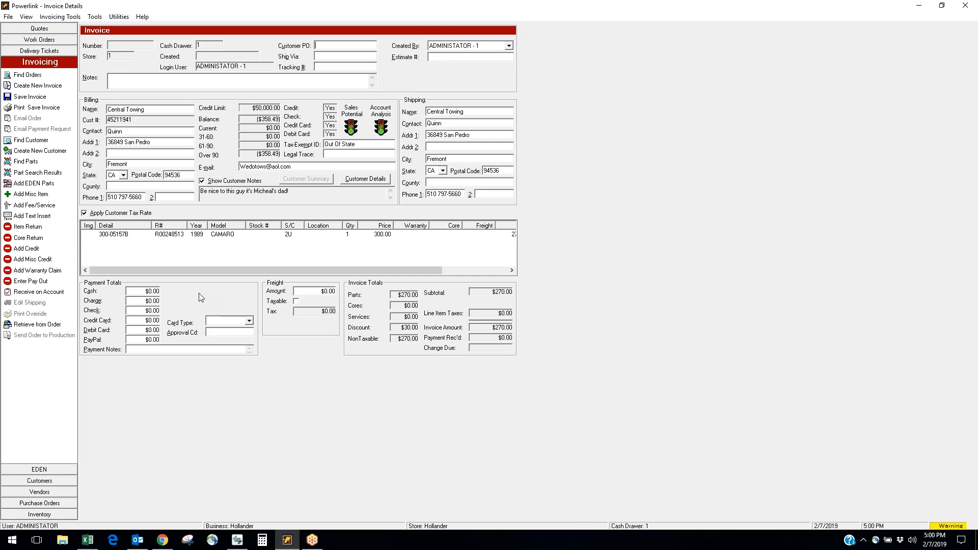
mouse_move(100, 300)
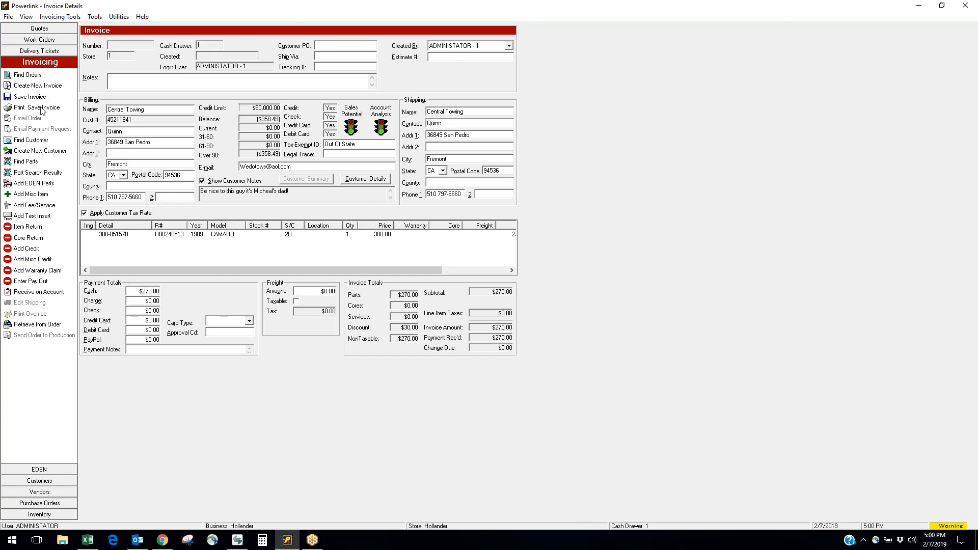
Save and print the invoice through PrimoPDF as a PDF named Powerlink on the Desktop
left_click(36, 107)
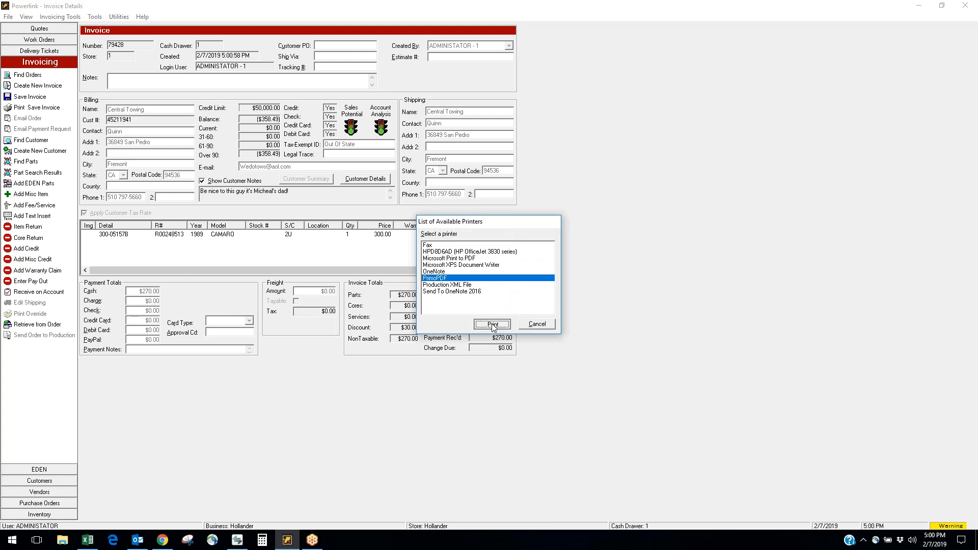
left_click(492, 324)
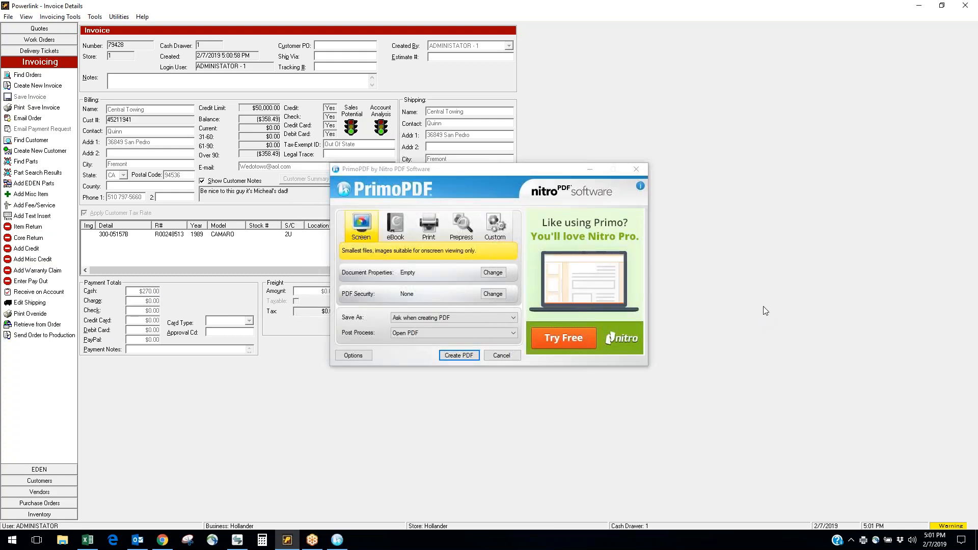
left_click(458, 355)
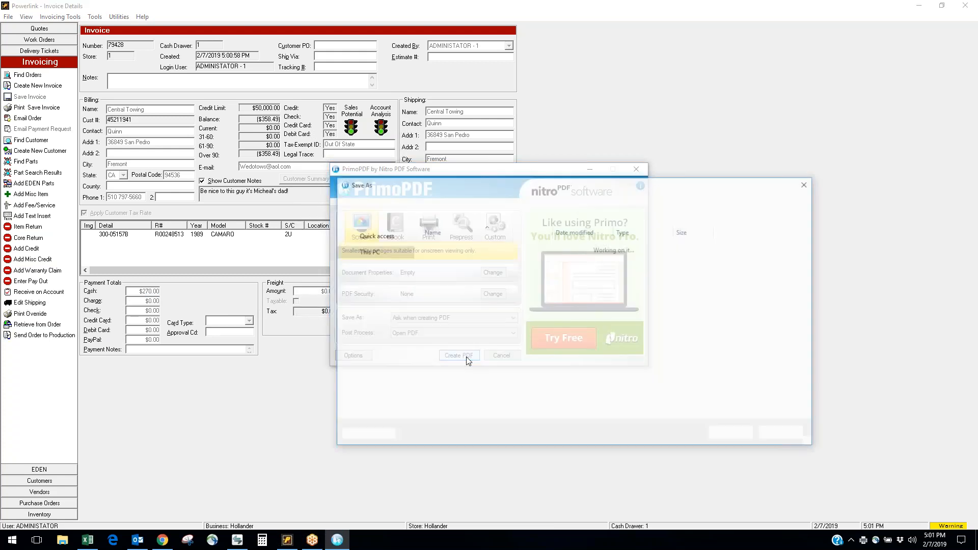
left_click(460, 355)
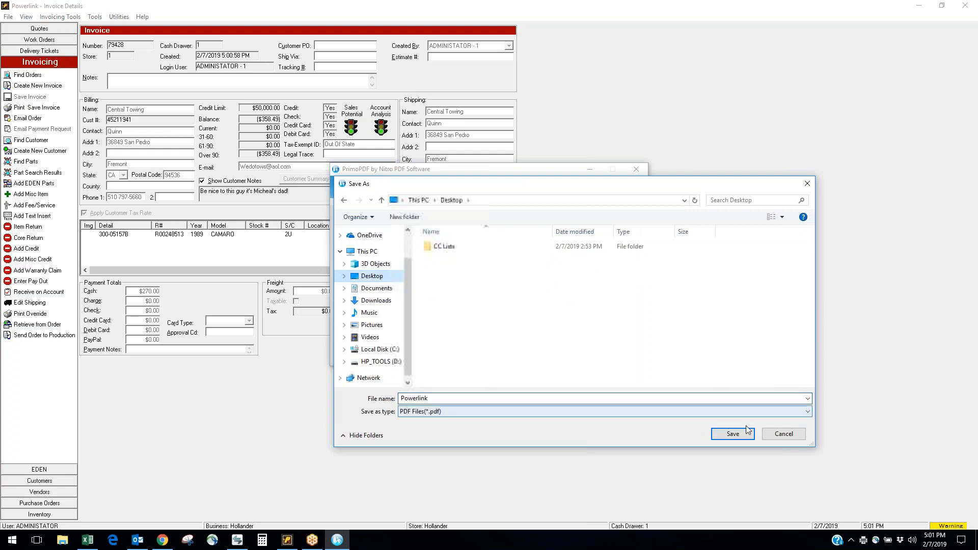
left_click(732, 434)
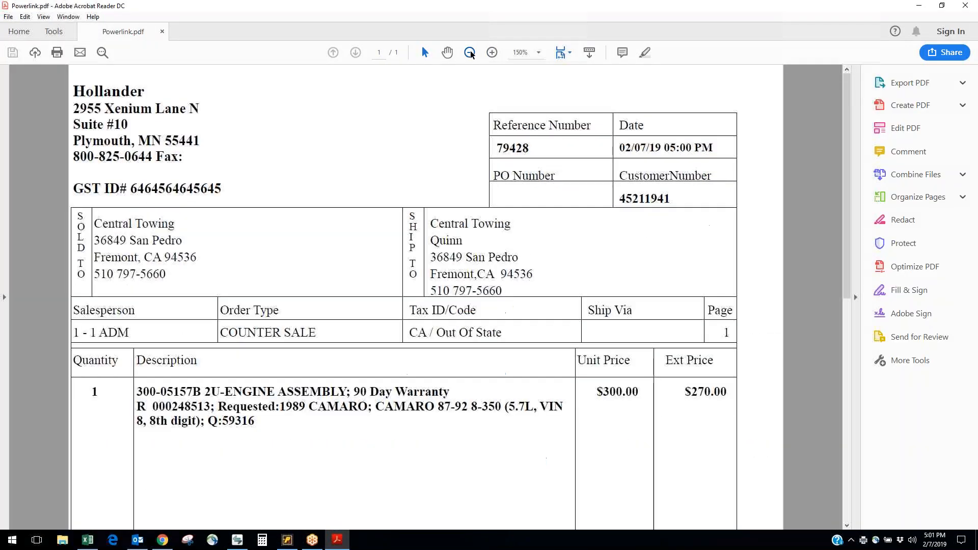
Zoom out in Acrobat Reader to view the whole $270 invoice page
left_click(469, 52)
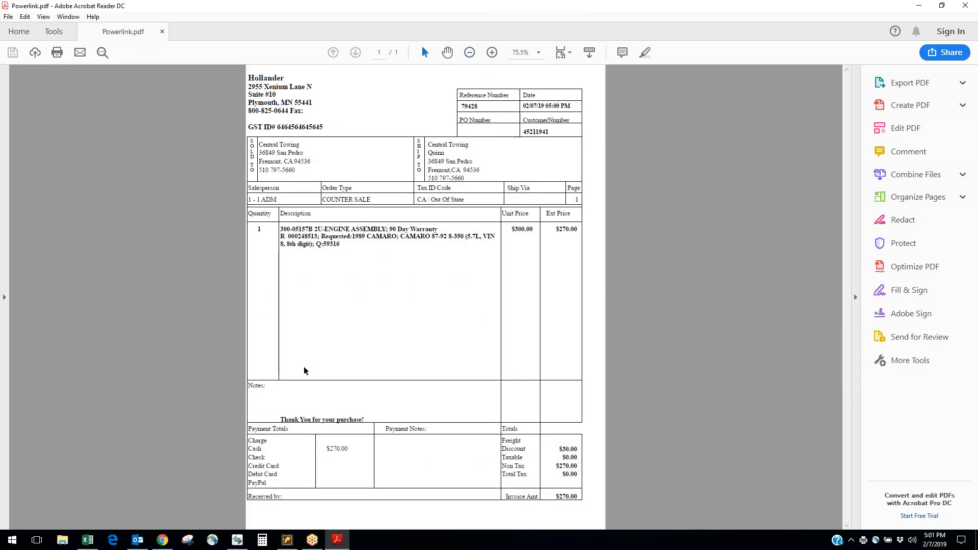
mouse_move(519, 513)
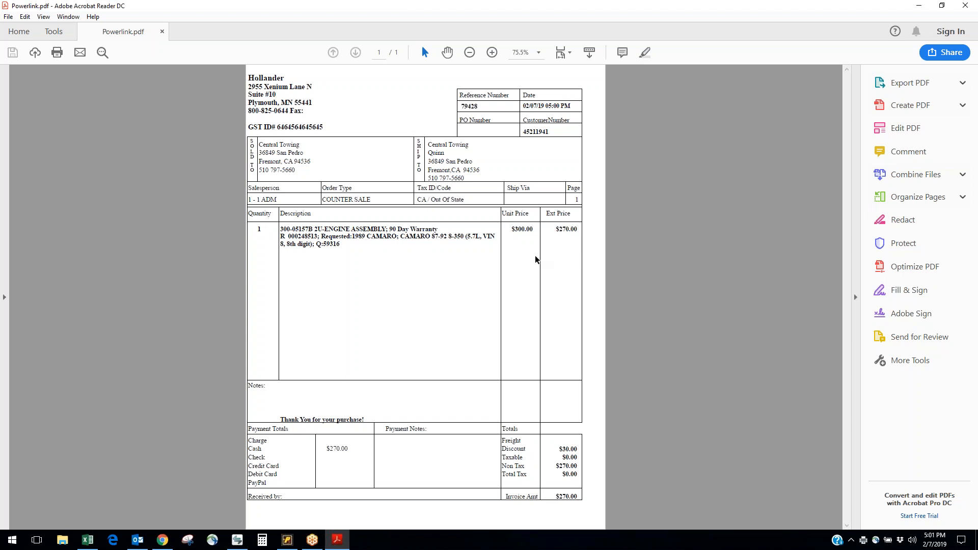
mouse_move(320, 276)
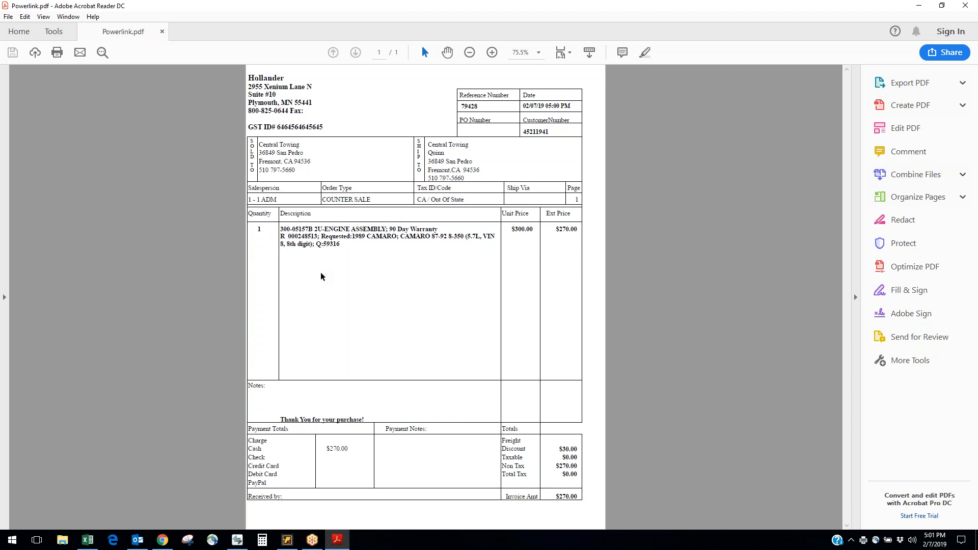
mouse_move(257, 273)
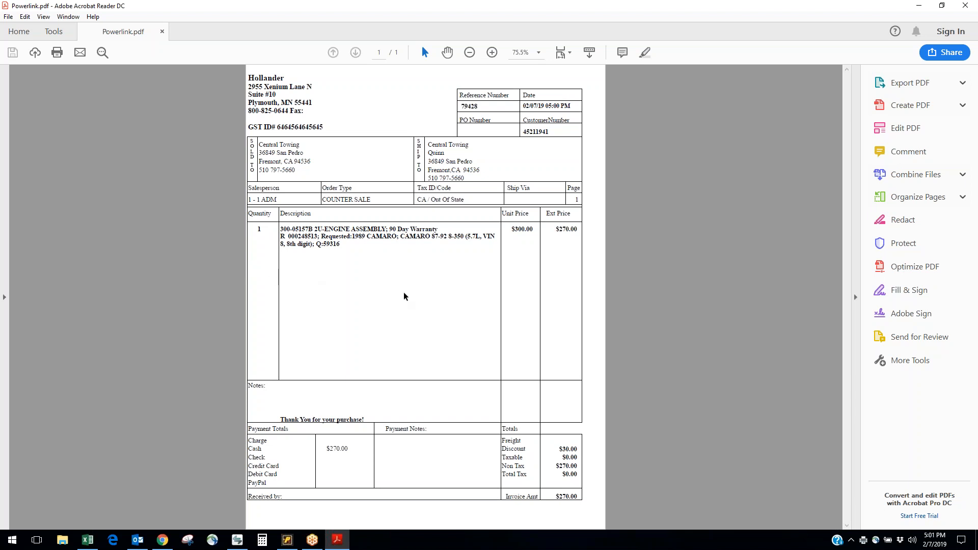
mouse_move(562, 281)
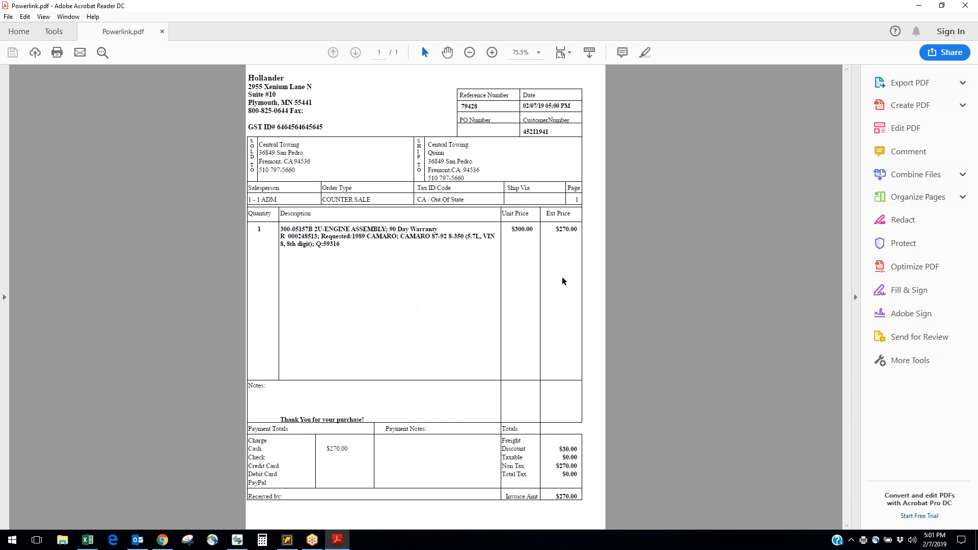
mouse_move(558, 287)
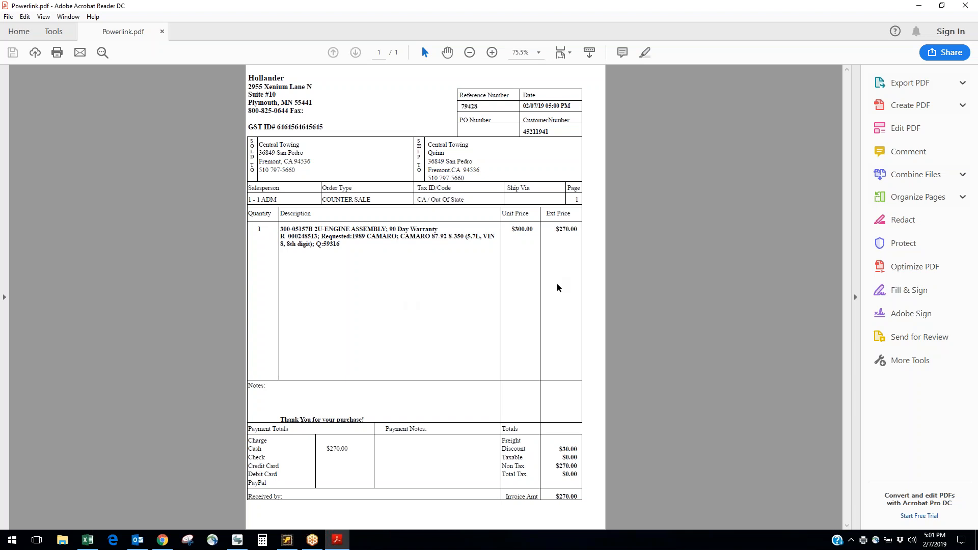
mouse_move(608, 298)
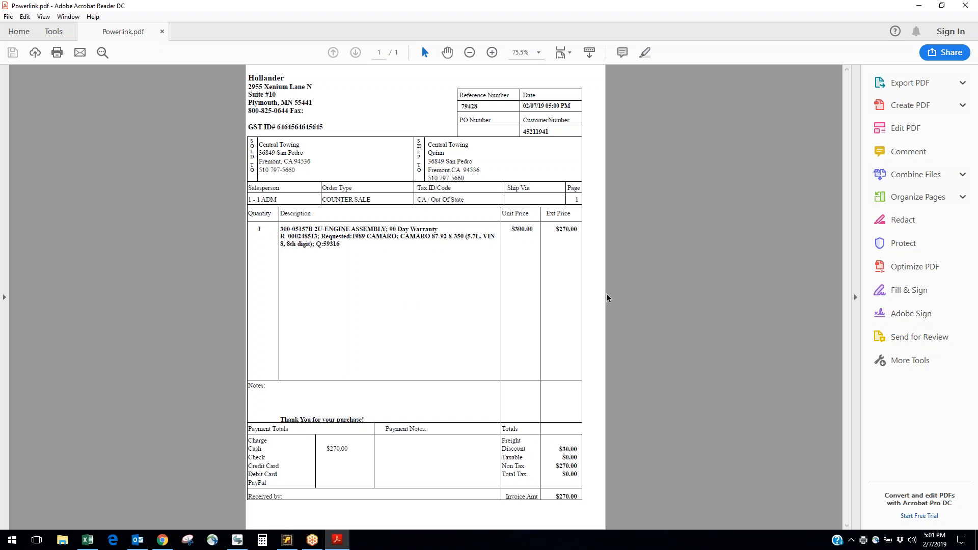
Put the PDF viewer away and return to an empty Quotes screen
left_click(285, 540)
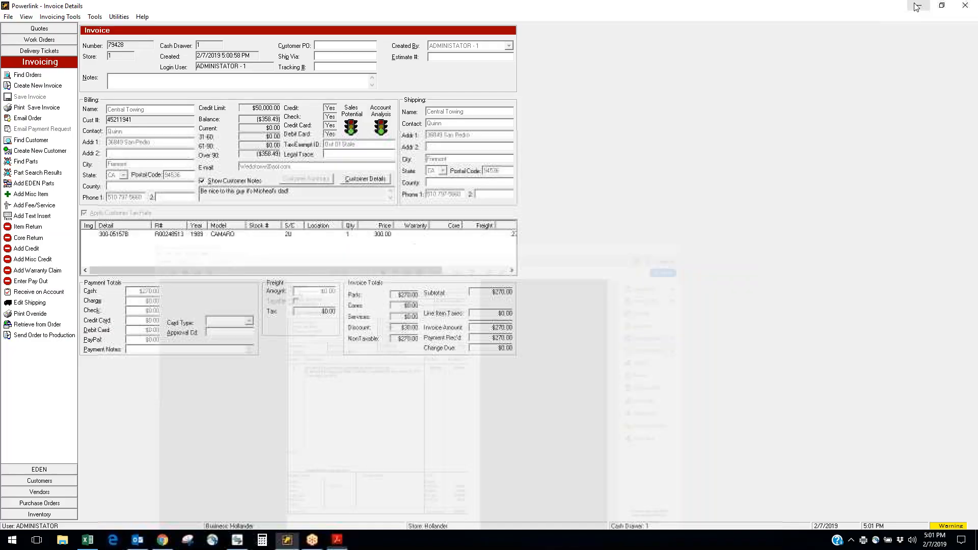
left_click(39, 28)
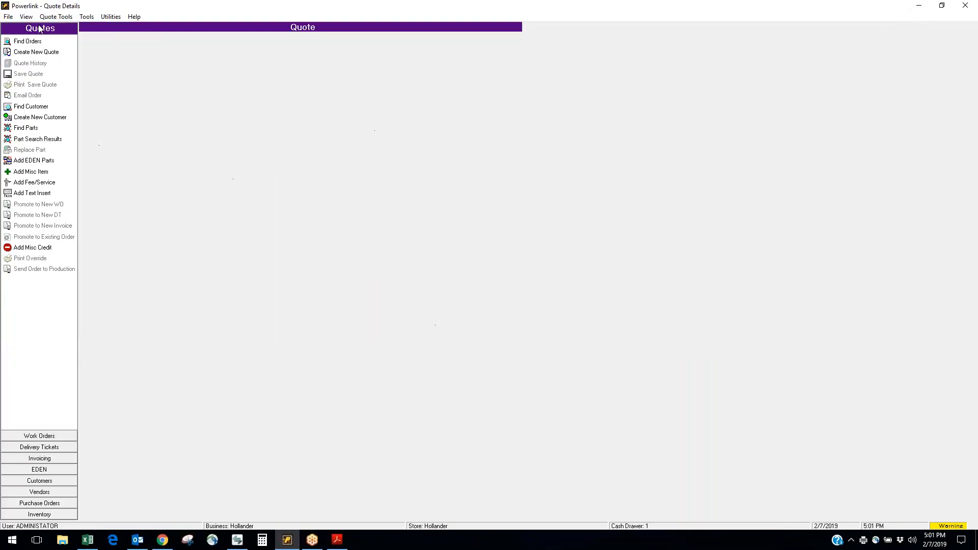
mouse_move(29, 98)
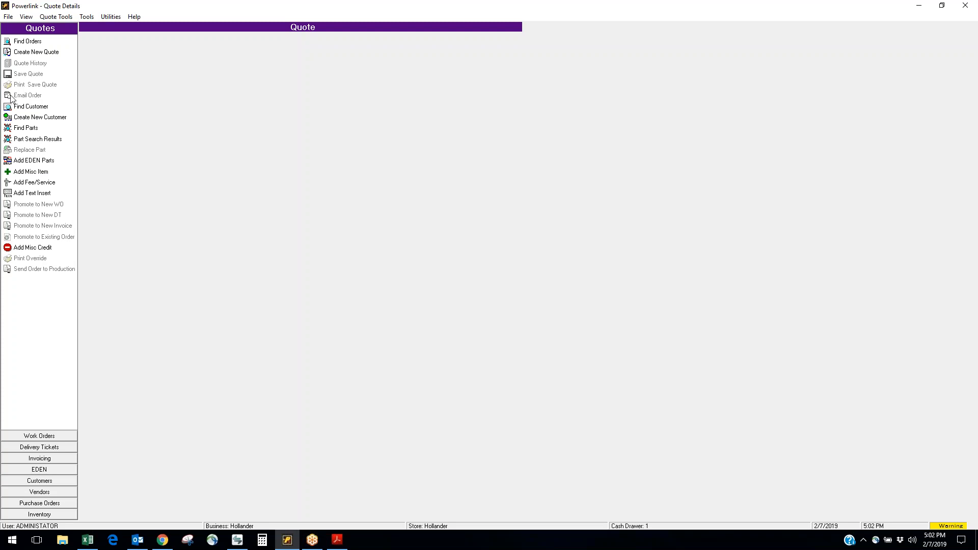
mouse_move(28, 45)
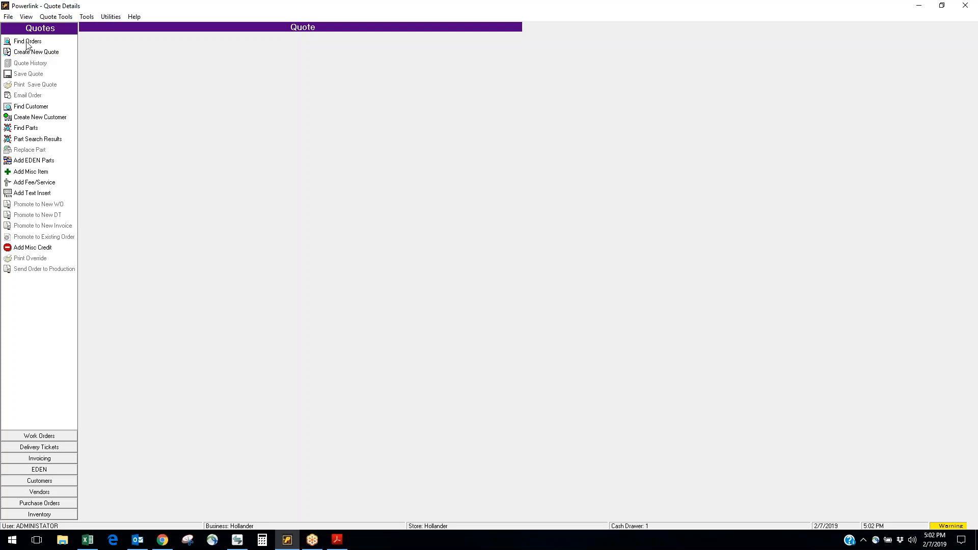
Search orders with start and end date filters, scroll to work order 11762 and display it
left_click(26, 41)
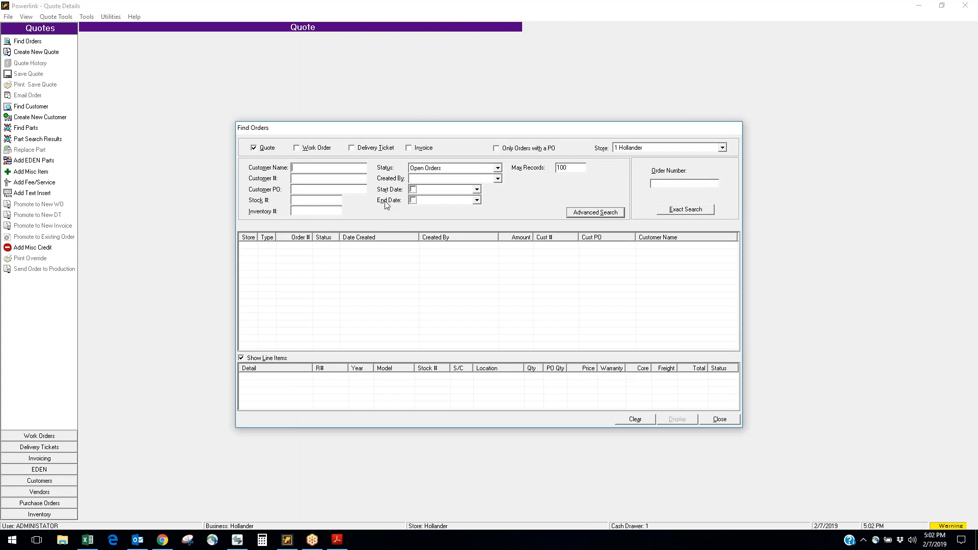
left_click(478, 190)
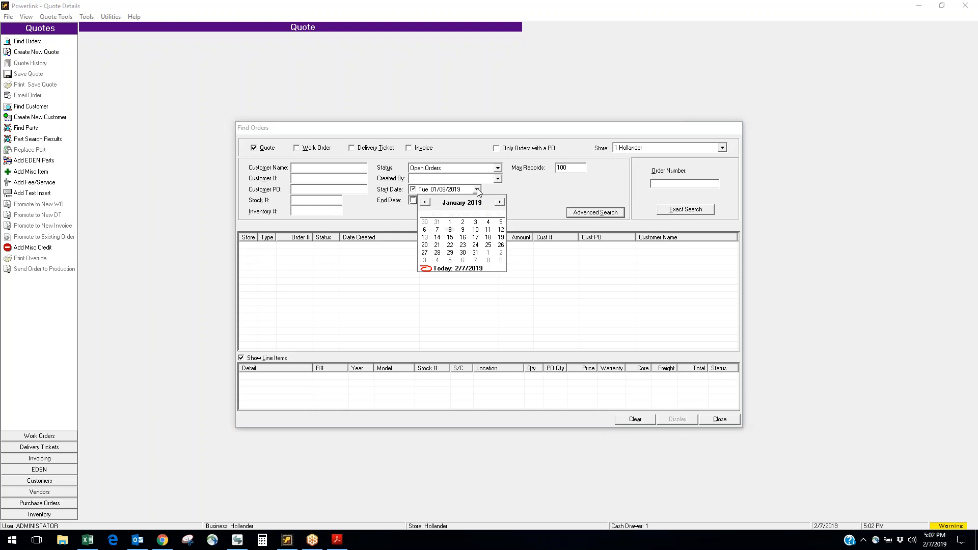
left_click(453, 268)
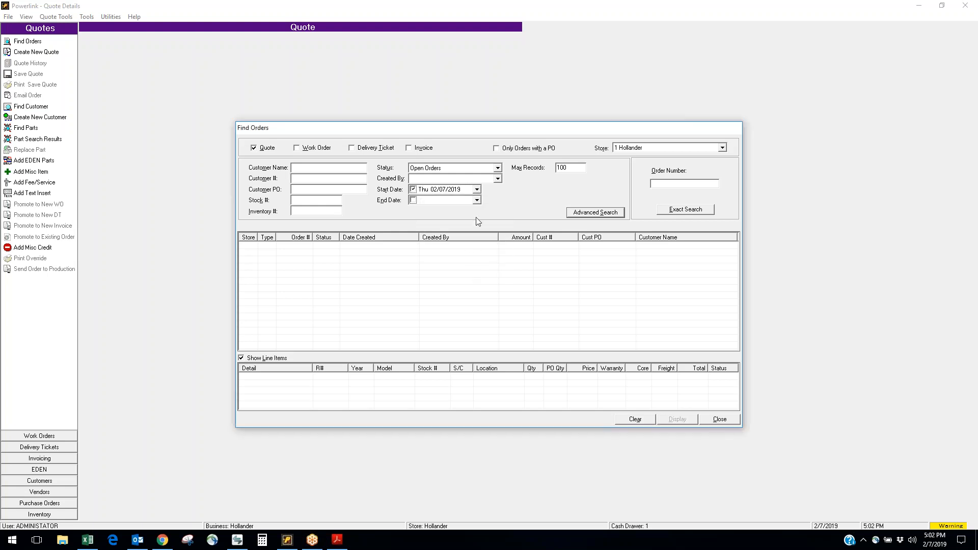
left_click(412, 200)
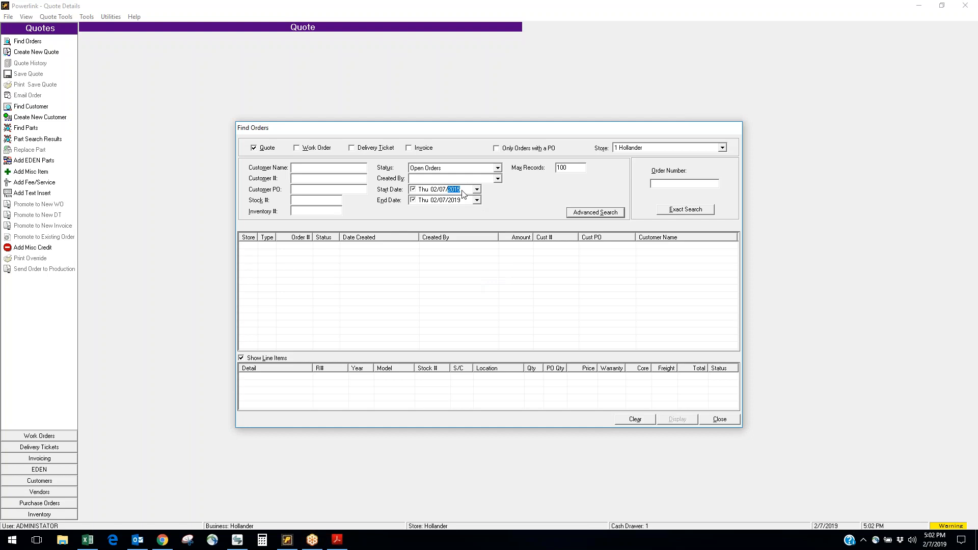
left_click(296, 148)
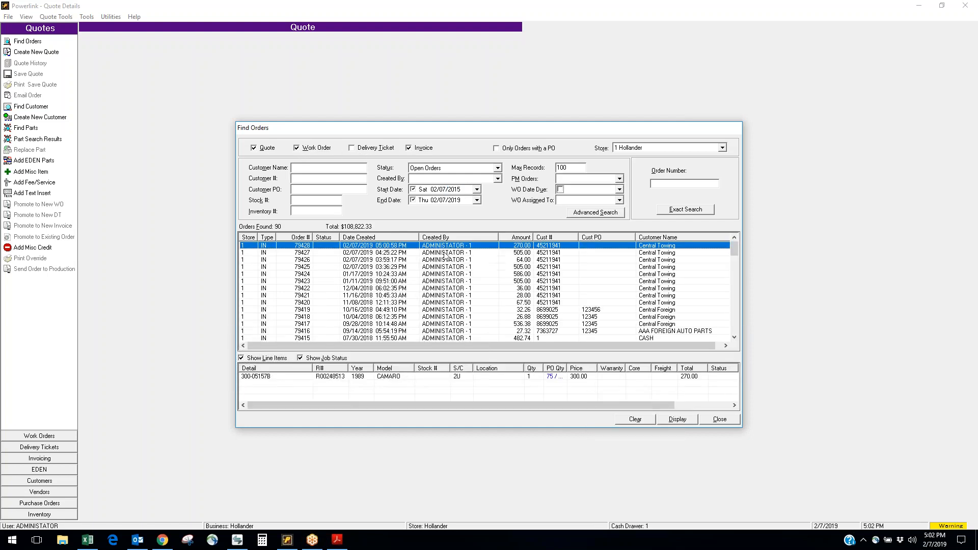
scroll("down", 3)
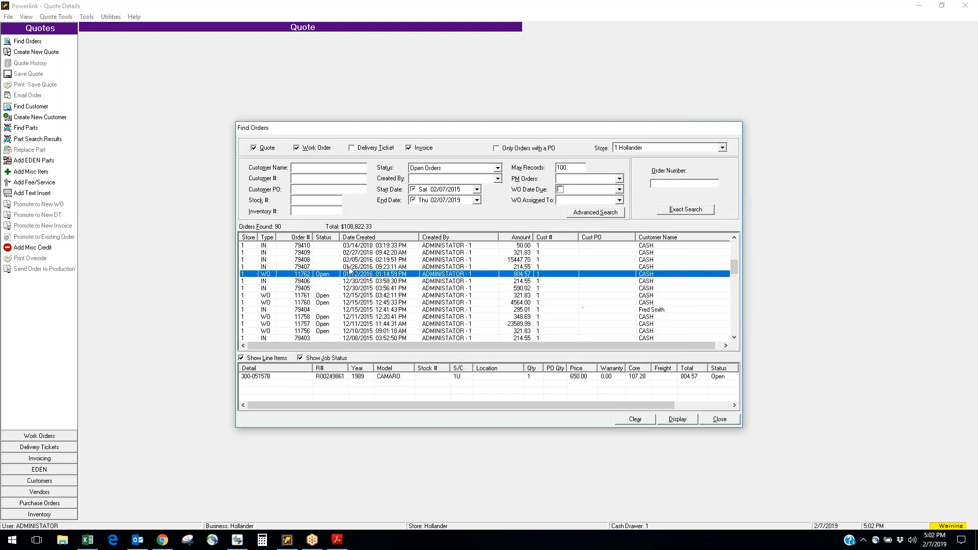
mouse_move(237, 382)
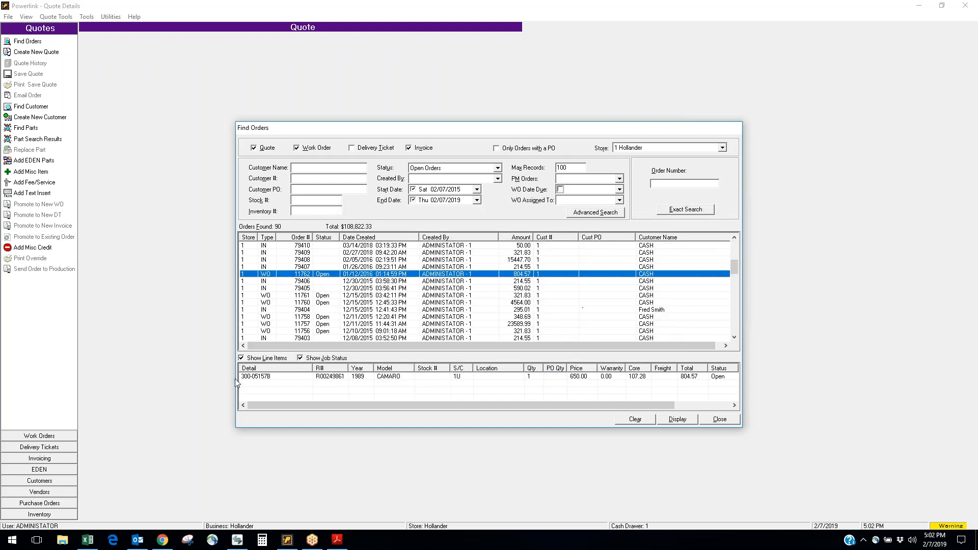
left_click(677, 419)
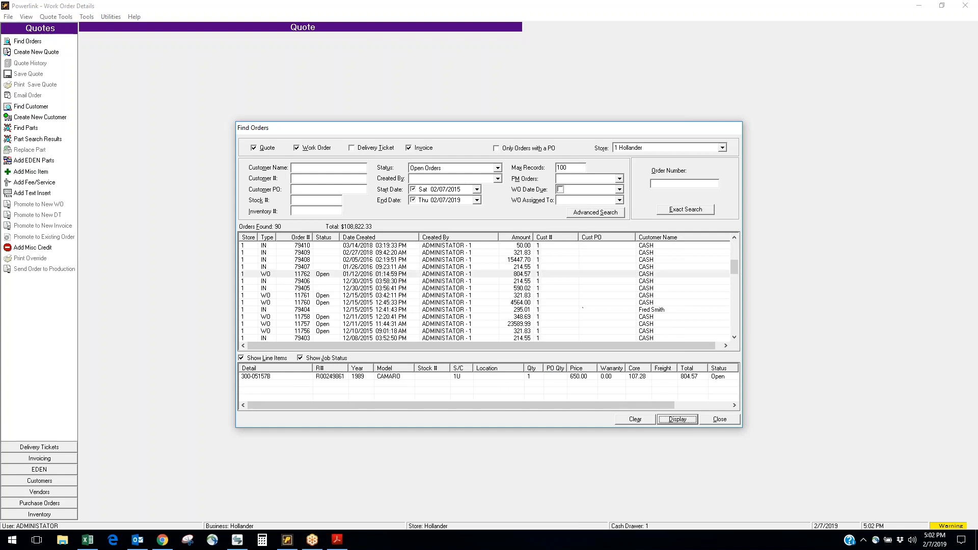
View work order 11762 for the 1989 Camaro ($804.57), then return to Quotes
left_click(677, 418)
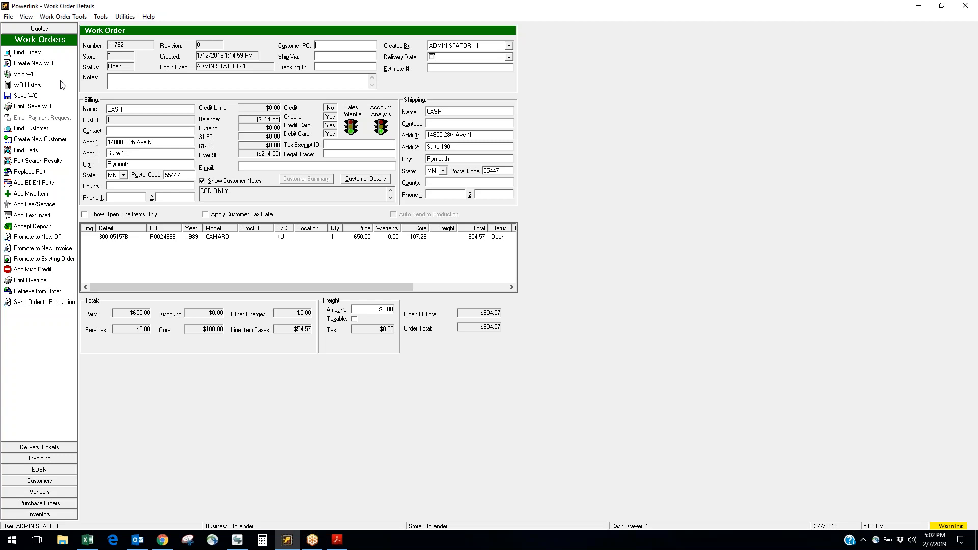
mouse_move(49, 255)
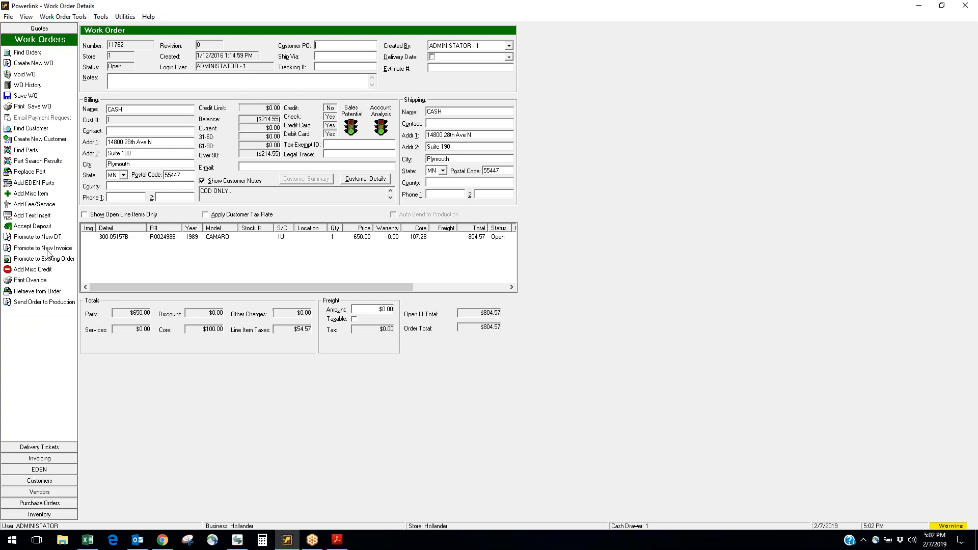
mouse_move(40, 499)
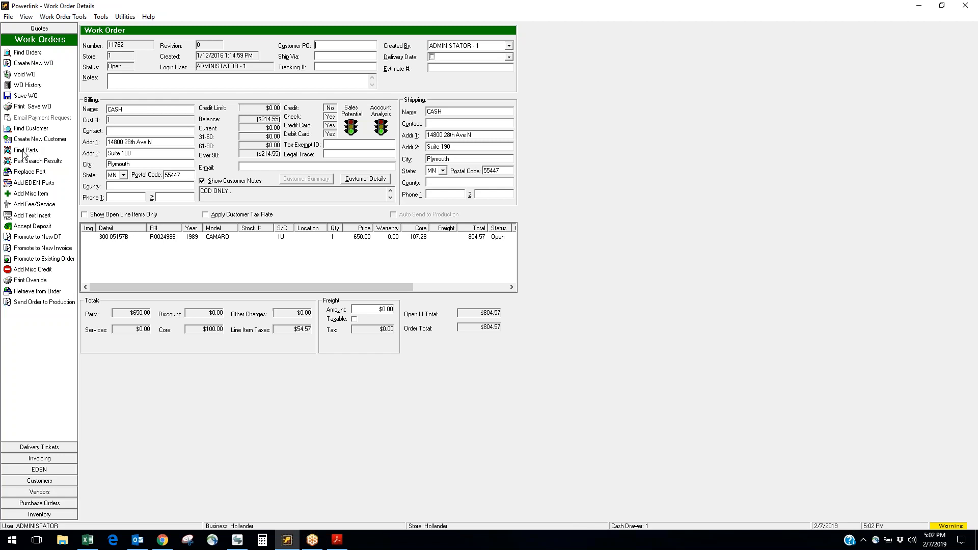
left_click(26, 151)
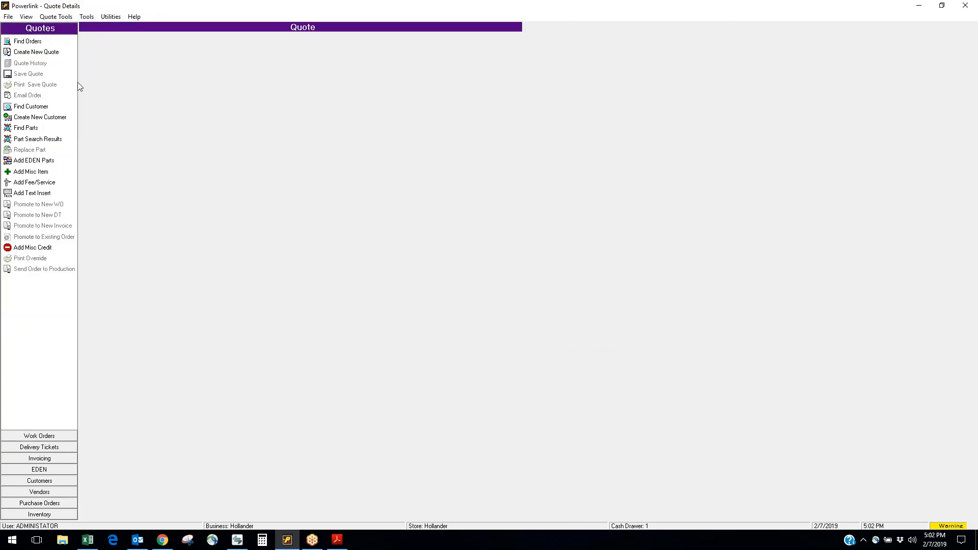
Start a Part Type/Non-Intchg search for type 900, begin year 1995, end year 2005
left_click(25, 128)
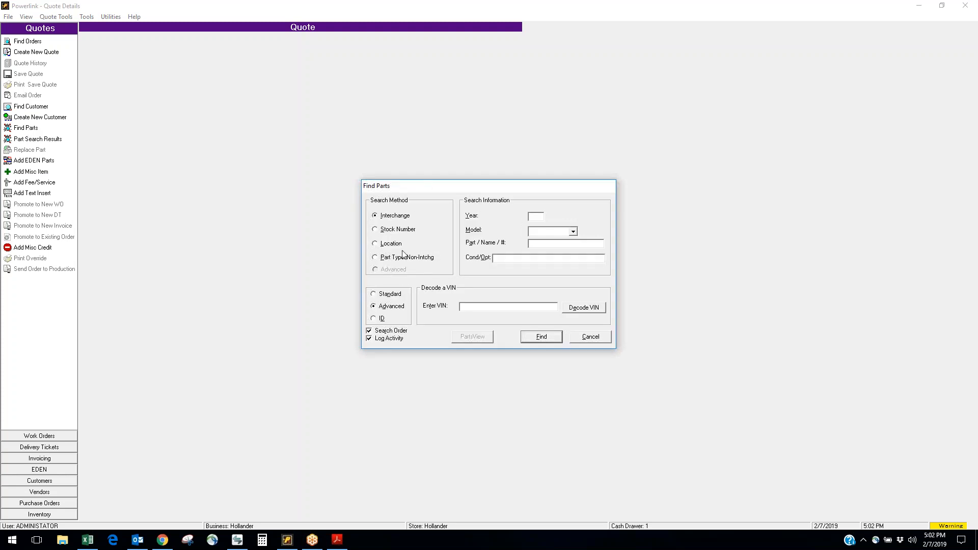
left_click(374, 257)
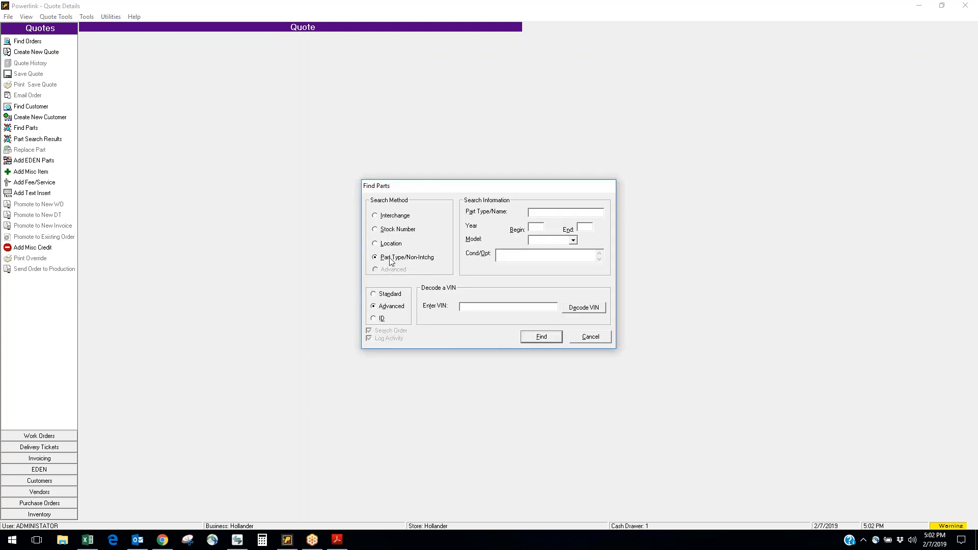
type("900")
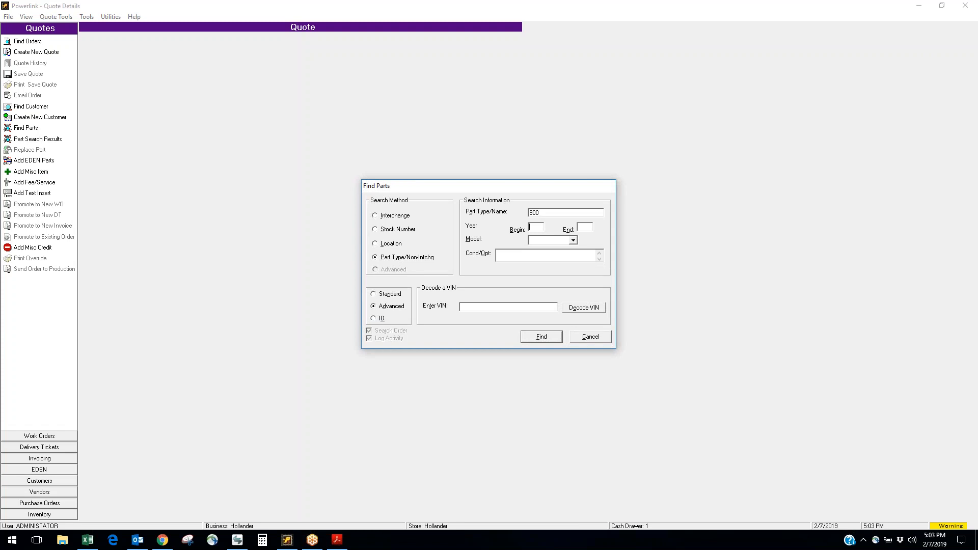
type("1995")
left_click(585, 228)
type("2")
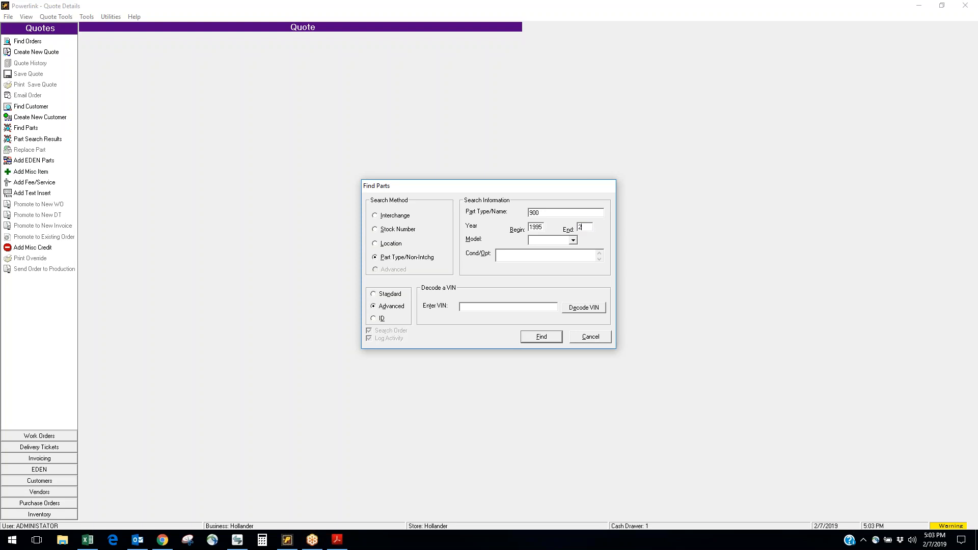
type("005")
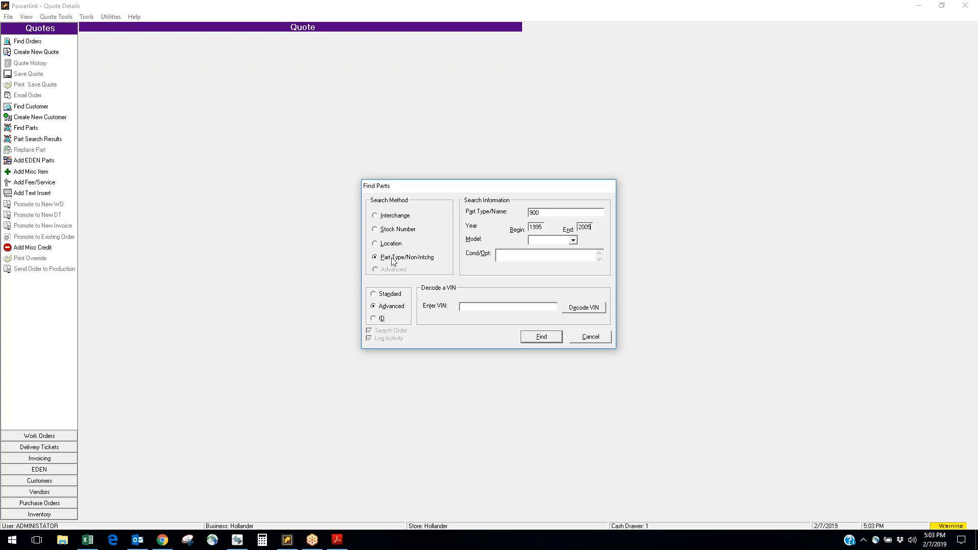
left_click(571, 241)
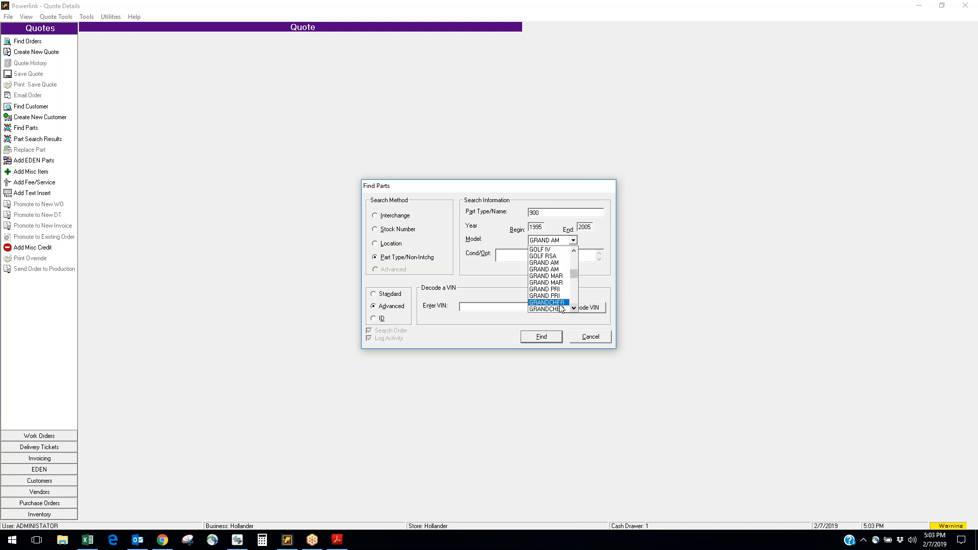
Choose GRANDCHER to list the 14 type 900 parts, then close the results
left_click(540, 337)
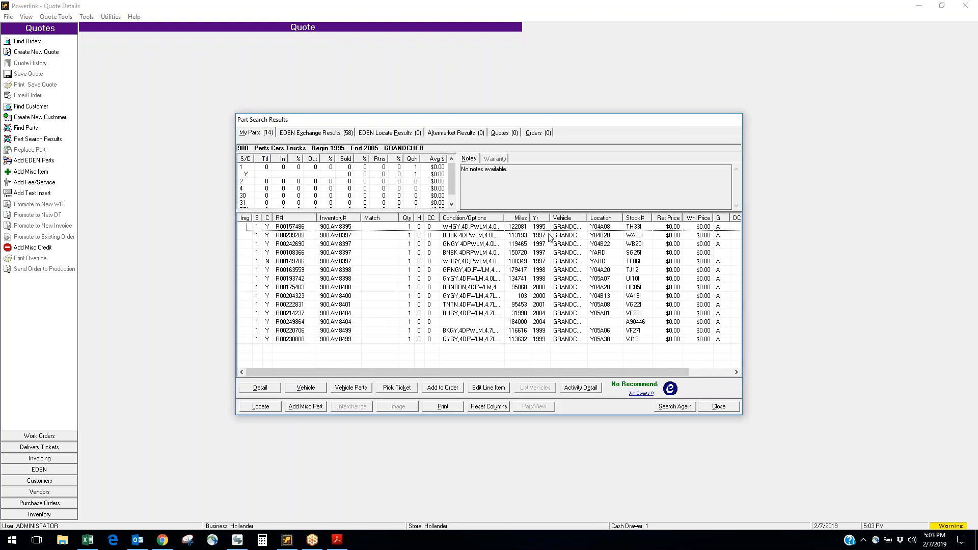
mouse_move(613, 226)
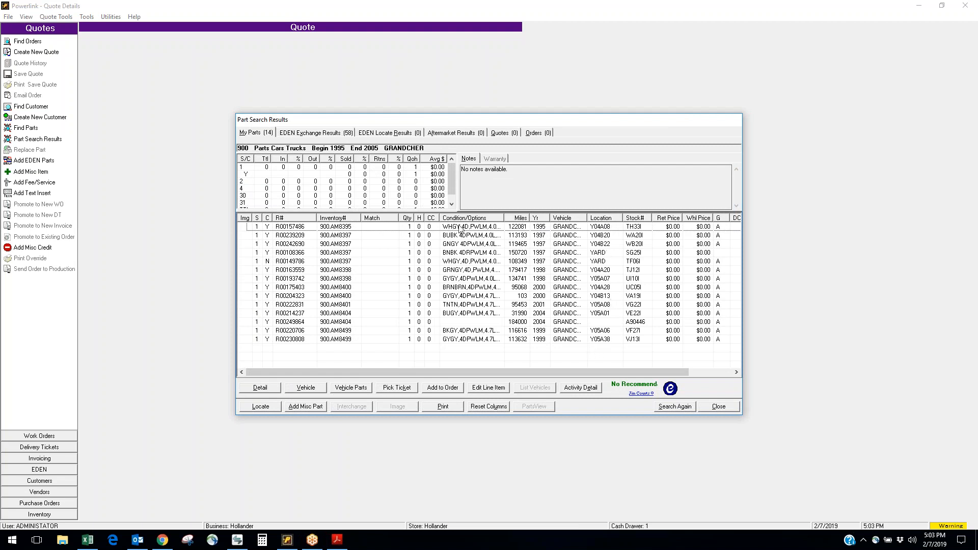
mouse_move(461, 351)
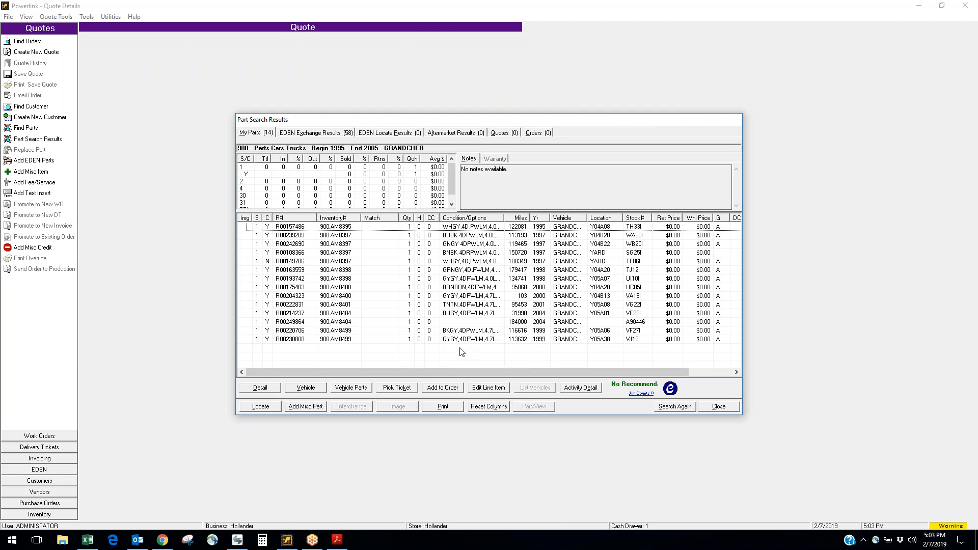
mouse_move(457, 342)
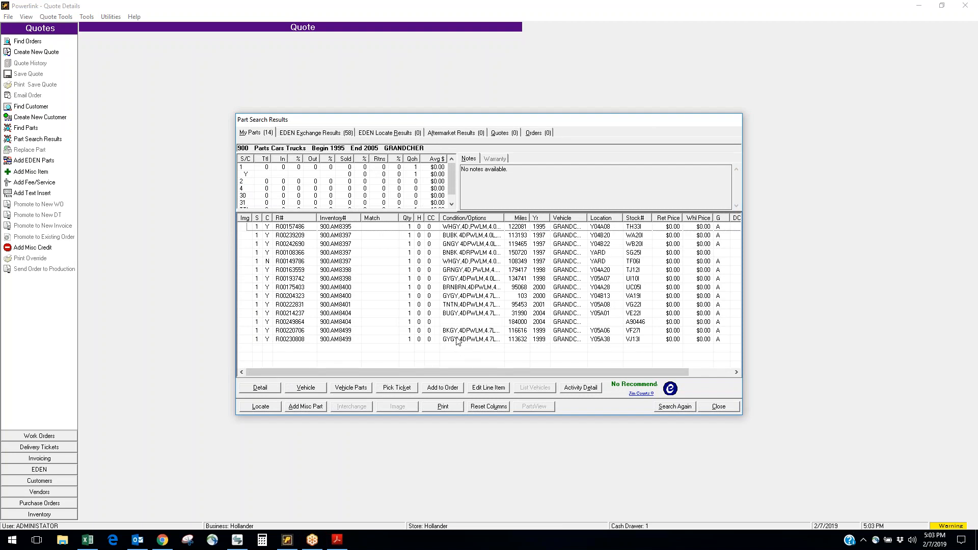
mouse_move(459, 340)
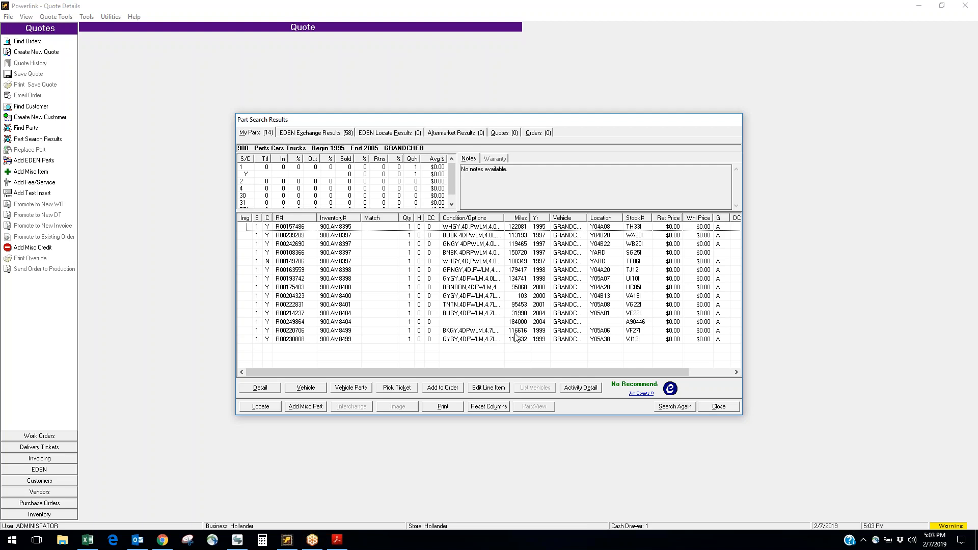
mouse_move(516, 338)
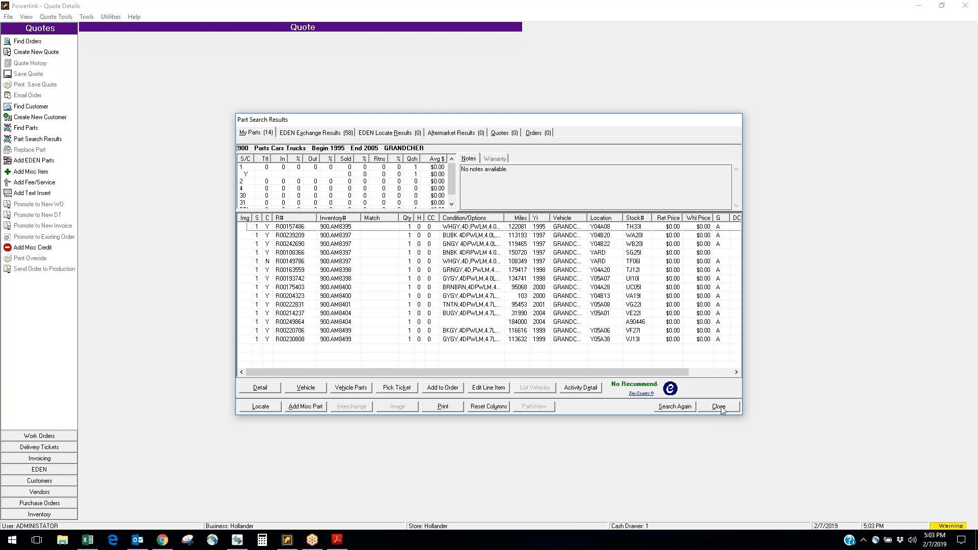
left_click(718, 407)
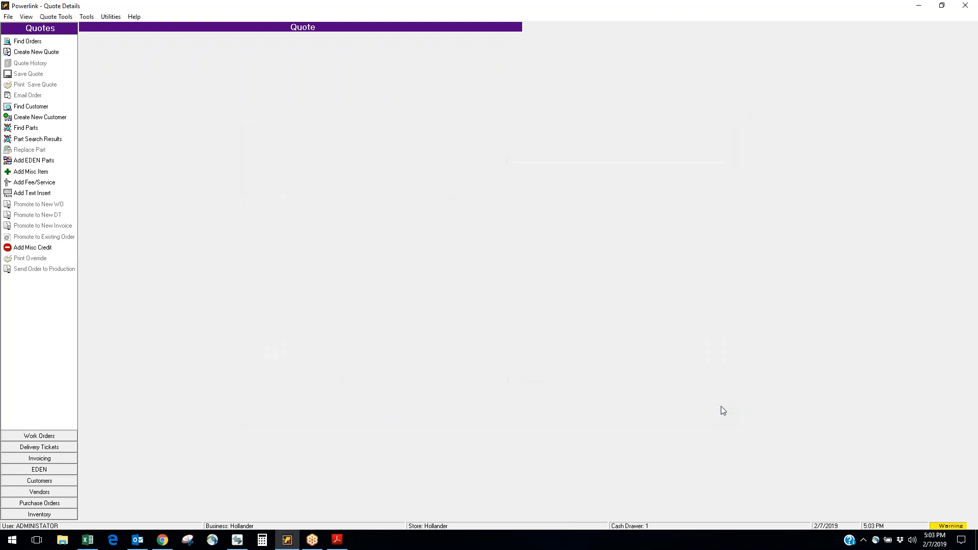
Start an interchange search for a 2010 GRANDCHER
left_click(25, 129)
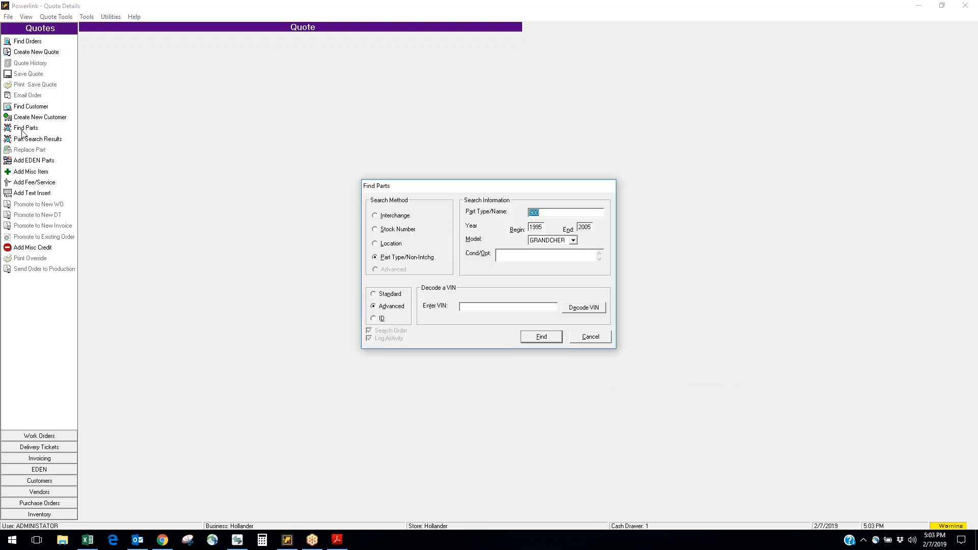
left_click(374, 215)
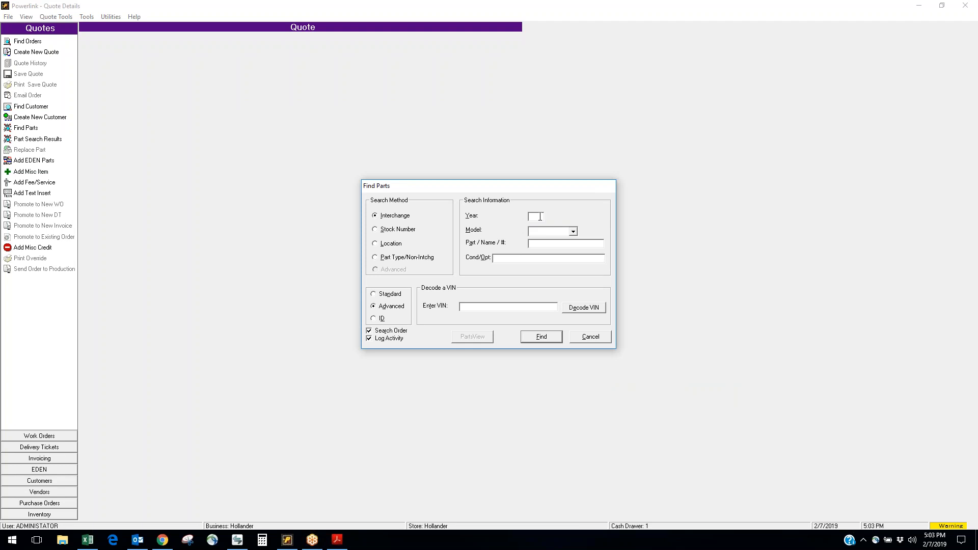
type("2010")
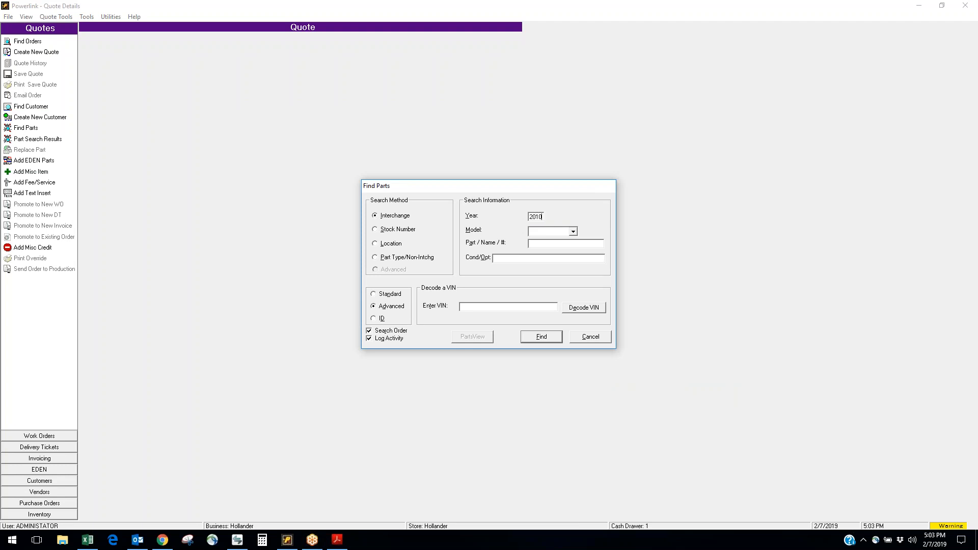
left_click(570, 231)
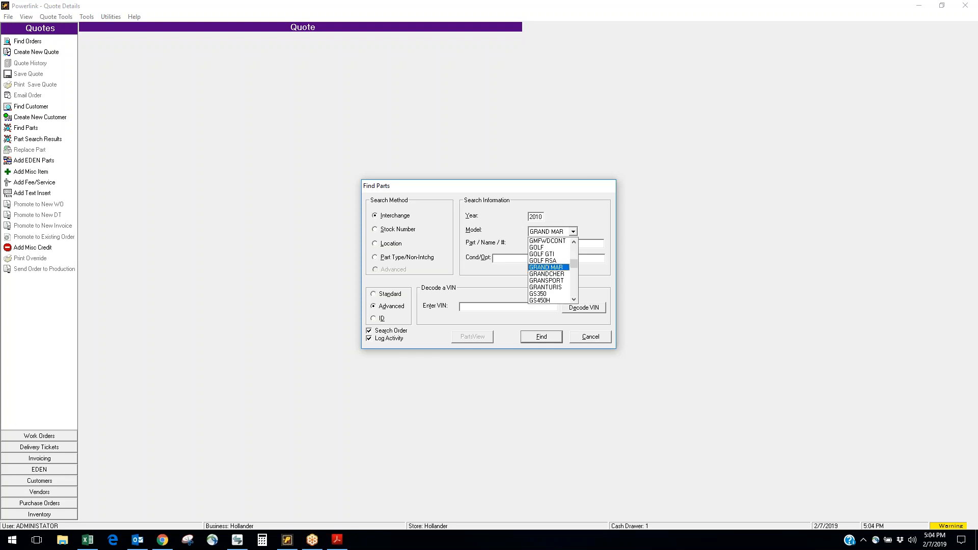
left_click(546, 273)
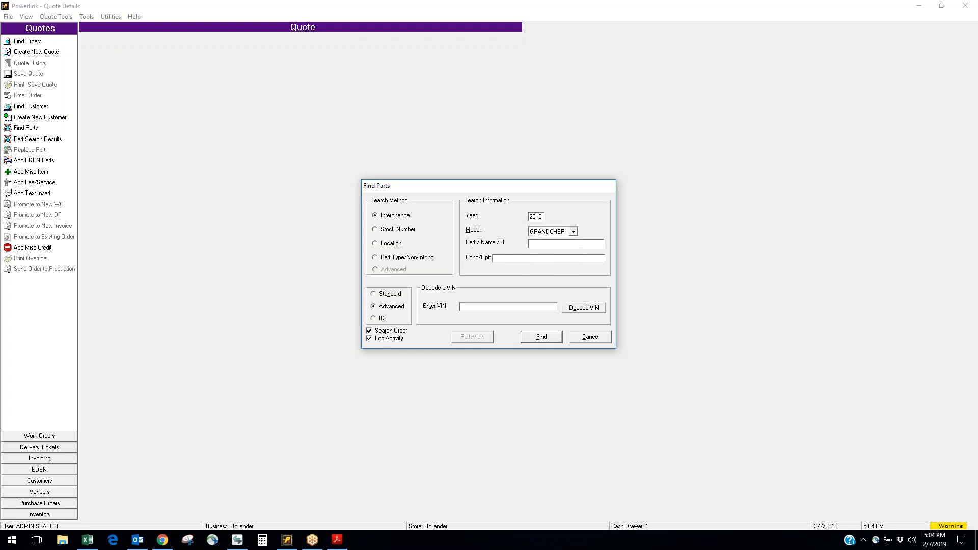
Run the search and confirm the 6.1L engine assembly 300-08161B, showing no stock
left_click(540, 336)
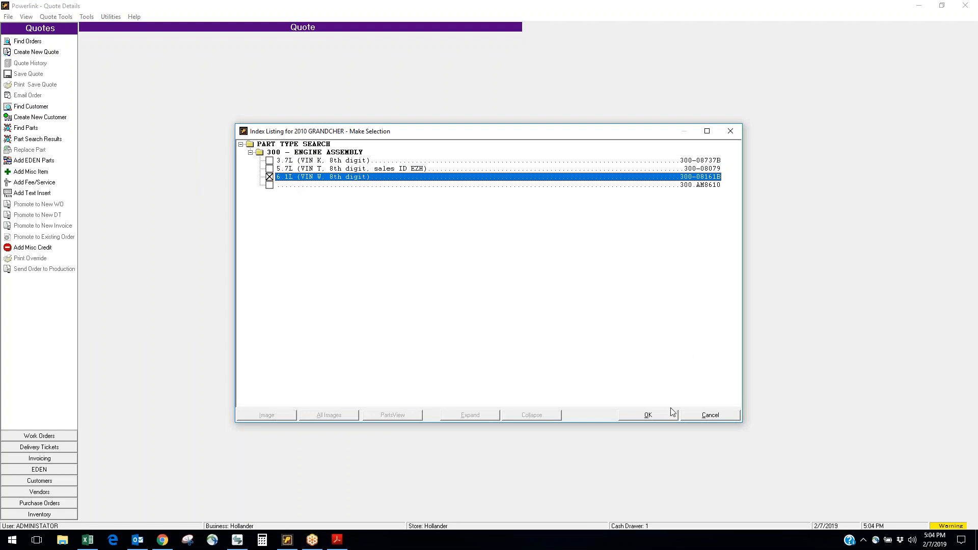
left_click(648, 414)
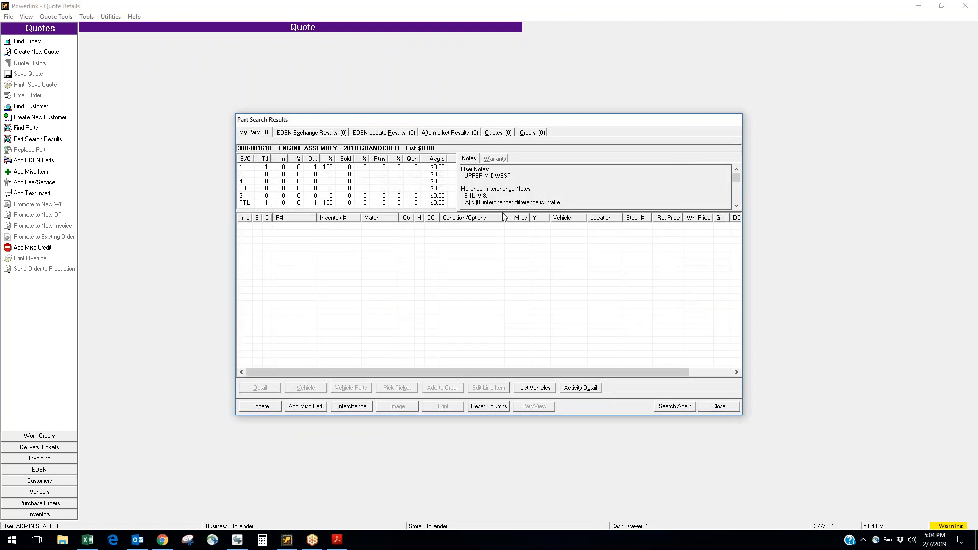
mouse_move(625, 331)
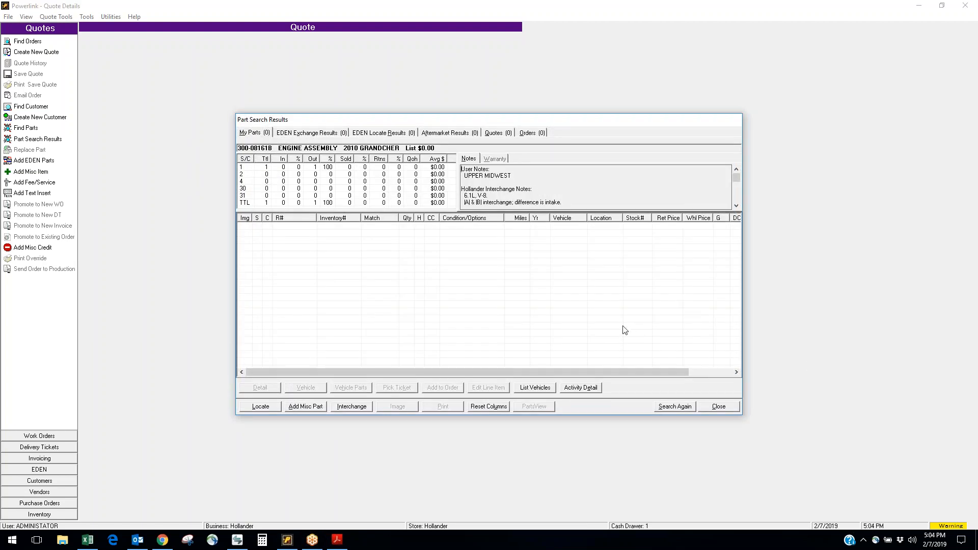
mouse_move(616, 328)
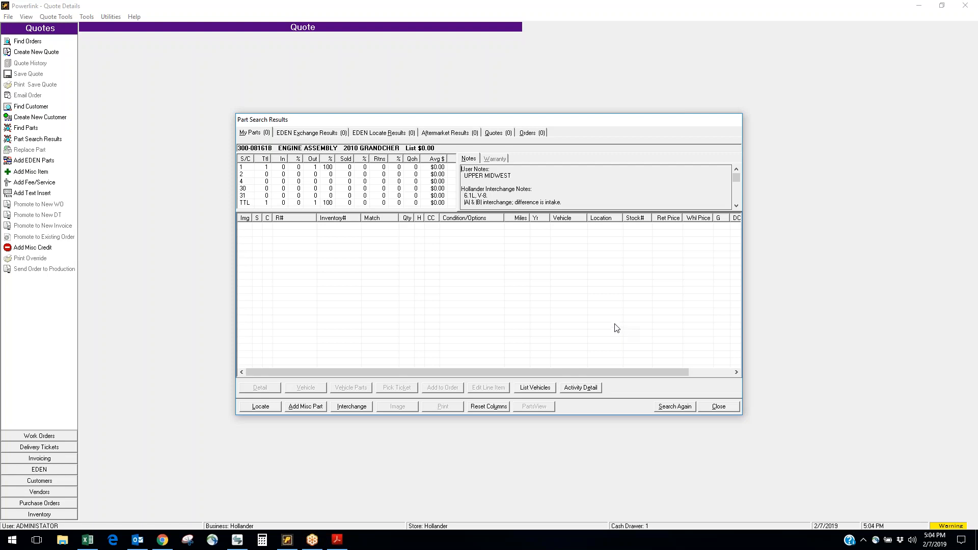
Locate the engine assembly at other EDEN yards by Area, loading 50 results
left_click(259, 407)
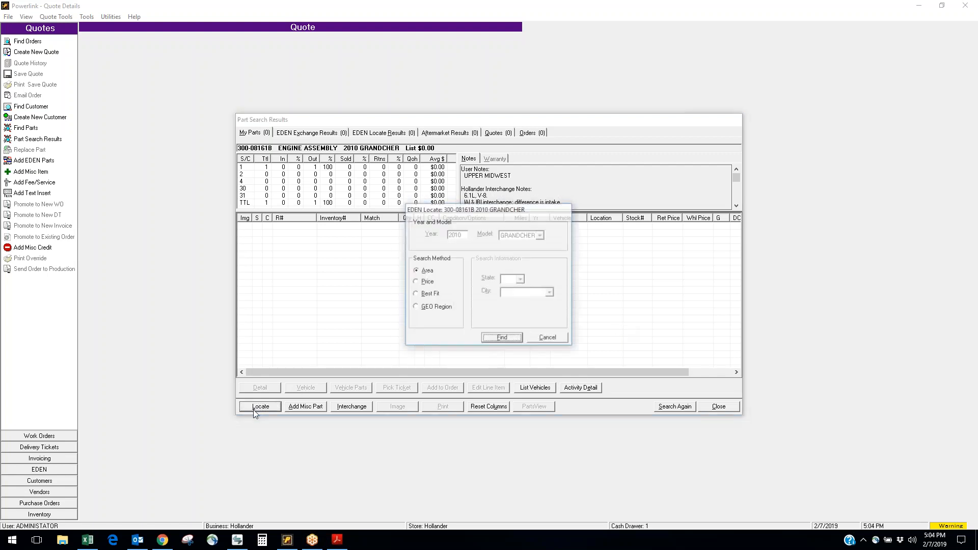
left_click(546, 337)
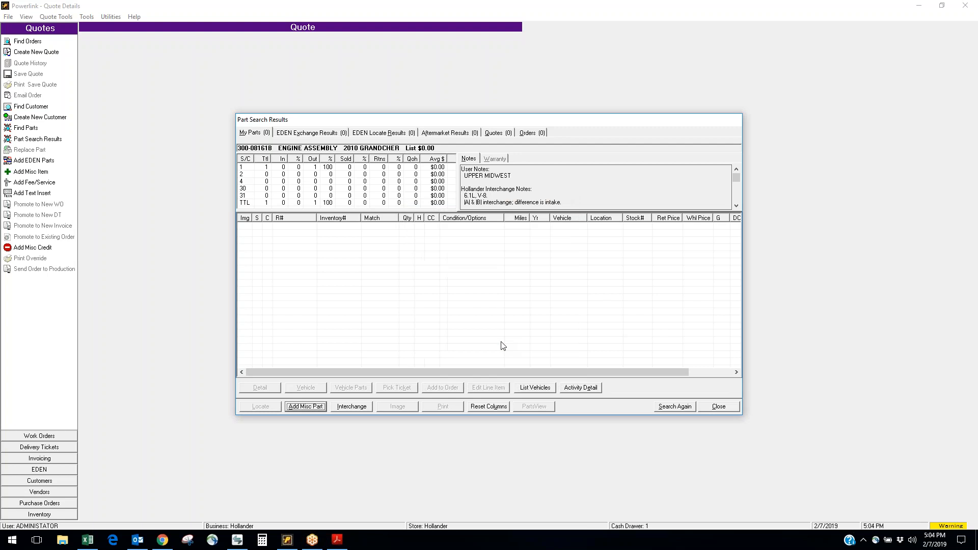
left_click(382, 132)
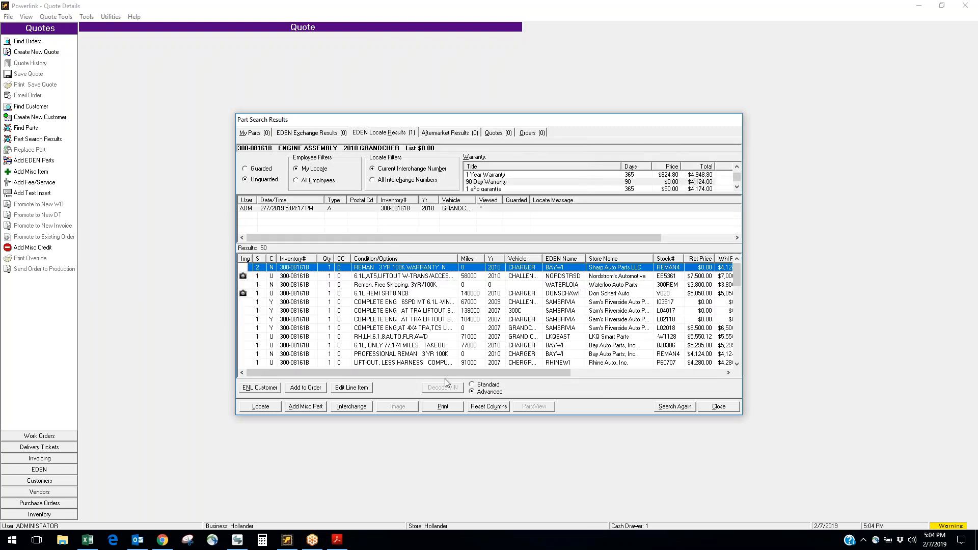
mouse_move(563, 337)
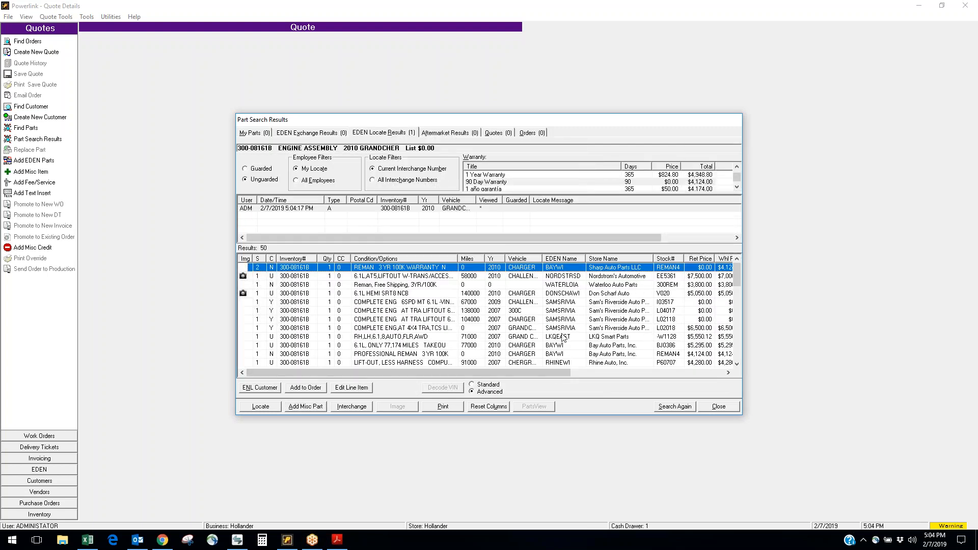
mouse_move(424, 290)
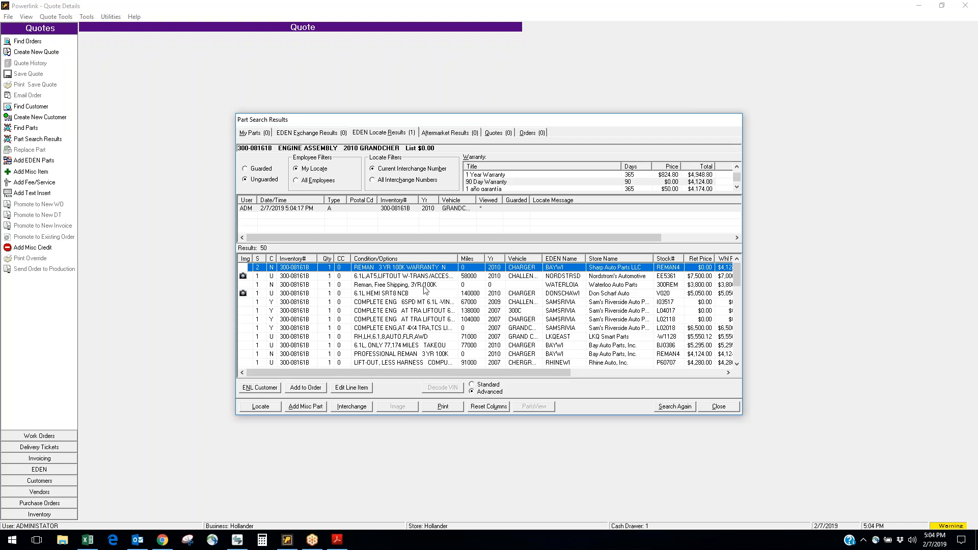
mouse_move(245, 281)
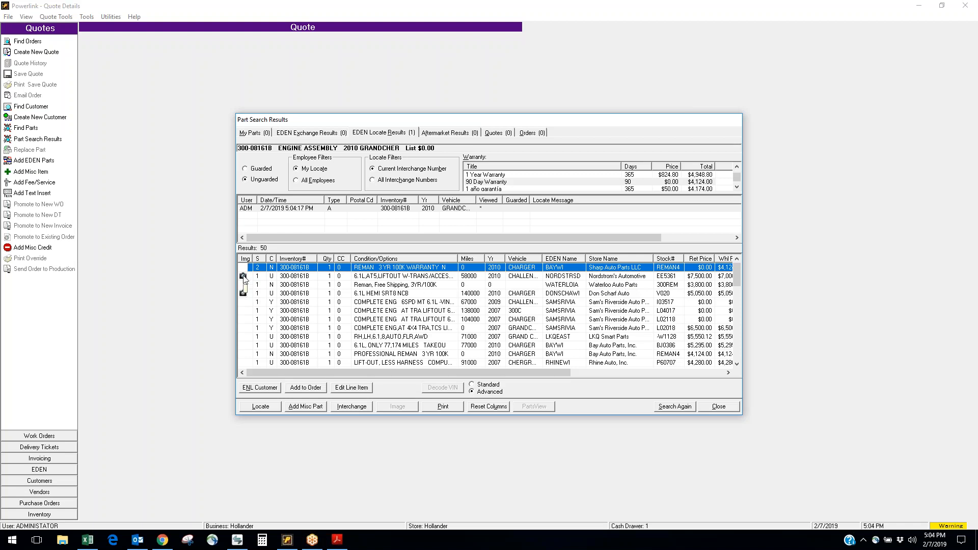
left_click(405, 276)
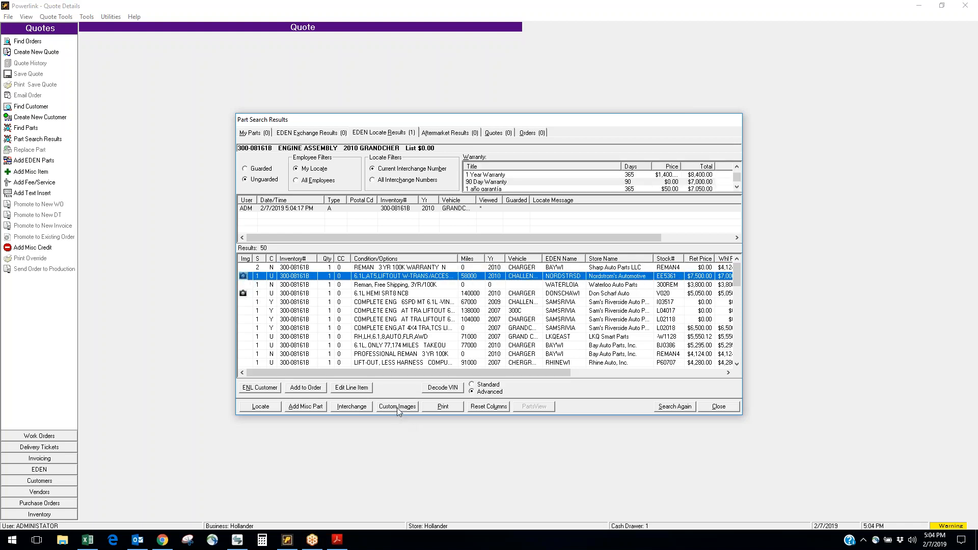
left_click(396, 407)
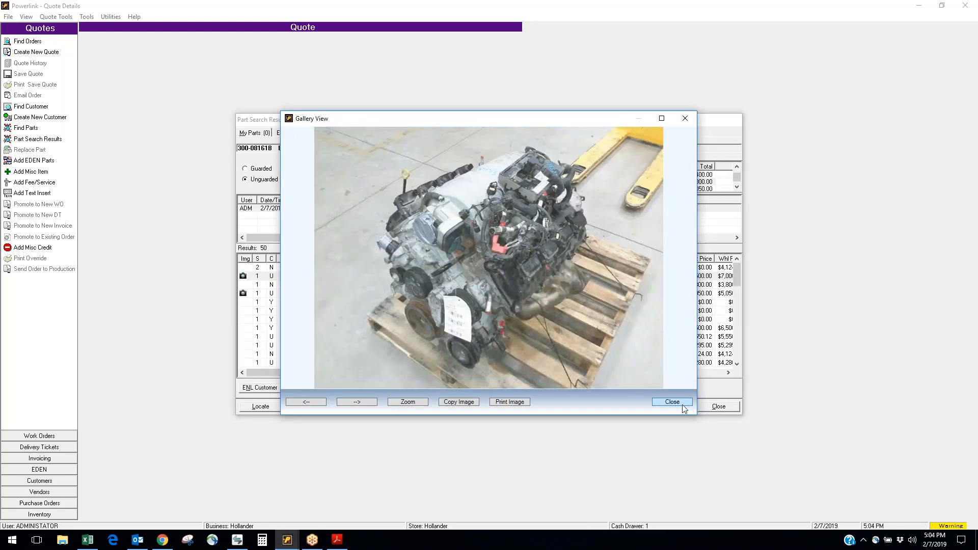
left_click(671, 402)
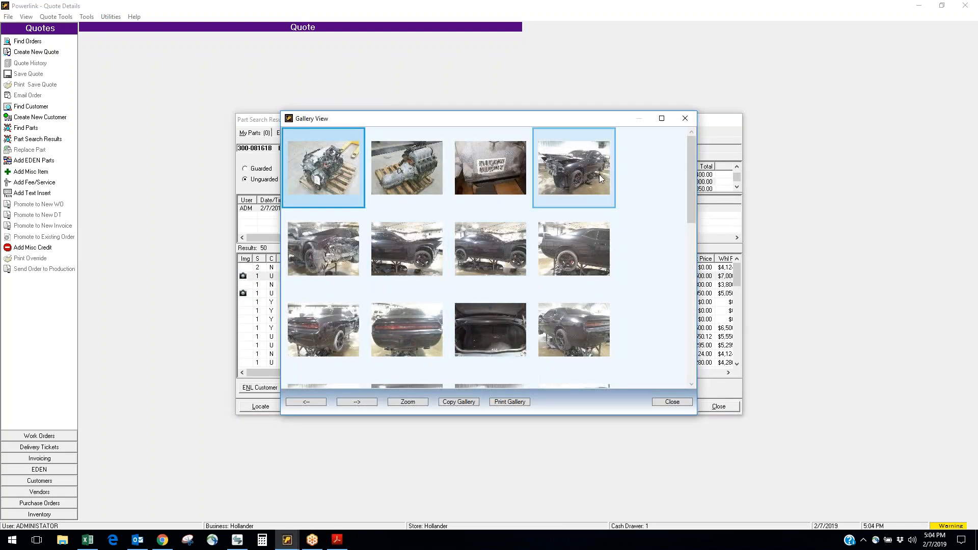
scroll("down", 3)
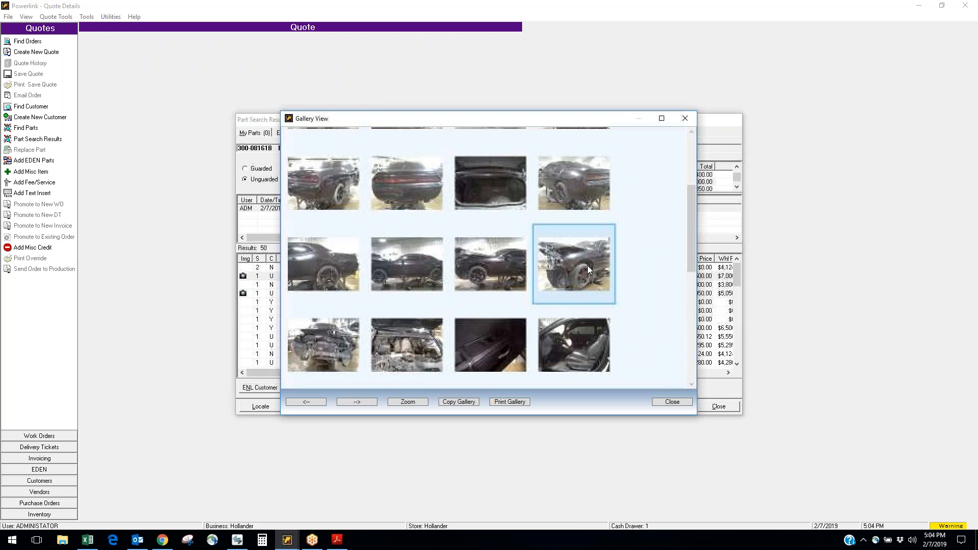
left_click(671, 402)
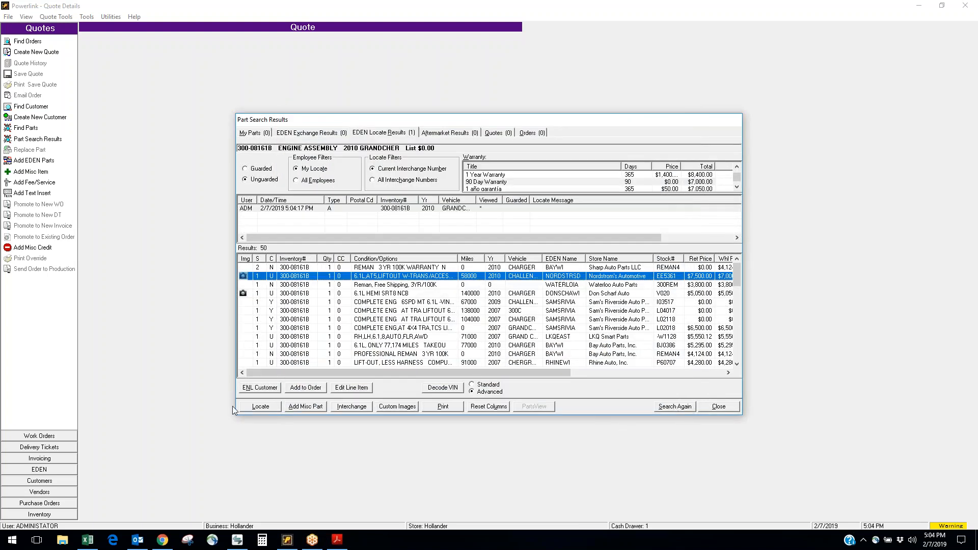
View Nordstrom's Automotive's member listing, close it, then close the part search results
left_click(258, 388)
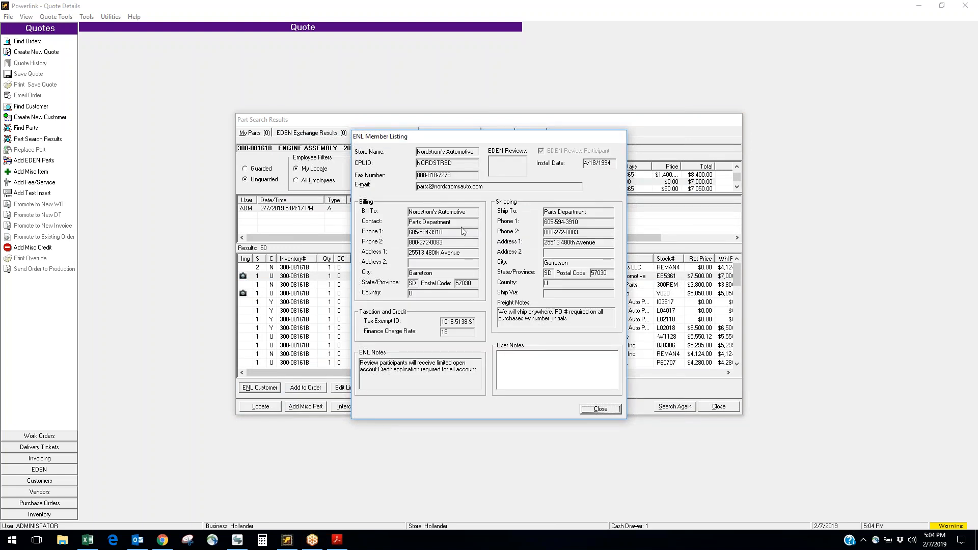
mouse_move(448, 288)
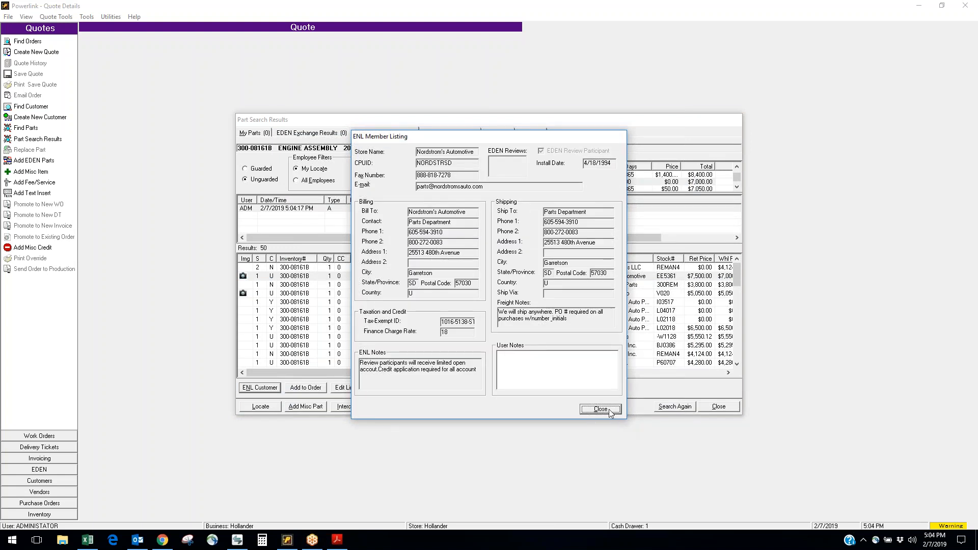
left_click(598, 410)
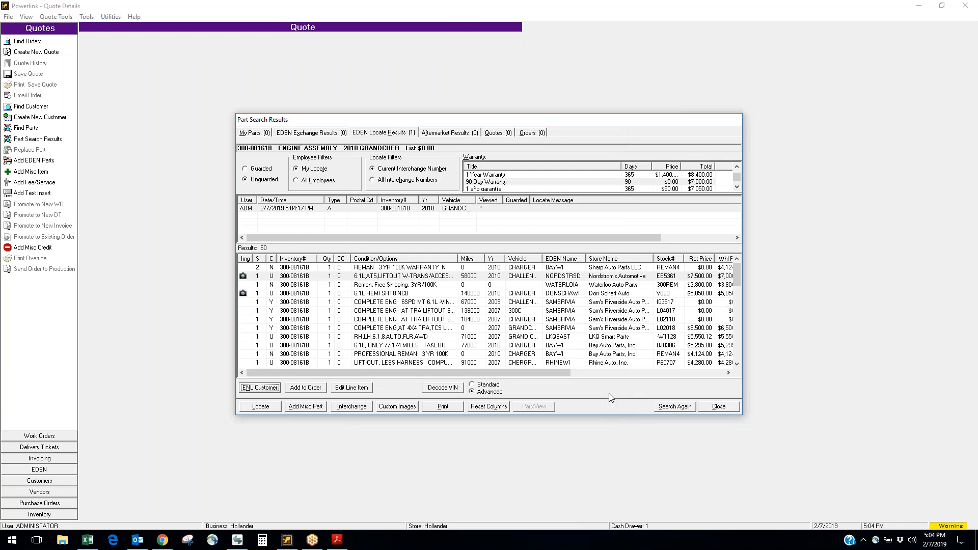
mouse_move(727, 419)
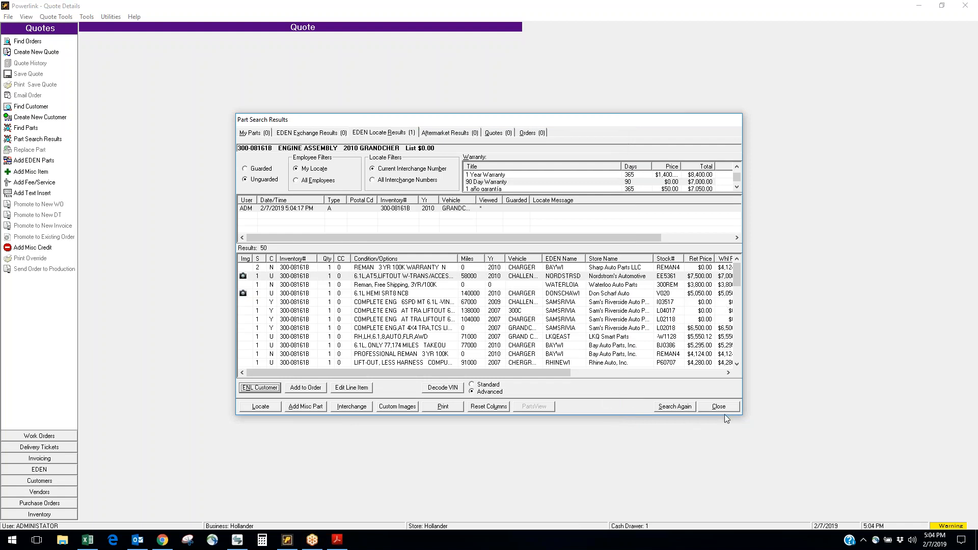
left_click(717, 406)
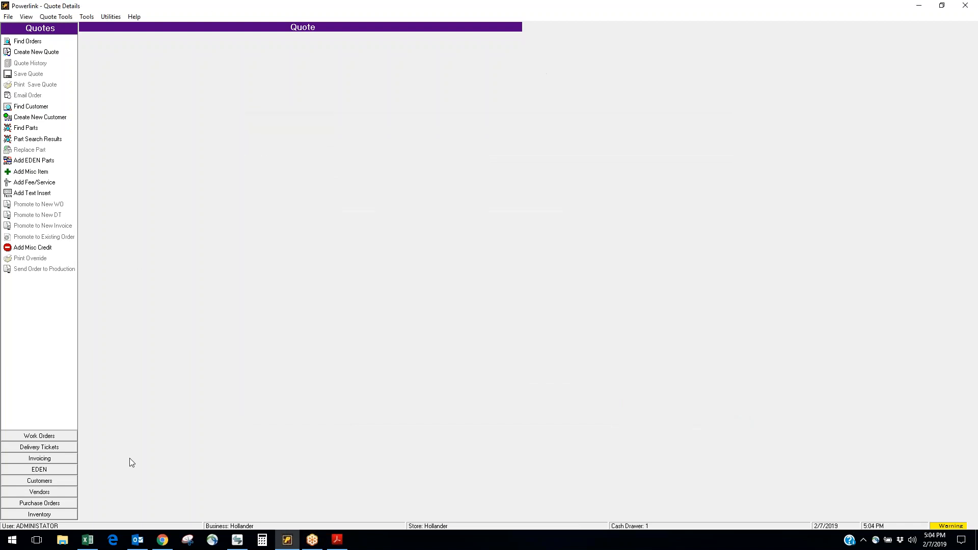
In Inventory, add part 560 for the 2015 GRANDCHER and look up matching wheels
left_click(38, 513)
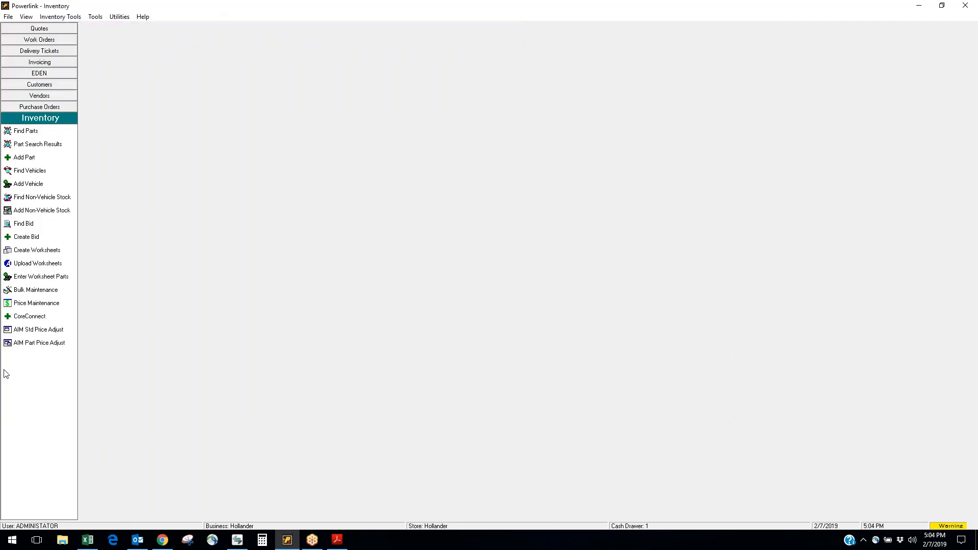
mouse_move(19, 135)
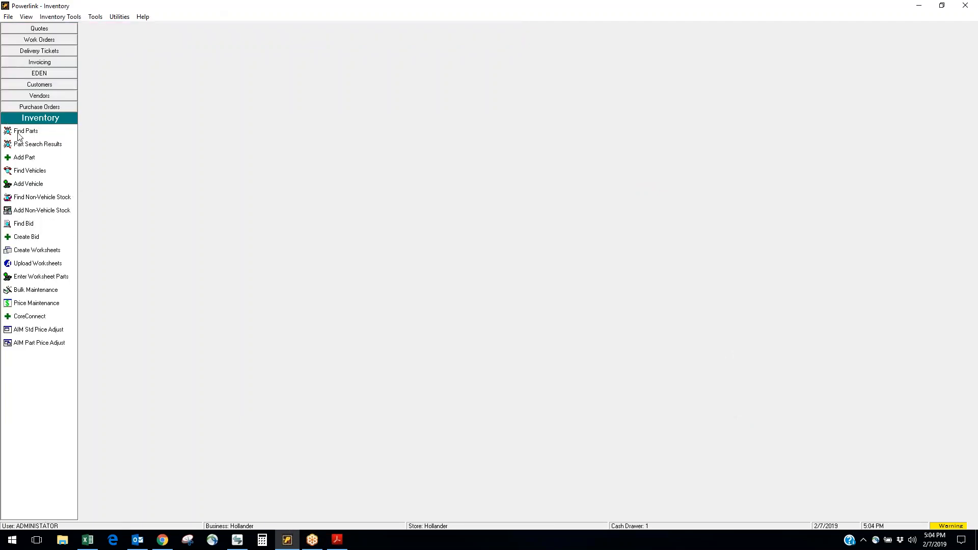
left_click(24, 157)
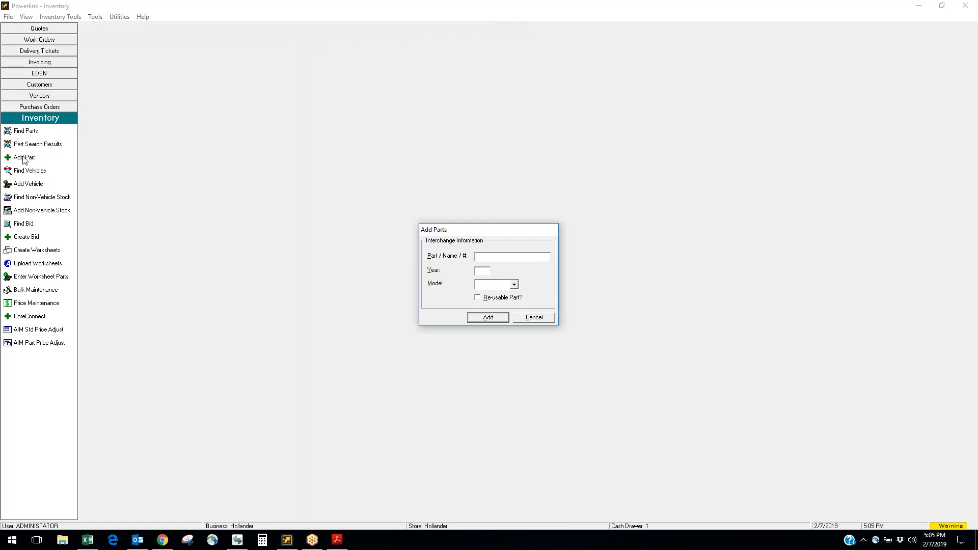
type("560")
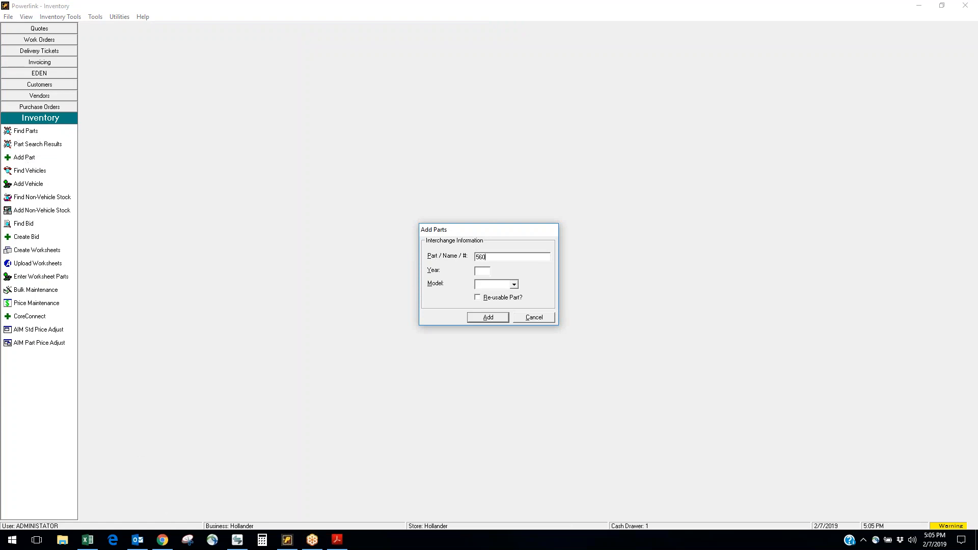
type("2019")
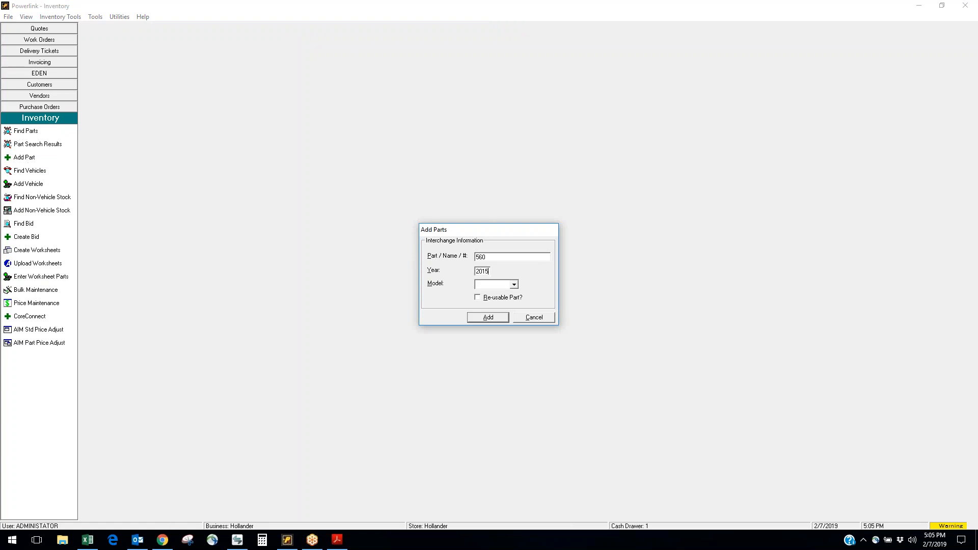
left_click(514, 284)
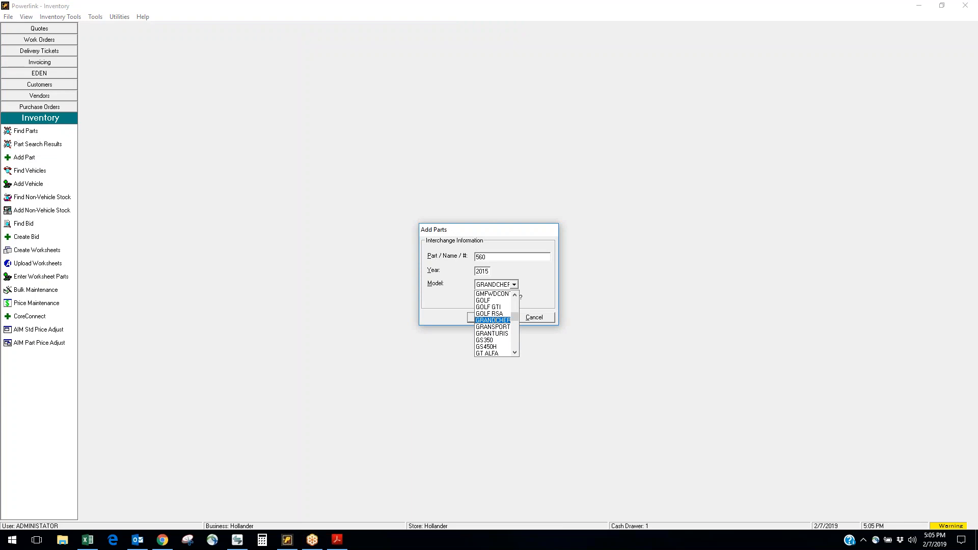
left_click(492, 318)
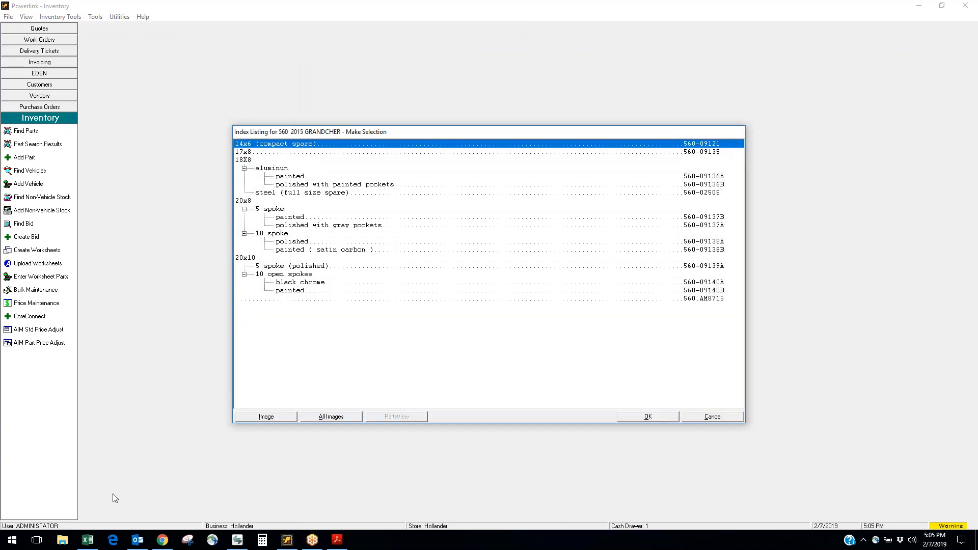
Show the wheel index images, enlarge one and close it
left_click(330, 417)
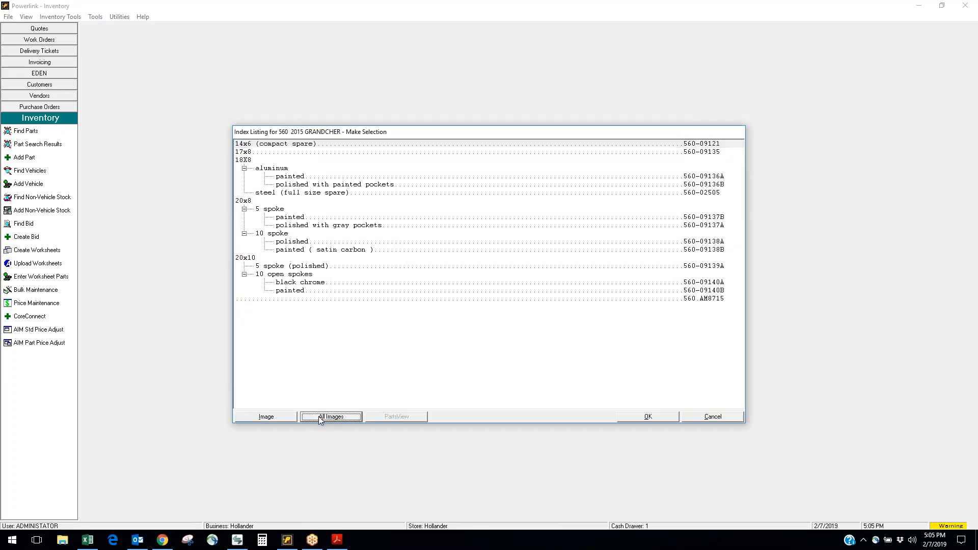
left_click(330, 416)
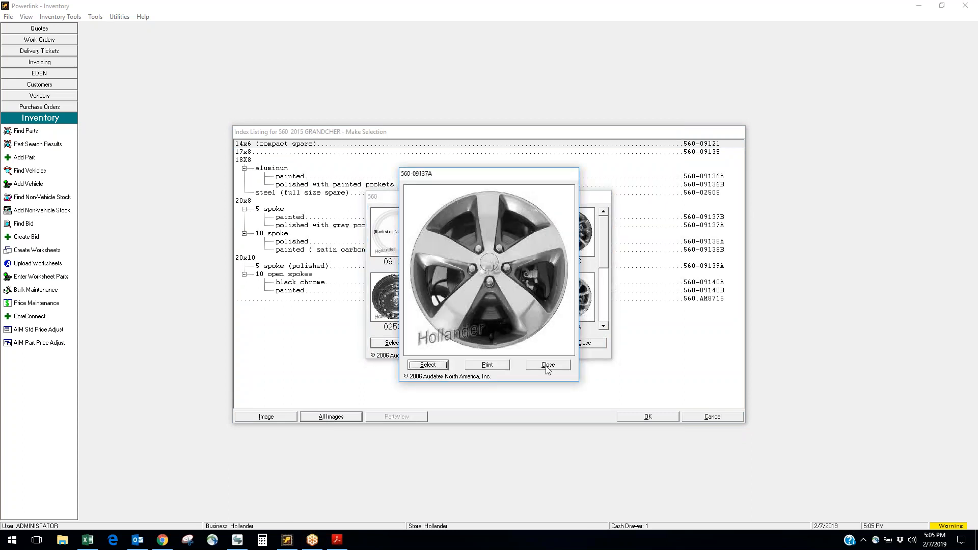
mouse_move(420, 181)
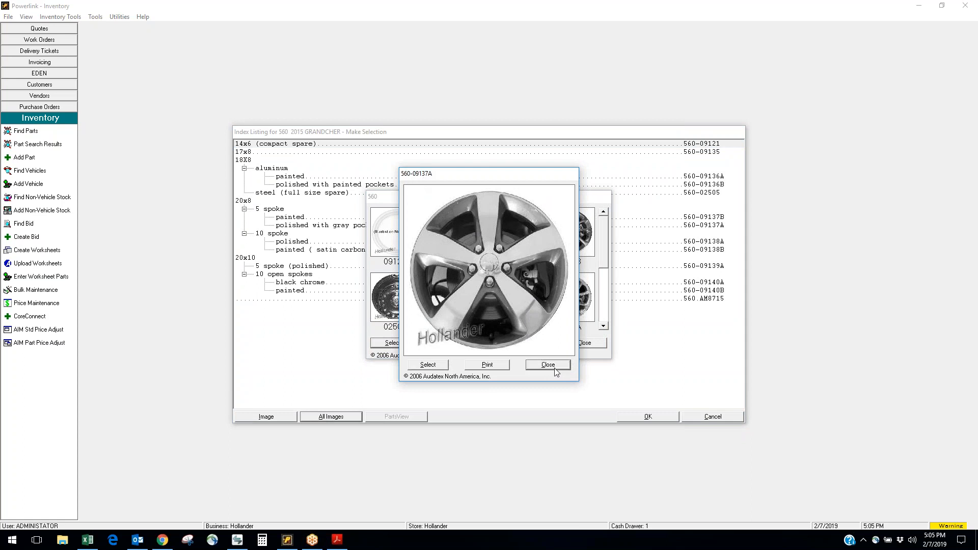
left_click(547, 364)
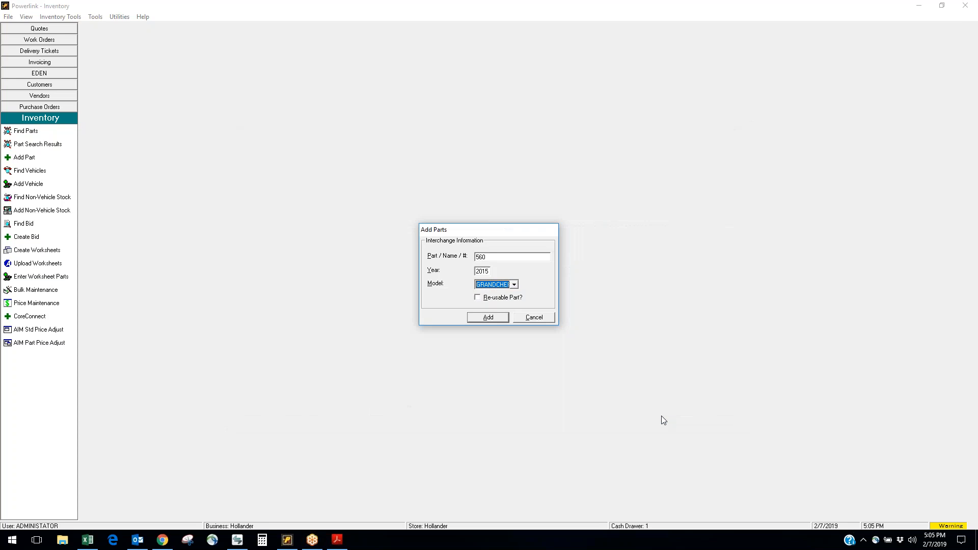
Add the wheel as part 560-09137A, apply it, and browse for an image to attach
left_click(487, 316)
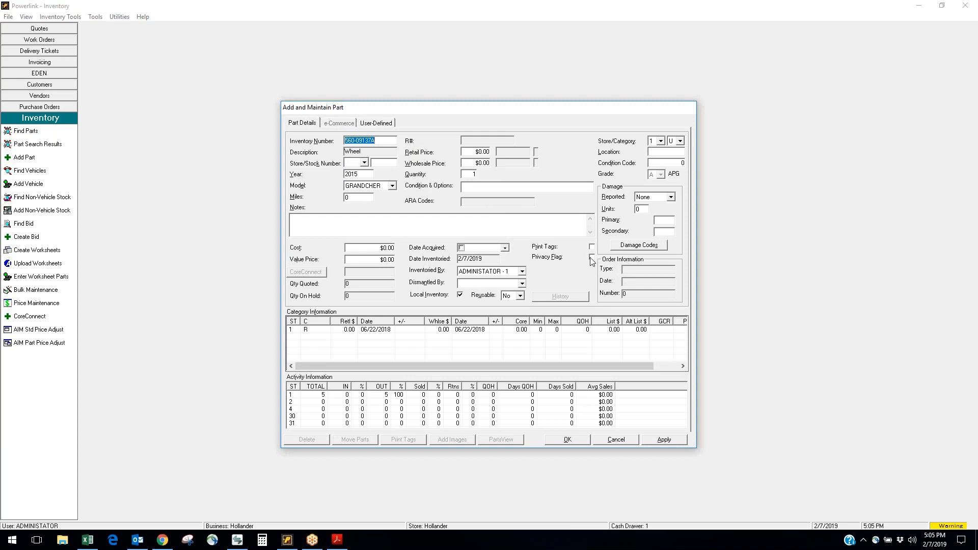
mouse_move(602, 268)
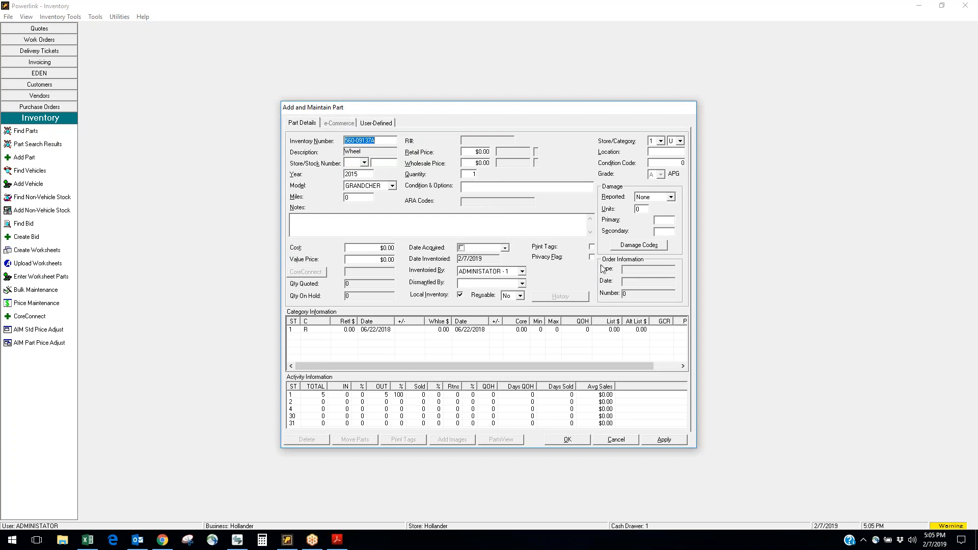
left_click(663, 439)
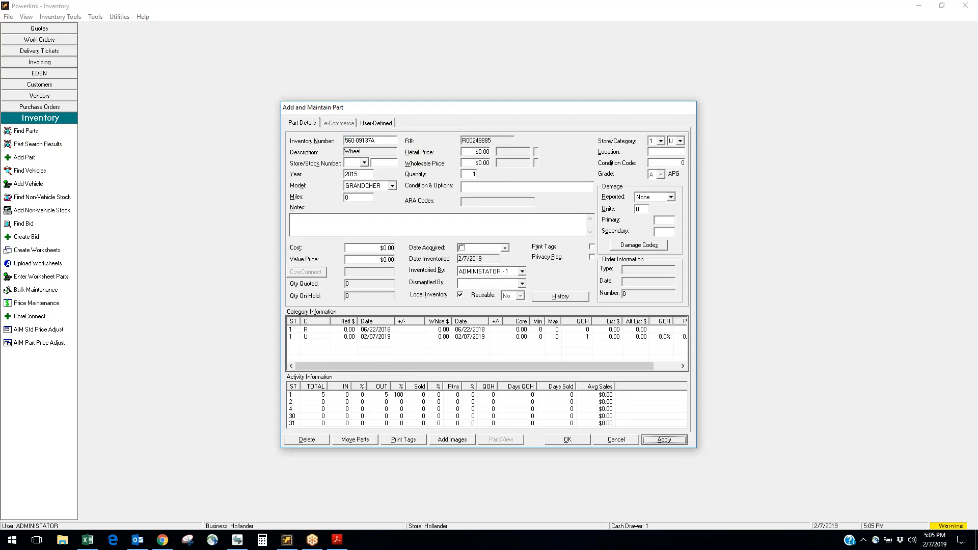
left_click(451, 439)
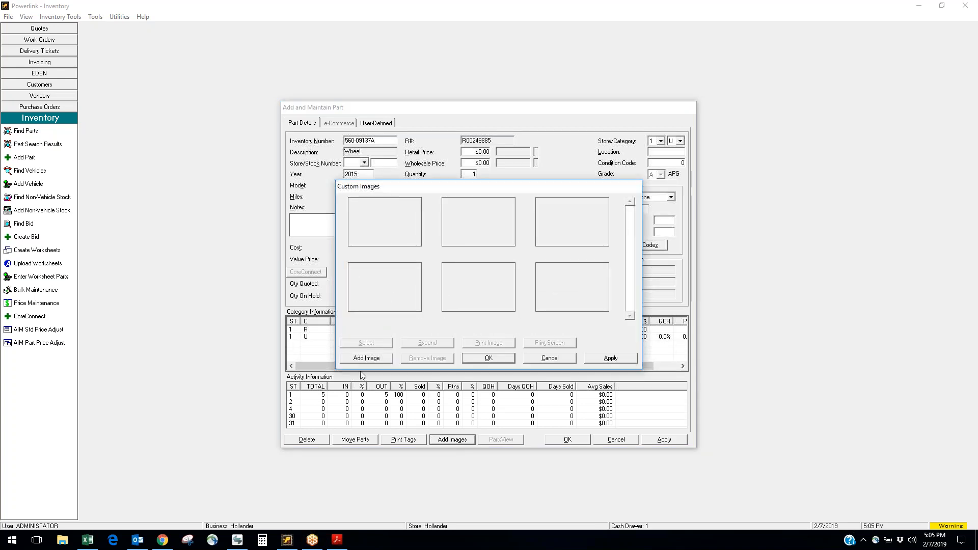
left_click(366, 358)
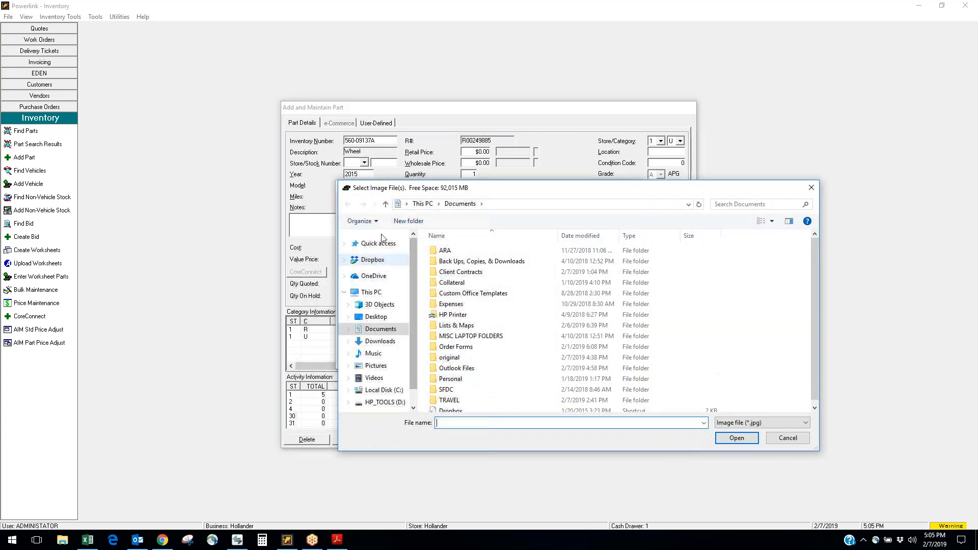
Cancel the file browser, close Add Images, and finish and close the Add Parts form
left_click(786, 437)
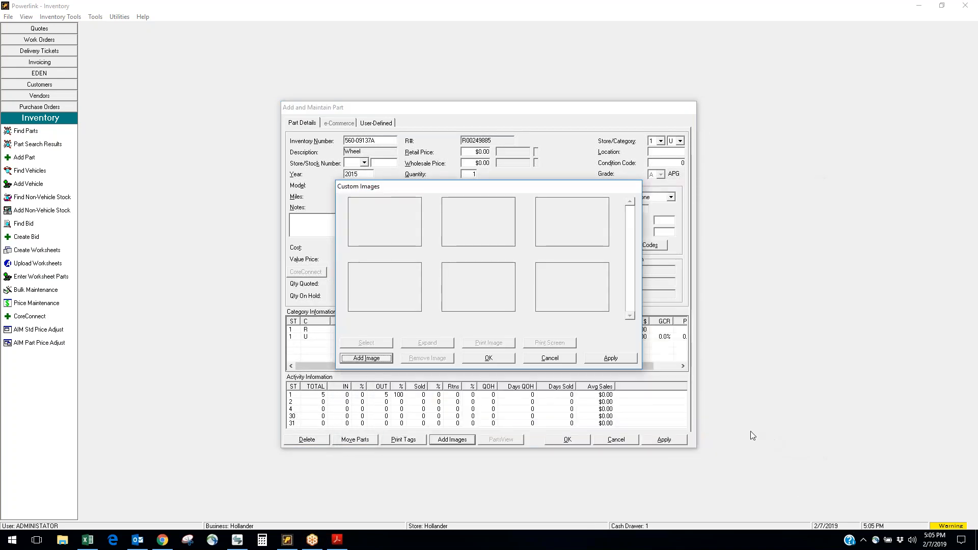
left_click(488, 357)
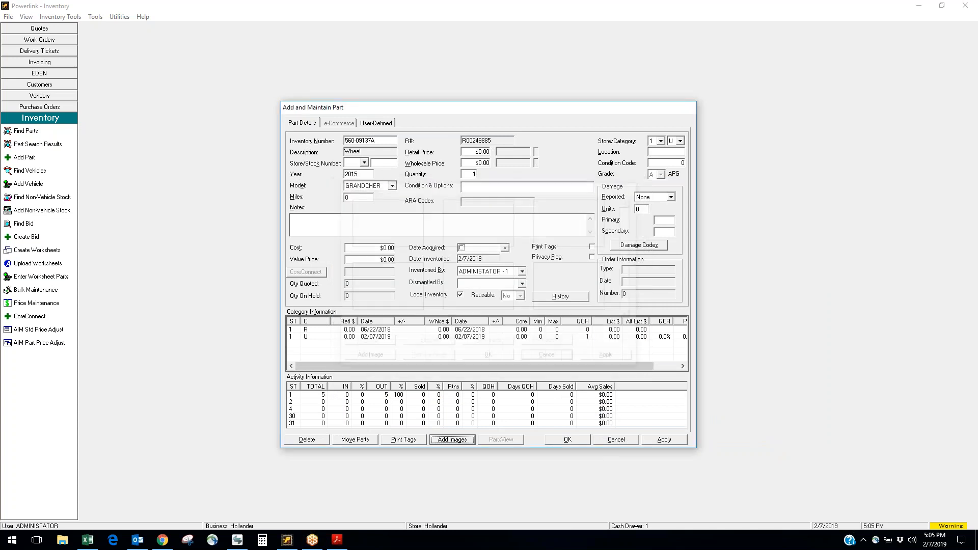
left_click(355, 439)
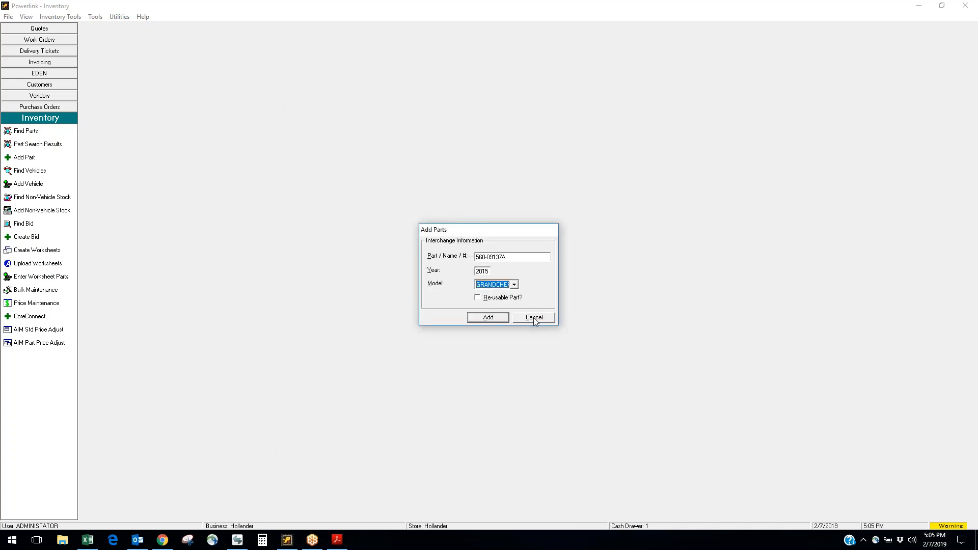
left_click(533, 316)
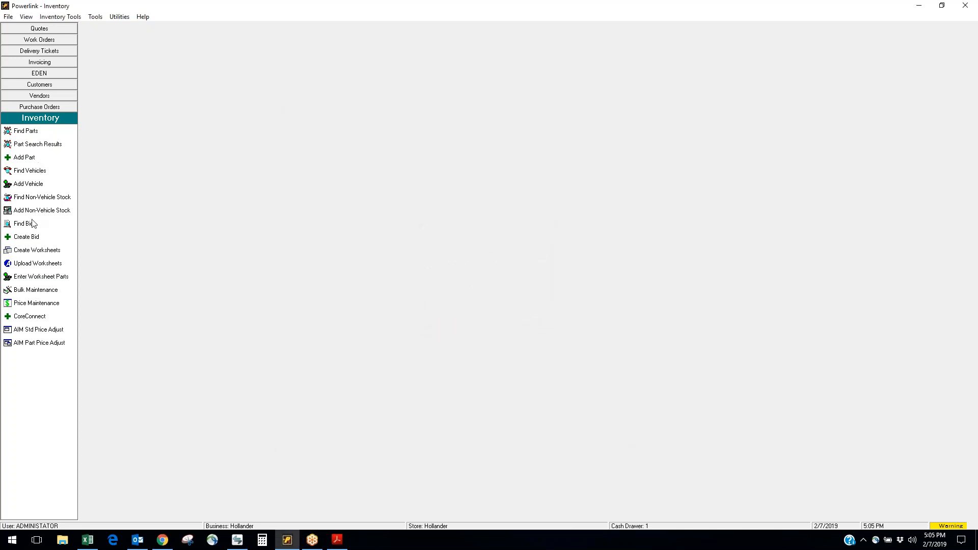
mouse_move(19, 178)
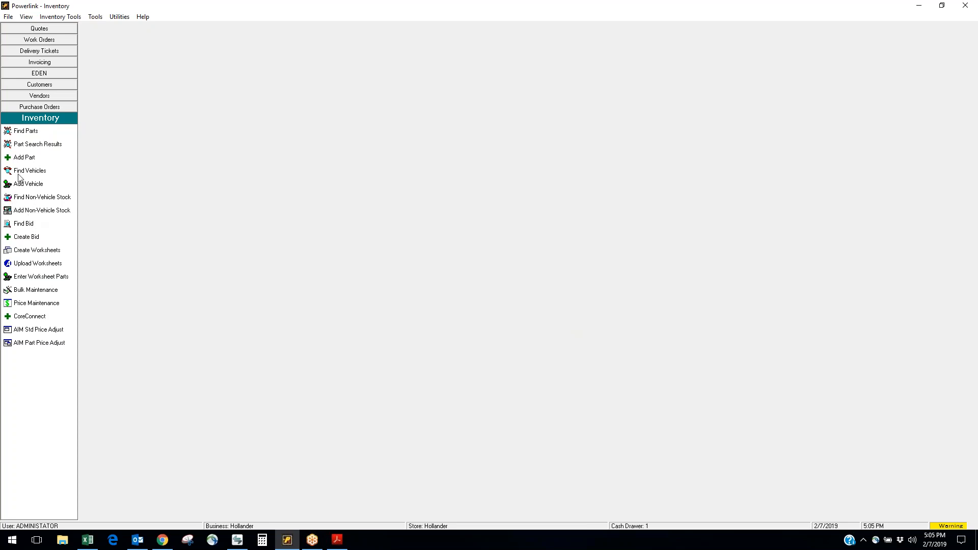
mouse_move(19, 185)
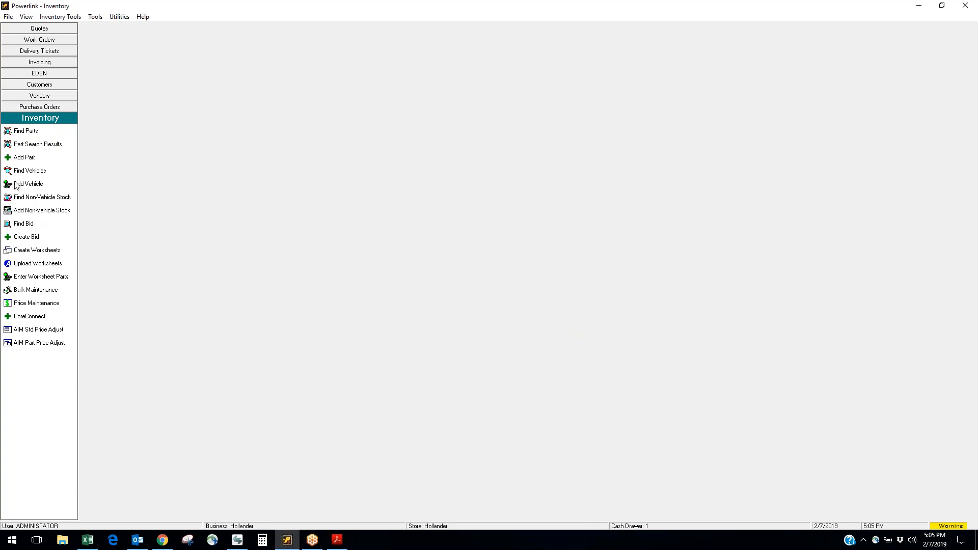
left_click(29, 184)
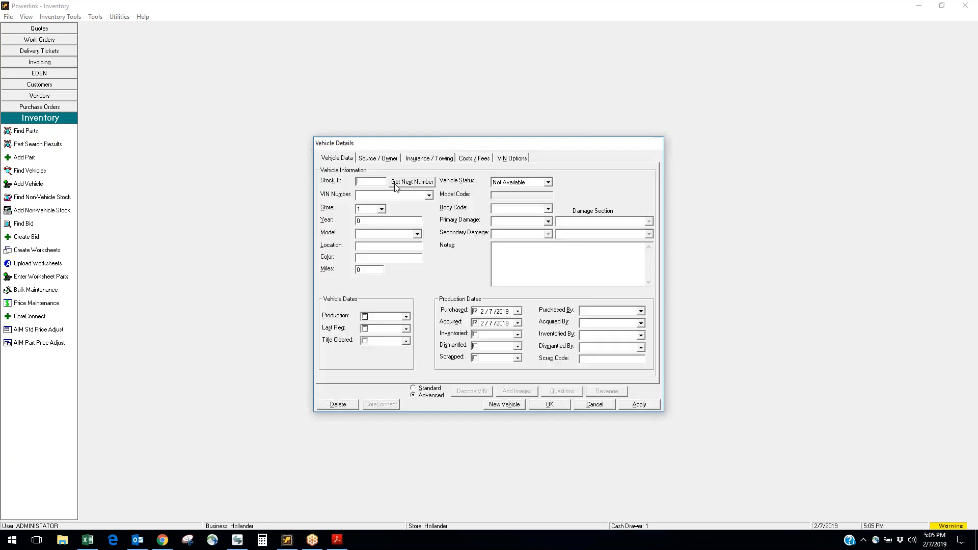
left_click(411, 182)
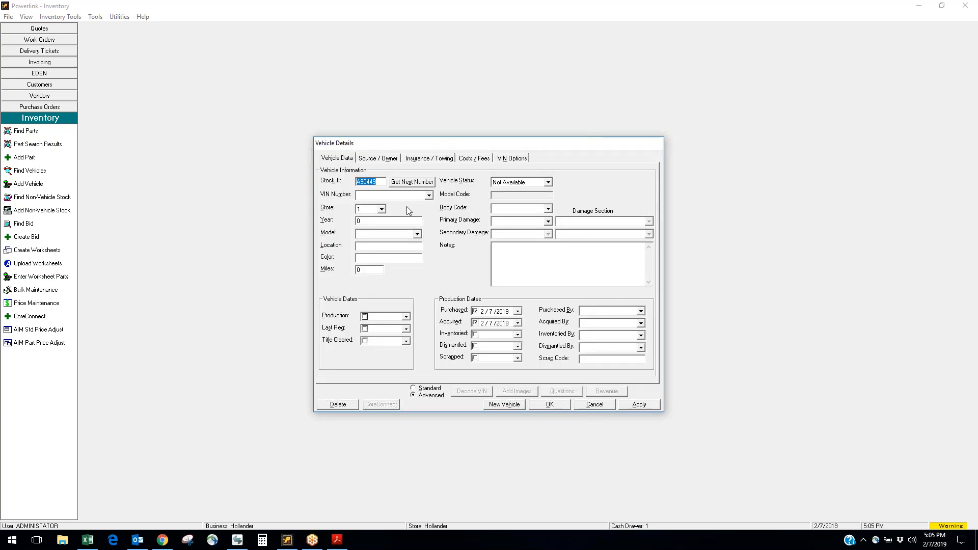
mouse_move(380, 351)
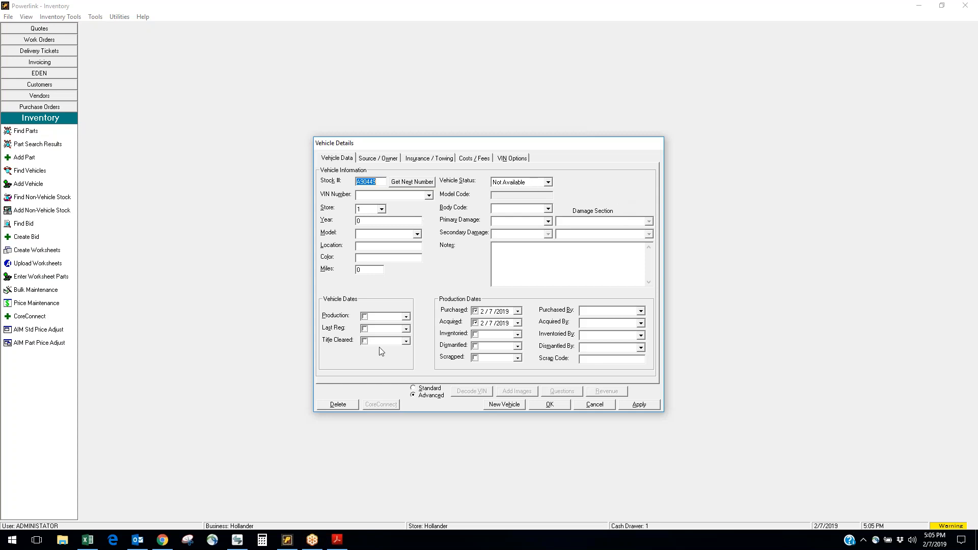
mouse_move(360, 165)
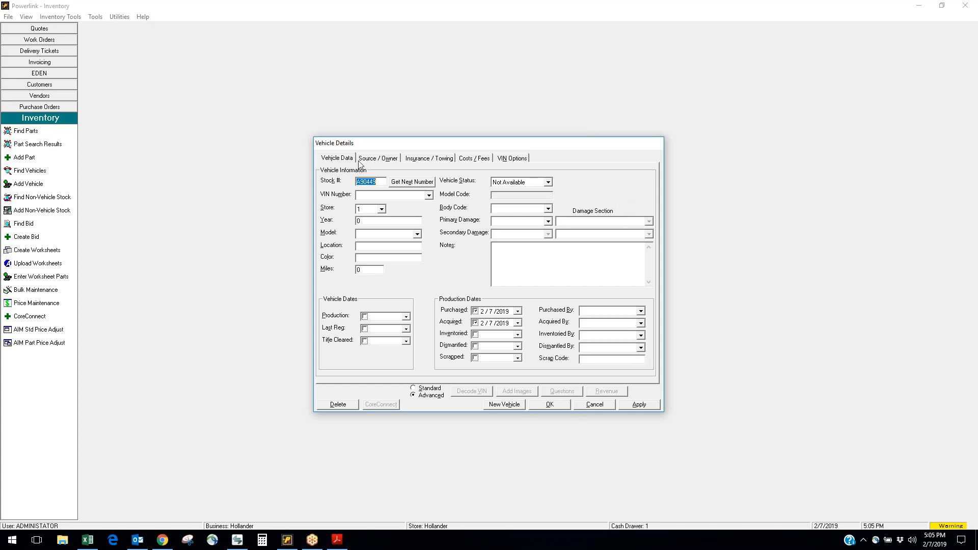
left_click(377, 157)
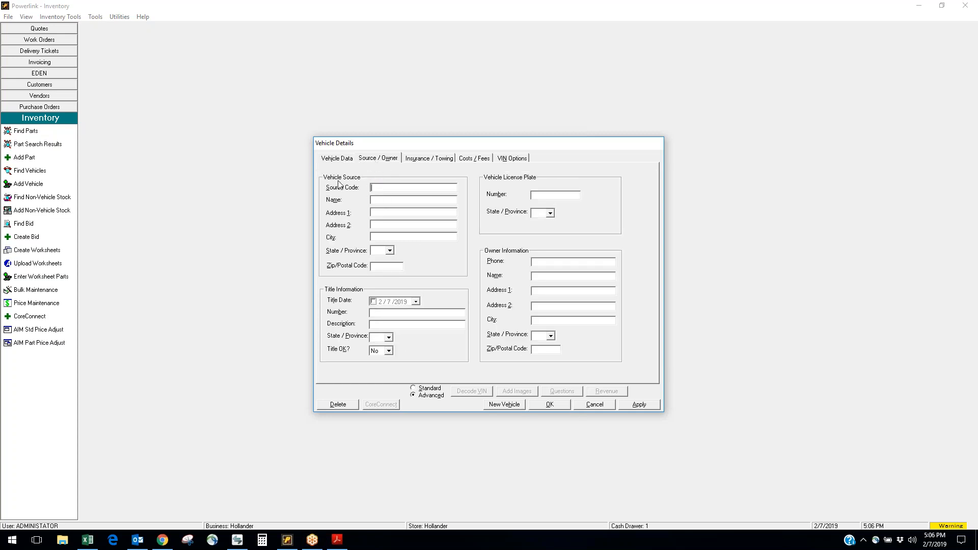
left_click(429, 158)
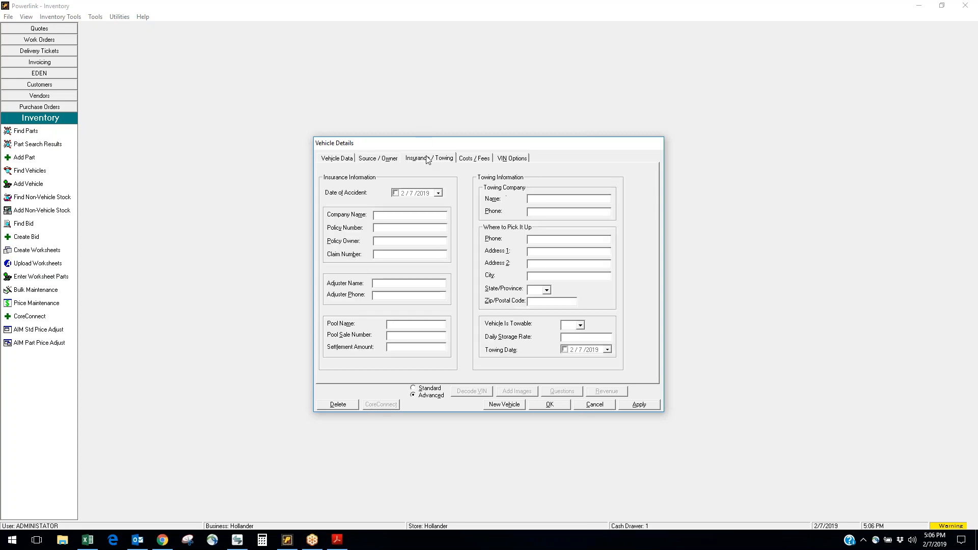
mouse_move(471, 160)
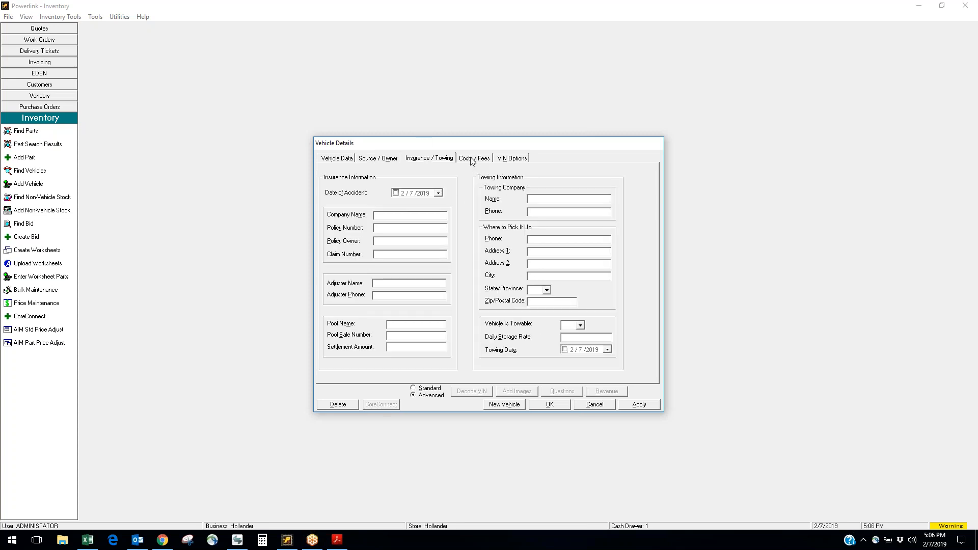
left_click(474, 158)
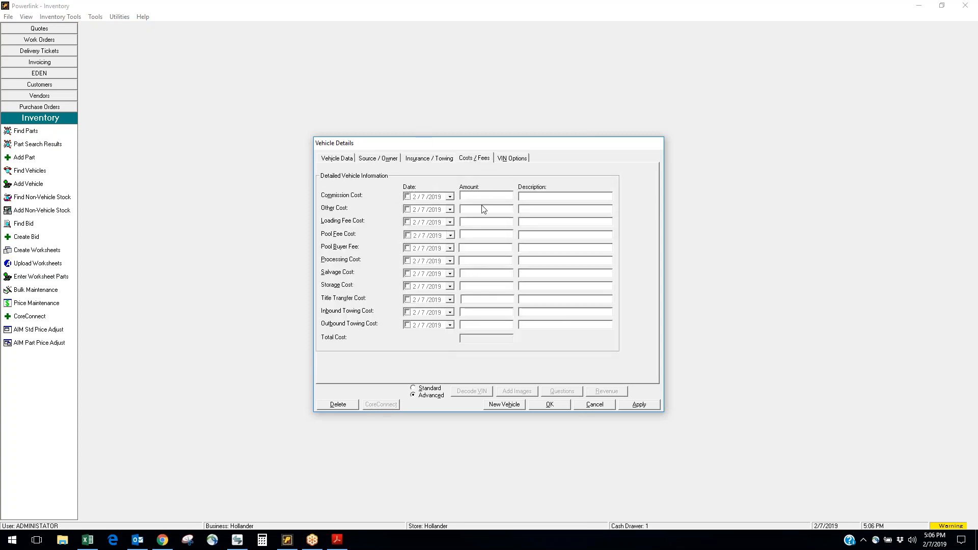
mouse_move(536, 348)
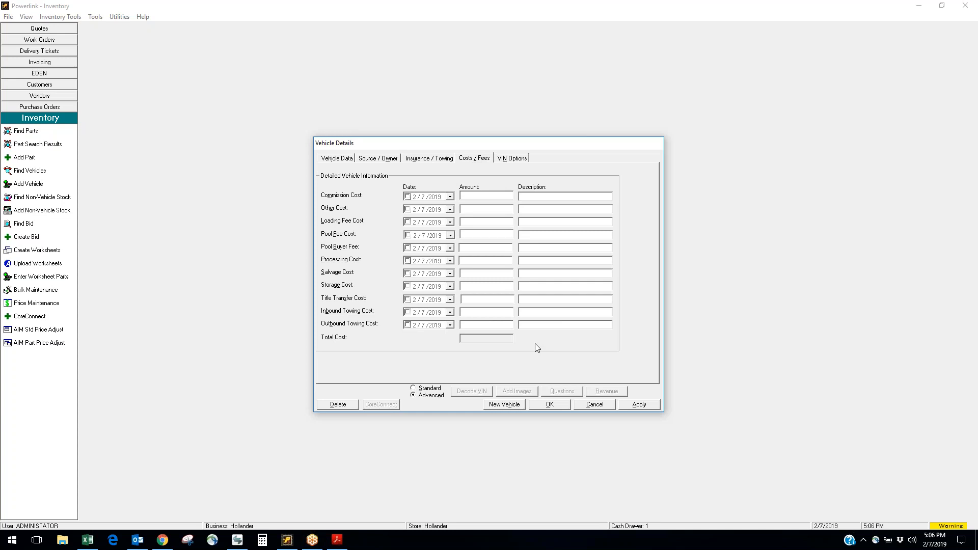
left_click(593, 405)
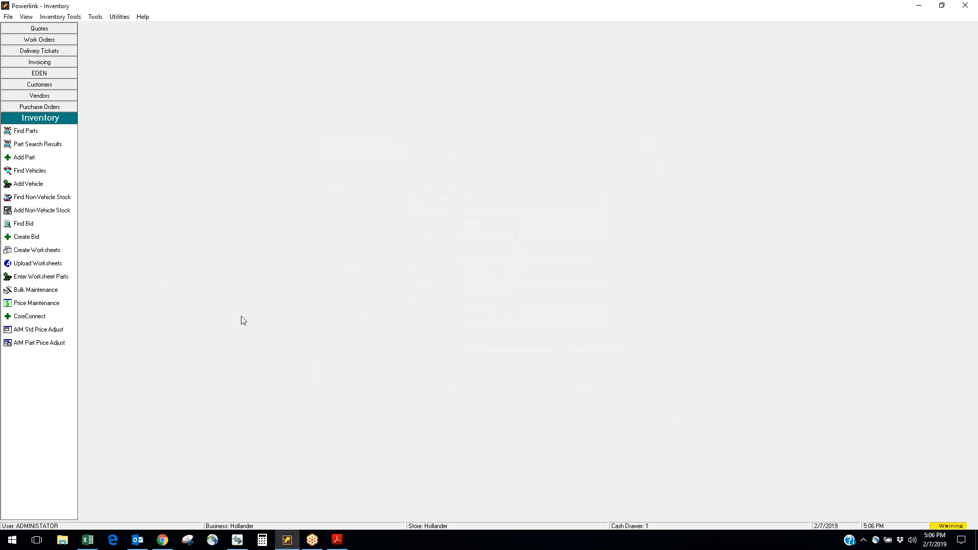
mouse_move(53, 257)
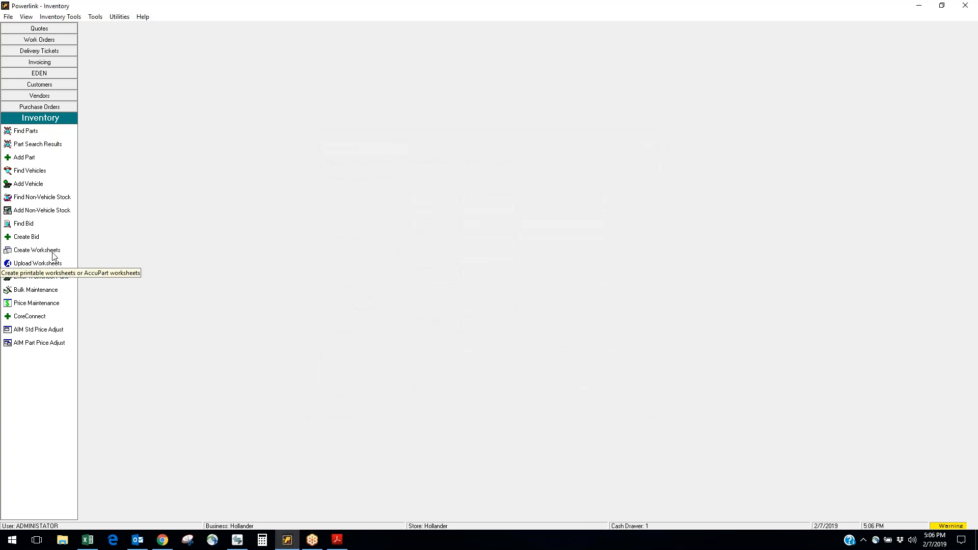
mouse_move(140, 285)
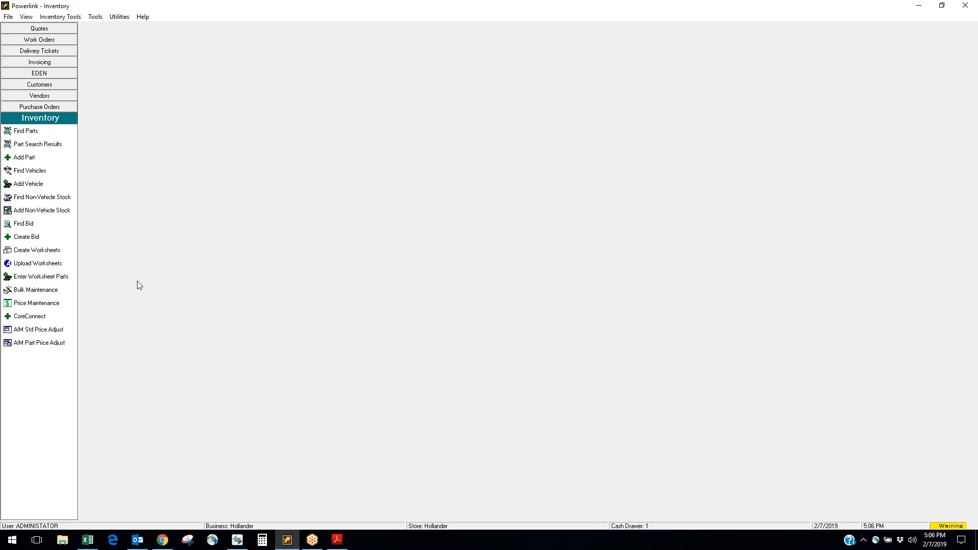
mouse_move(152, 277)
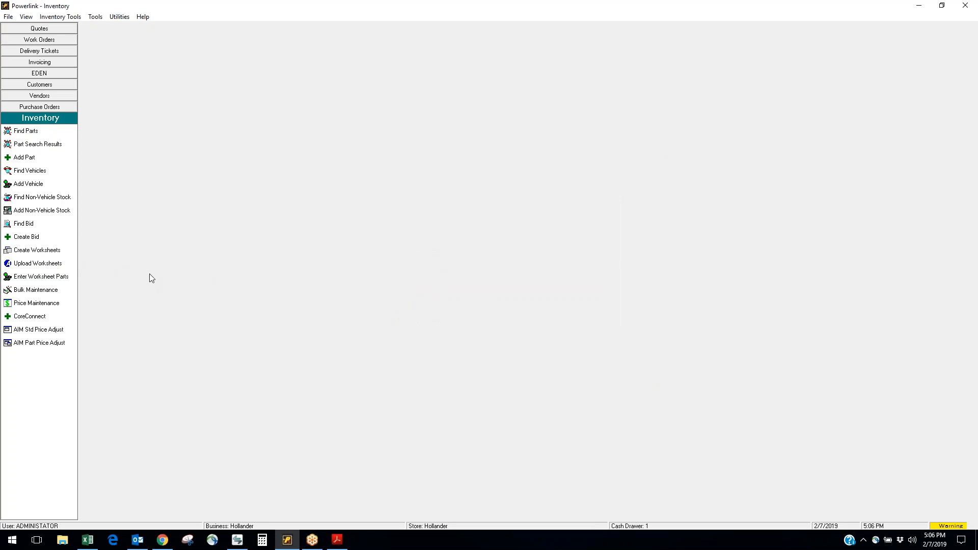
mouse_move(21, 254)
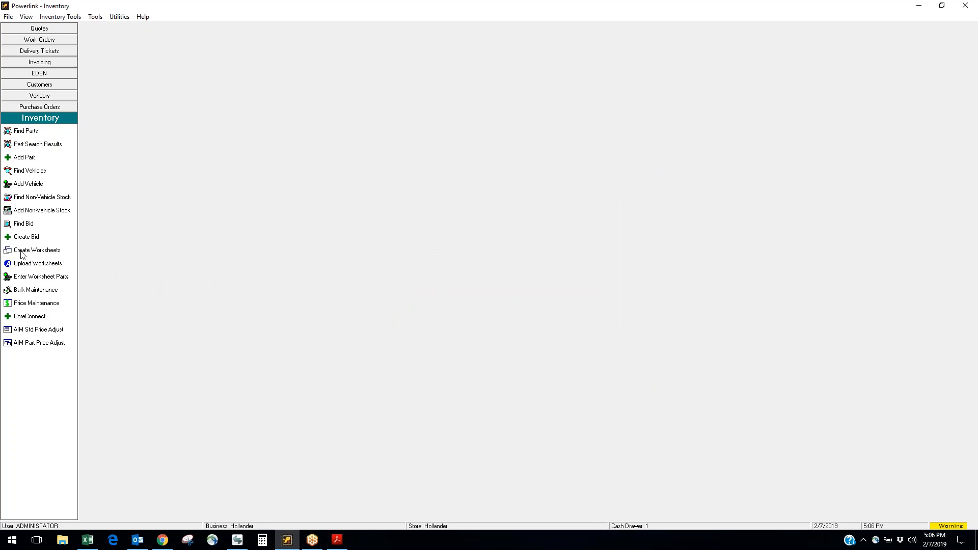
mouse_move(296, 430)
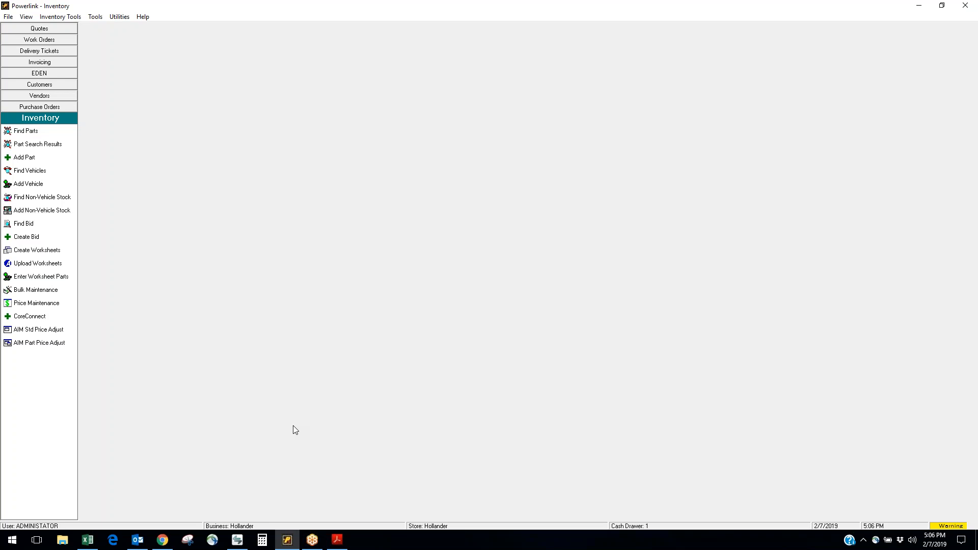
mouse_move(60, 262)
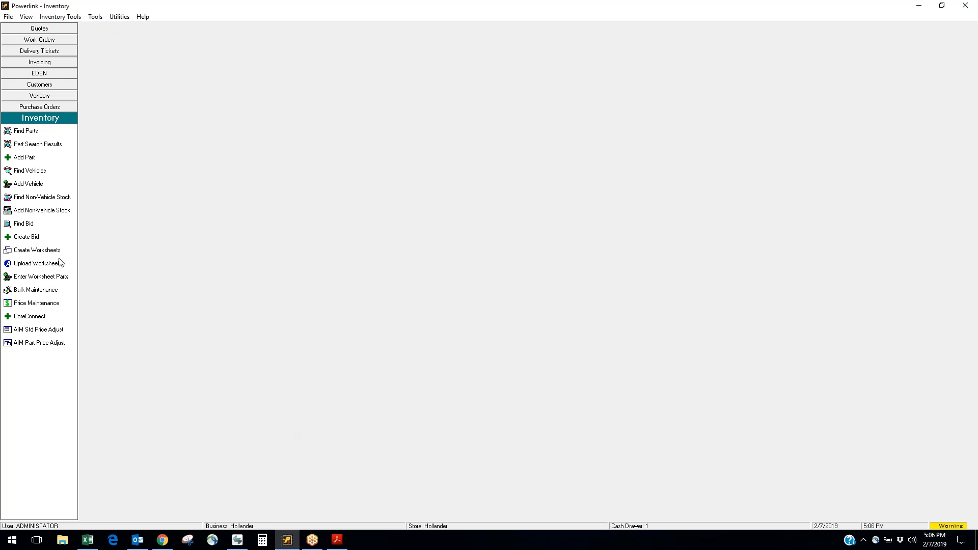
left_click(41, 276)
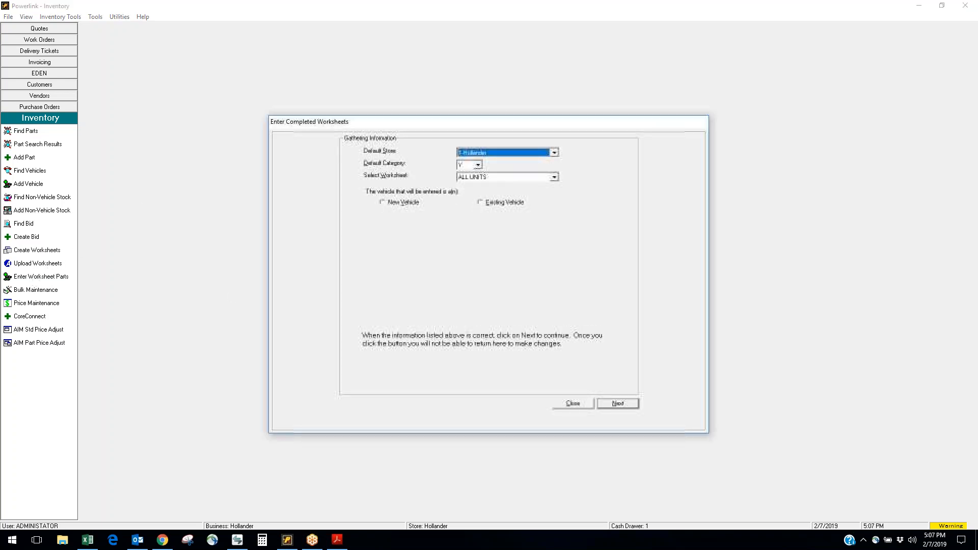
Find existing vehicle by stock number aa0001, the 1989 Camaro, and go to parts entry
left_click(480, 202)
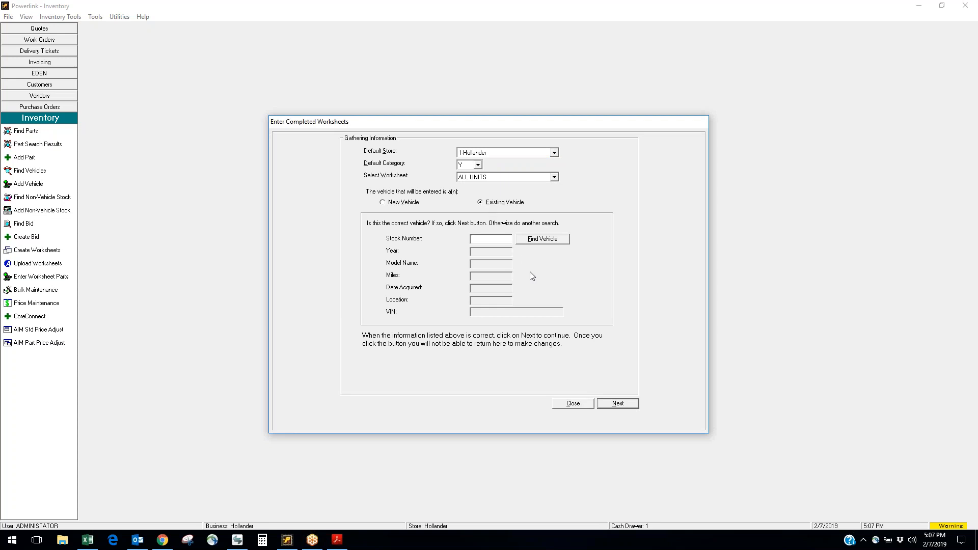
type("aa0001")
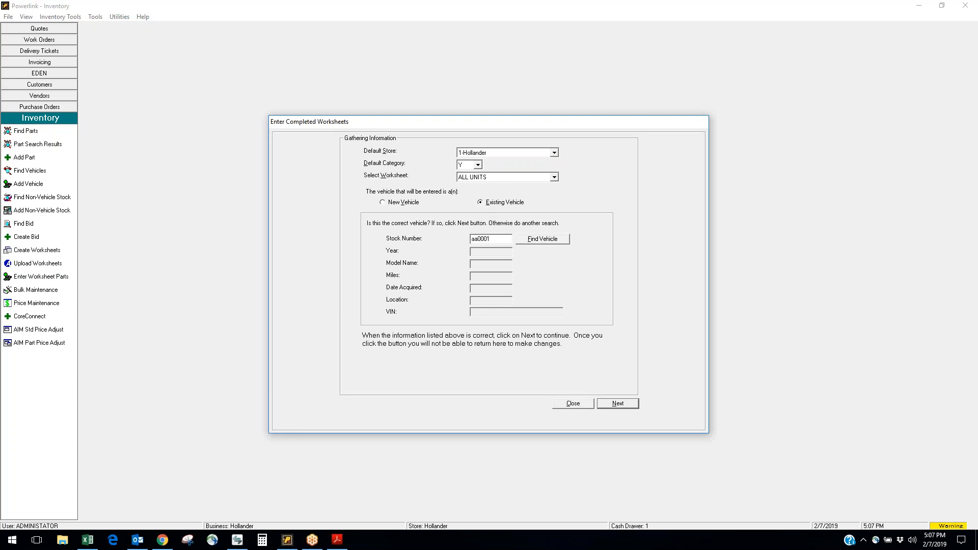
left_click(541, 239)
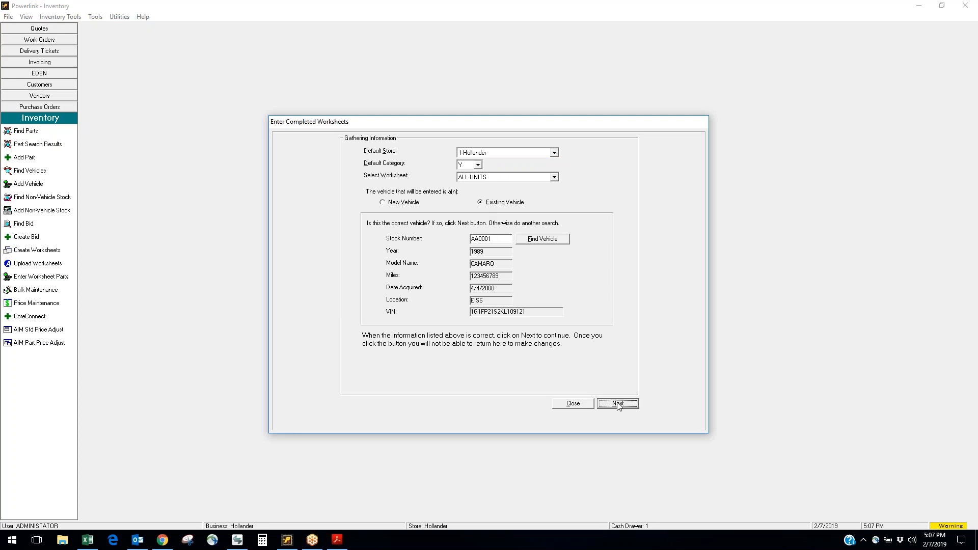
left_click(617, 404)
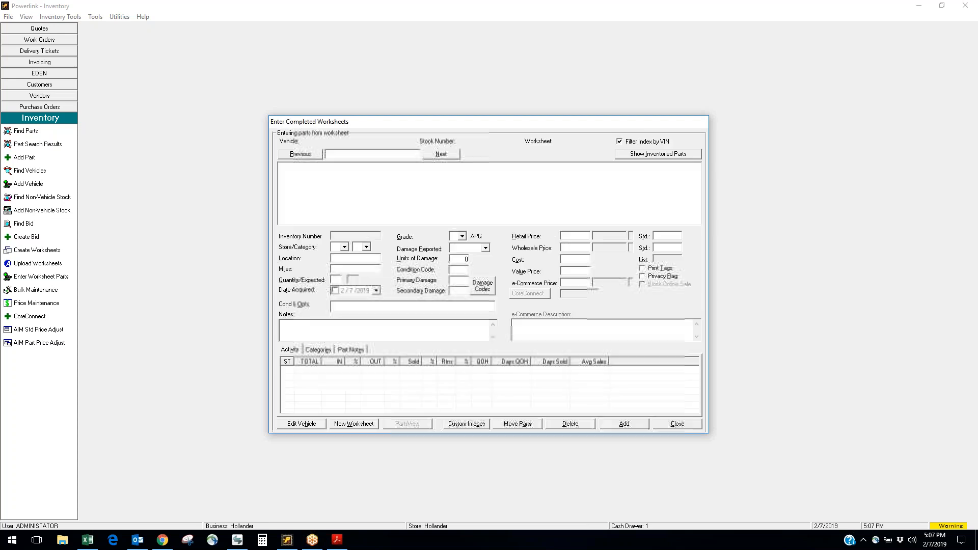
Load 104 Grille listings and pick the exc. IROC-Z entry 104-01208 at $35 retail, $25 wholesale
left_click(440, 154)
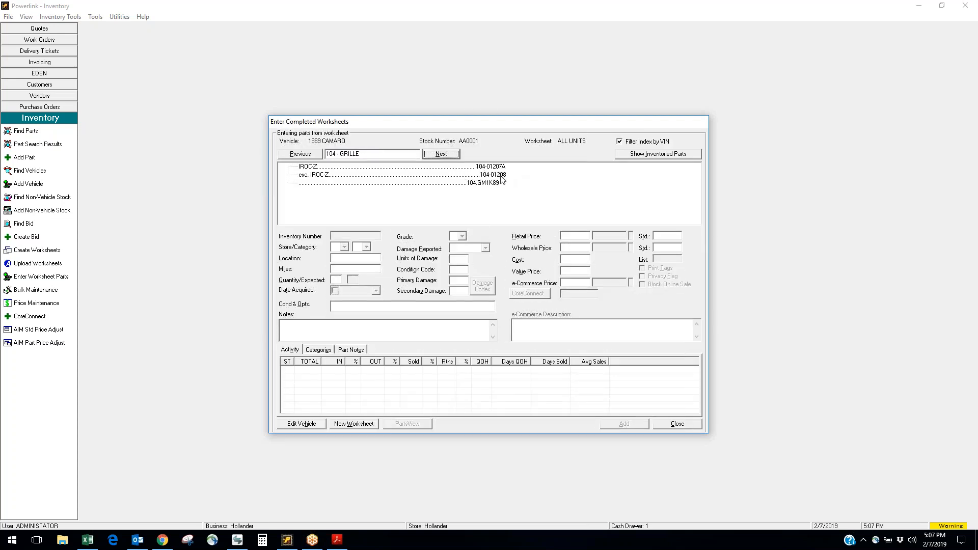
left_click(399, 174)
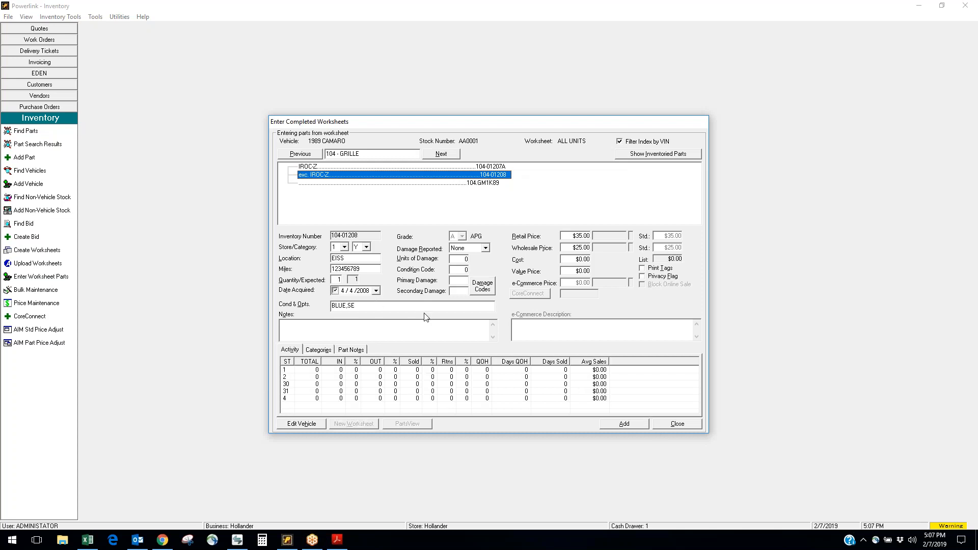
mouse_move(471, 339)
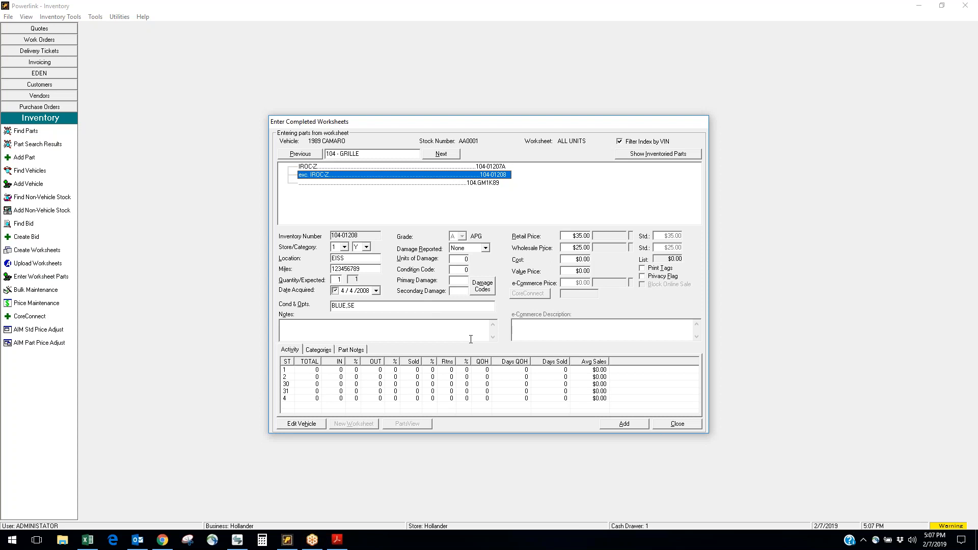
mouse_move(655, 435)
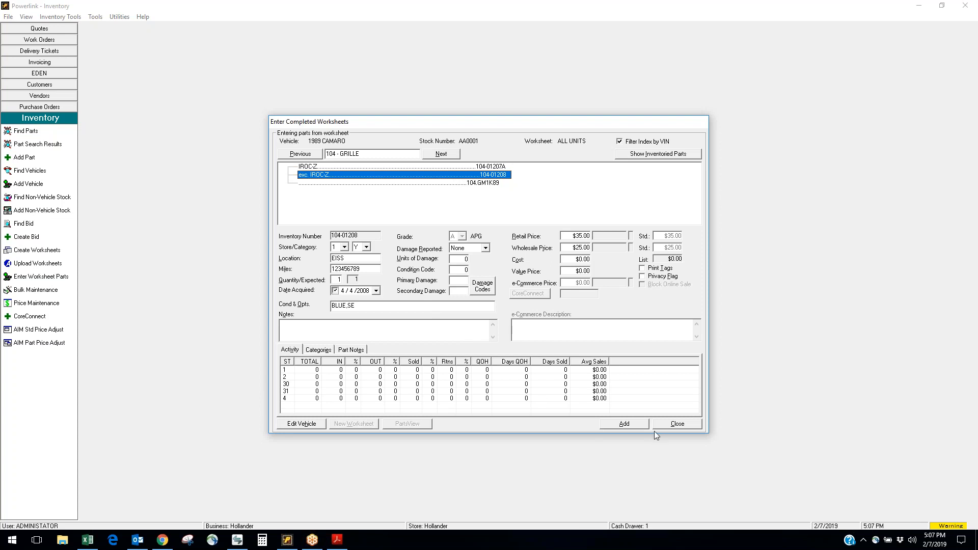
mouse_move(175, 251)
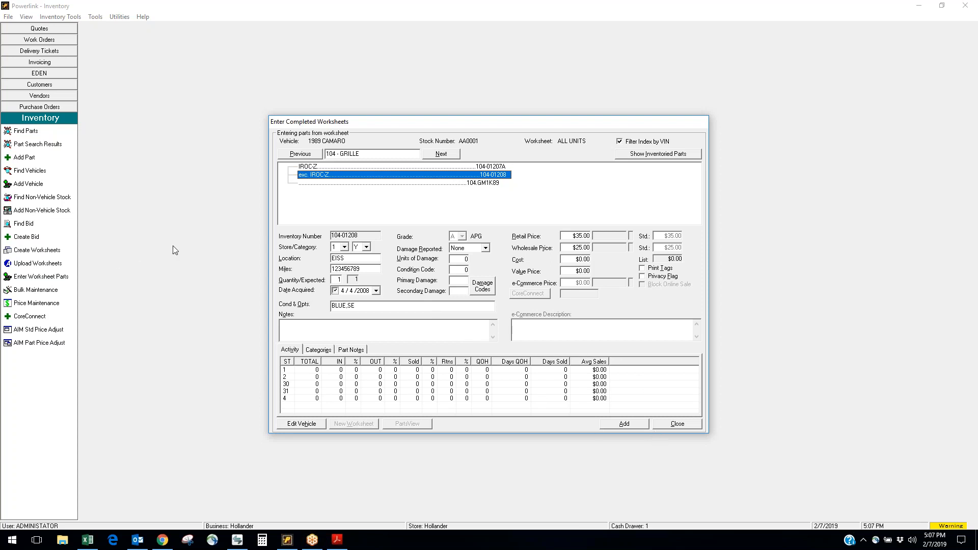
mouse_move(28, 251)
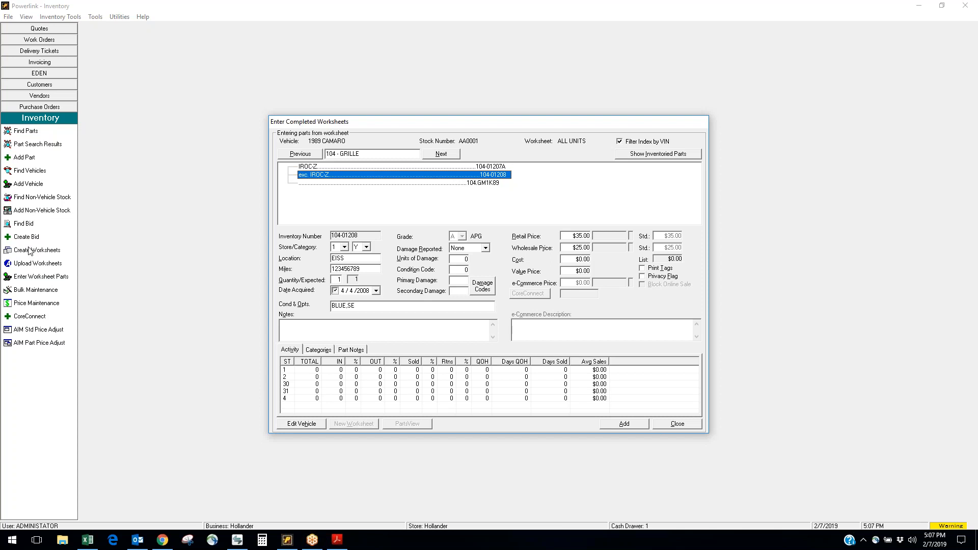
mouse_move(166, 260)
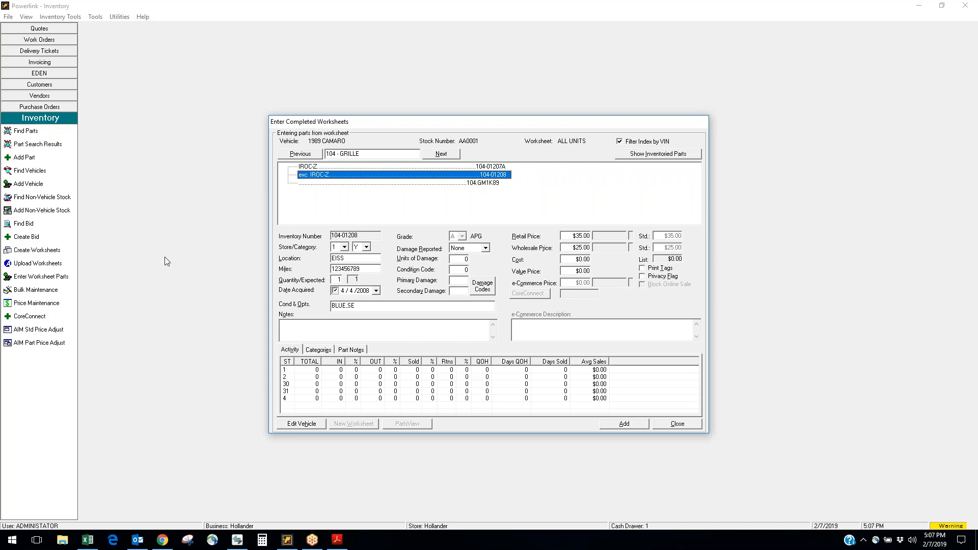
mouse_move(59, 279)
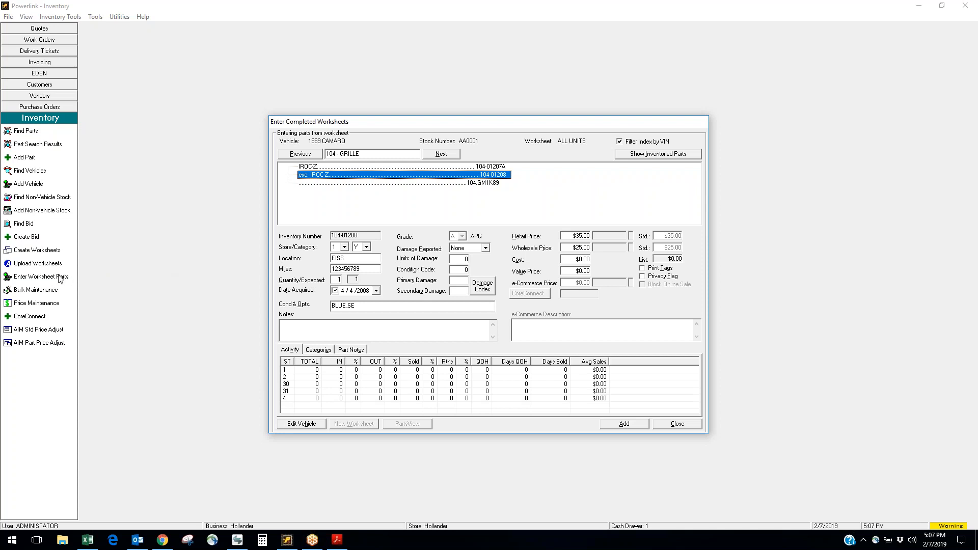
mouse_move(655, 235)
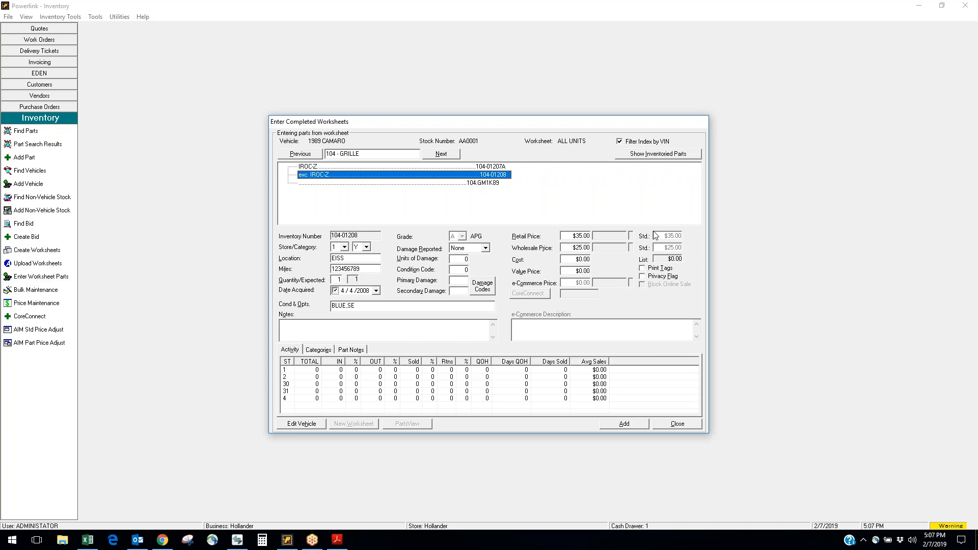
mouse_move(192, 281)
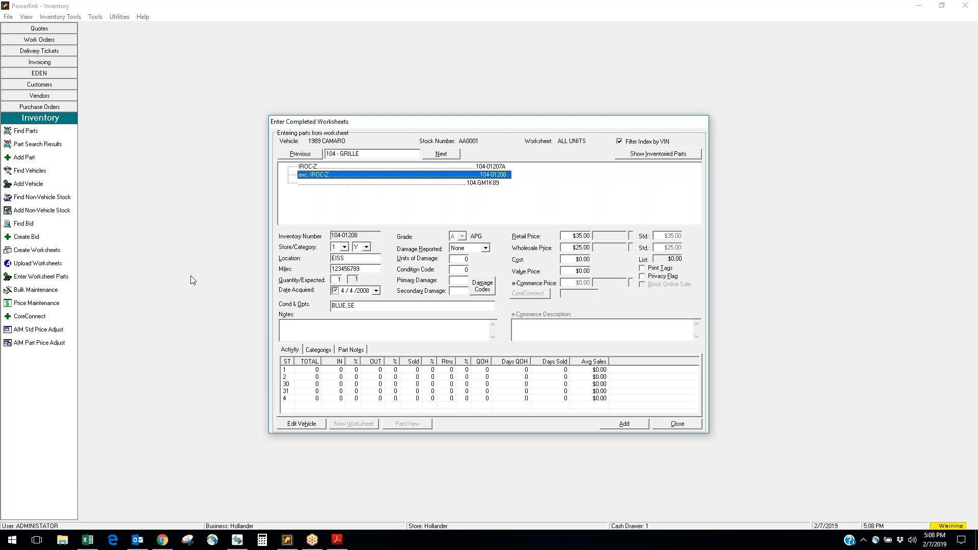
mouse_move(196, 298)
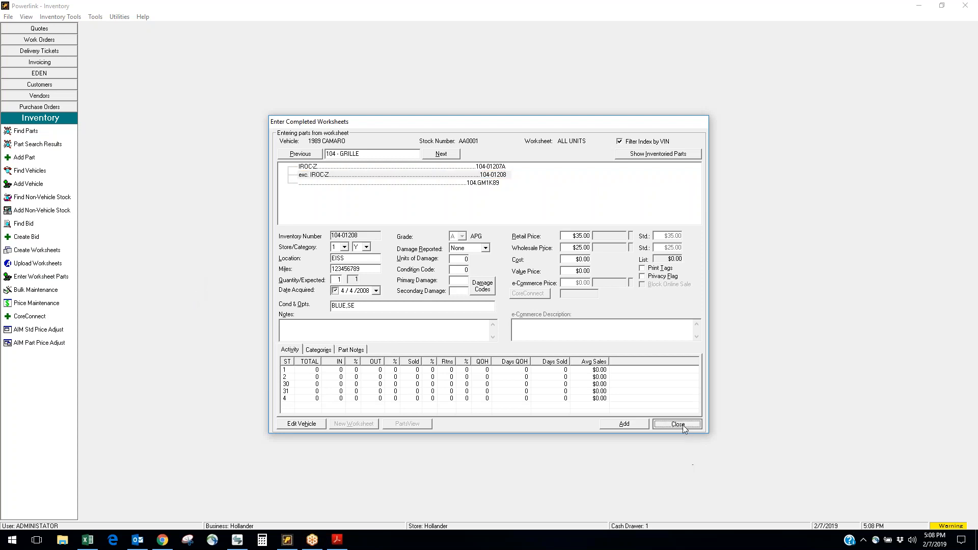
Finish the worksheet parts and close the entry window
left_click(655, 154)
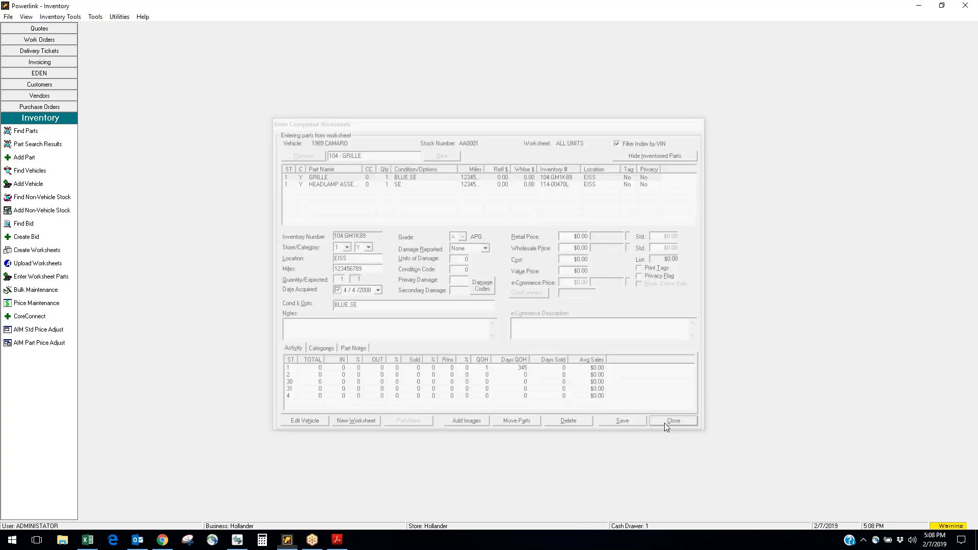
left_click(672, 421)
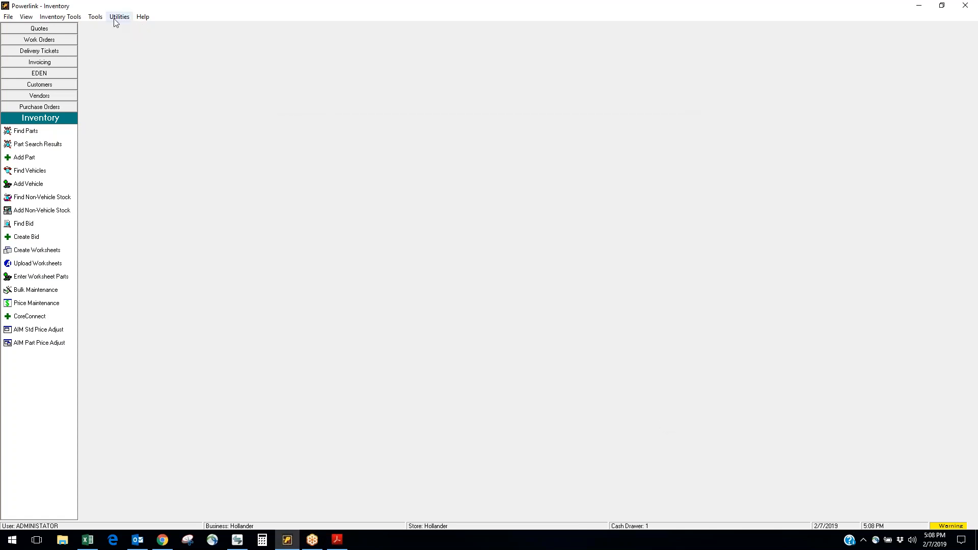
Browse the Utilities and Tools menus and dismiss them without choosing anything
left_click(118, 16)
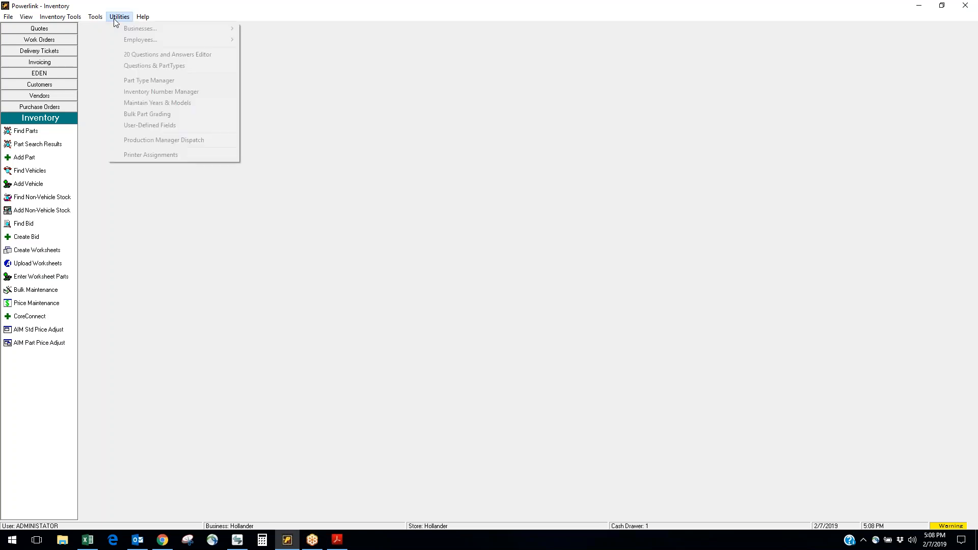
mouse_move(139, 28)
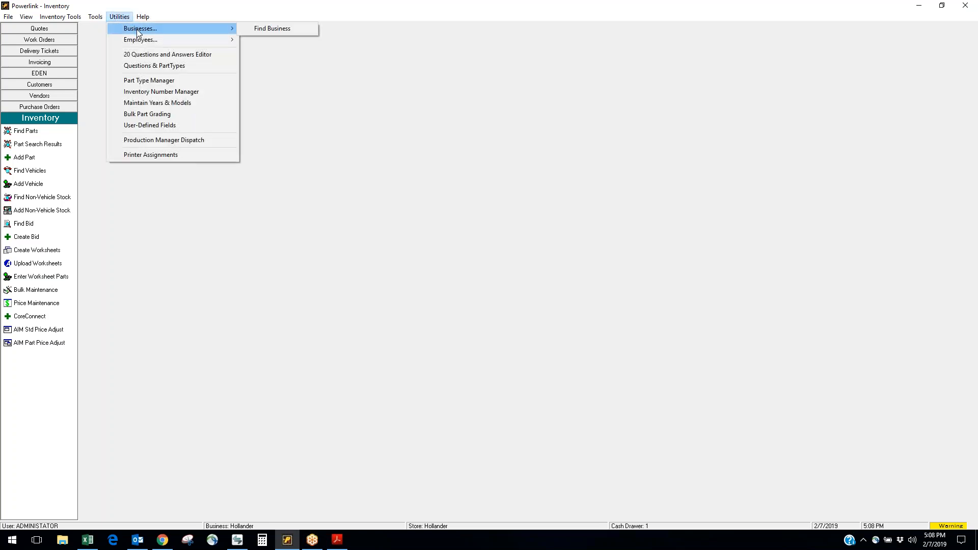
left_click(95, 16)
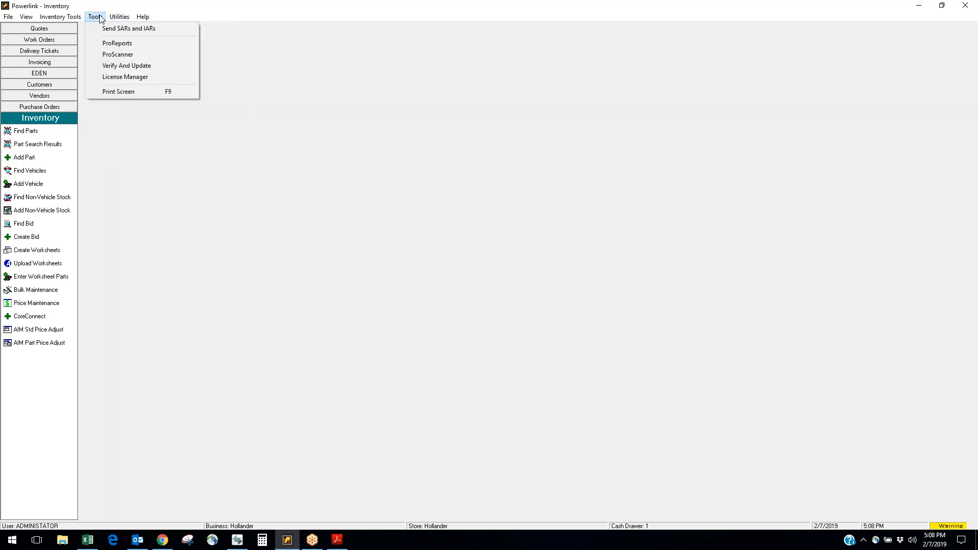
mouse_move(97, 22)
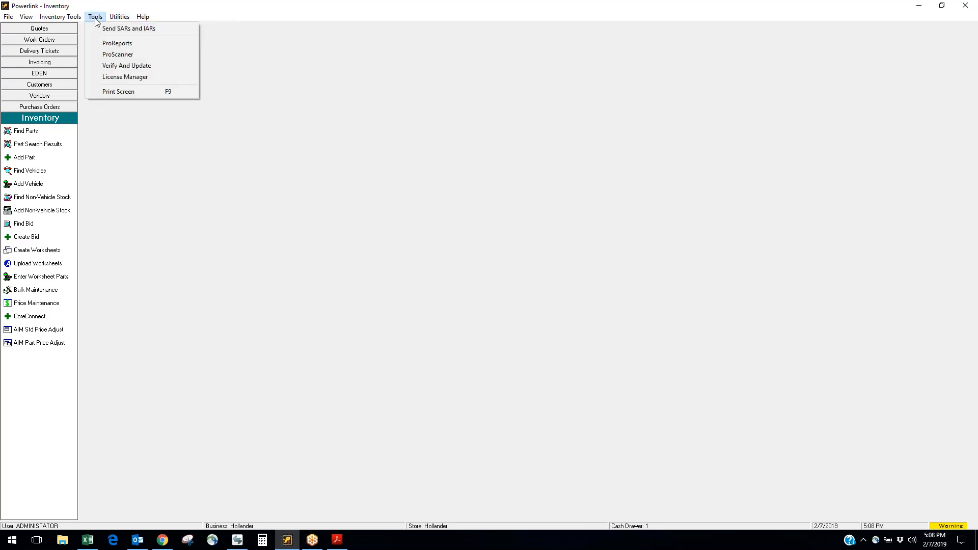
mouse_move(381, 324)
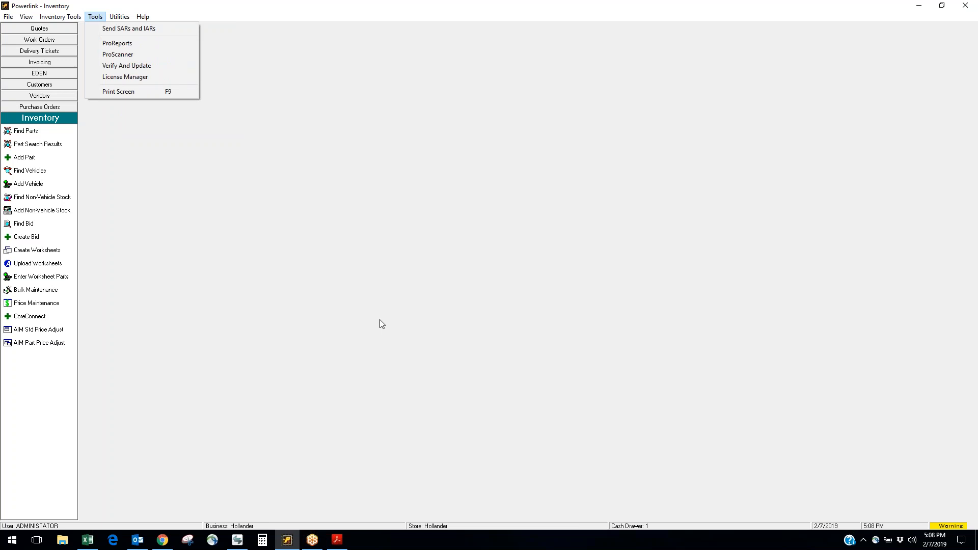
left_click(376, 373)
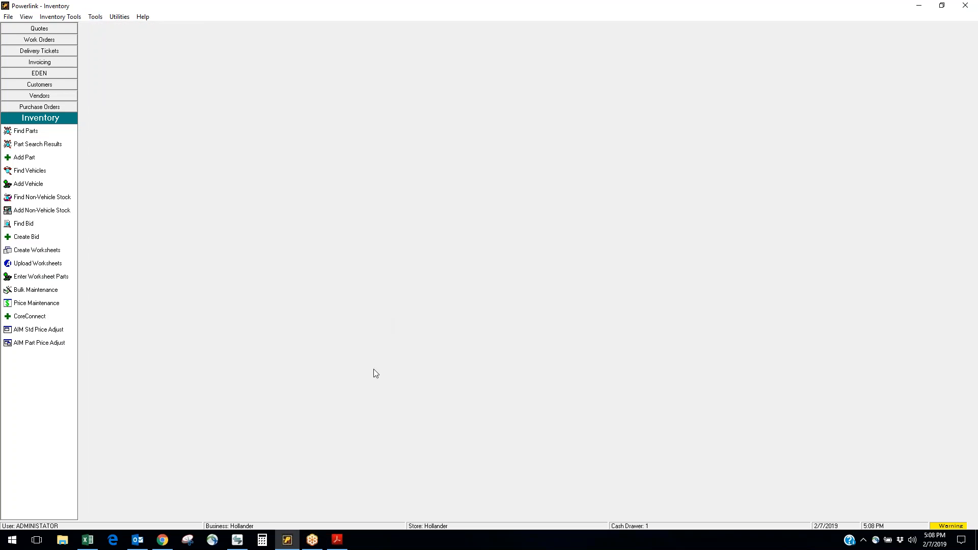